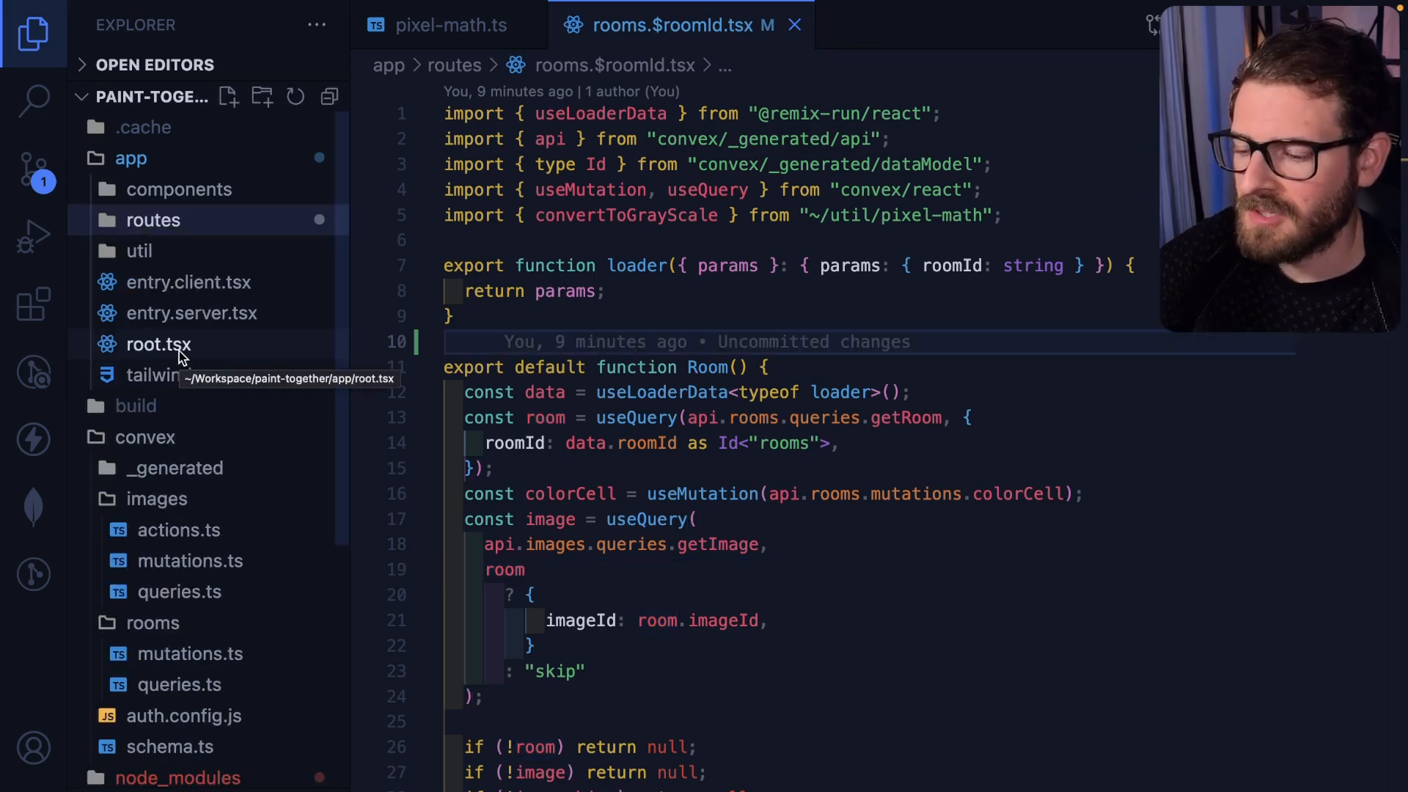
- Review root.tsx's Outlet, briefly swapping in {children} and undoing it, then expand the routes folder
{"action": "left_click", "coordinate": [158, 343]}
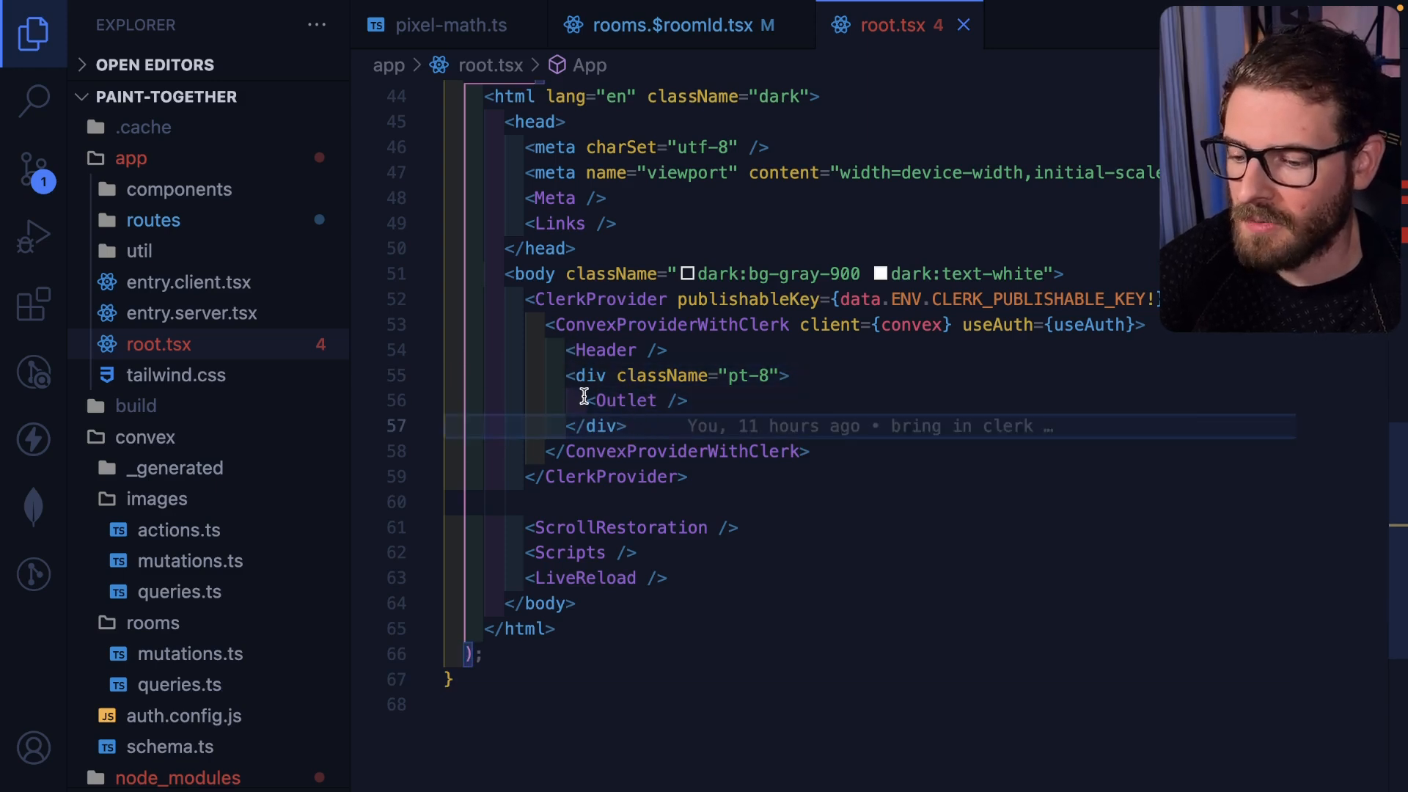
{"action": "double_click", "coordinate": [625, 400]}
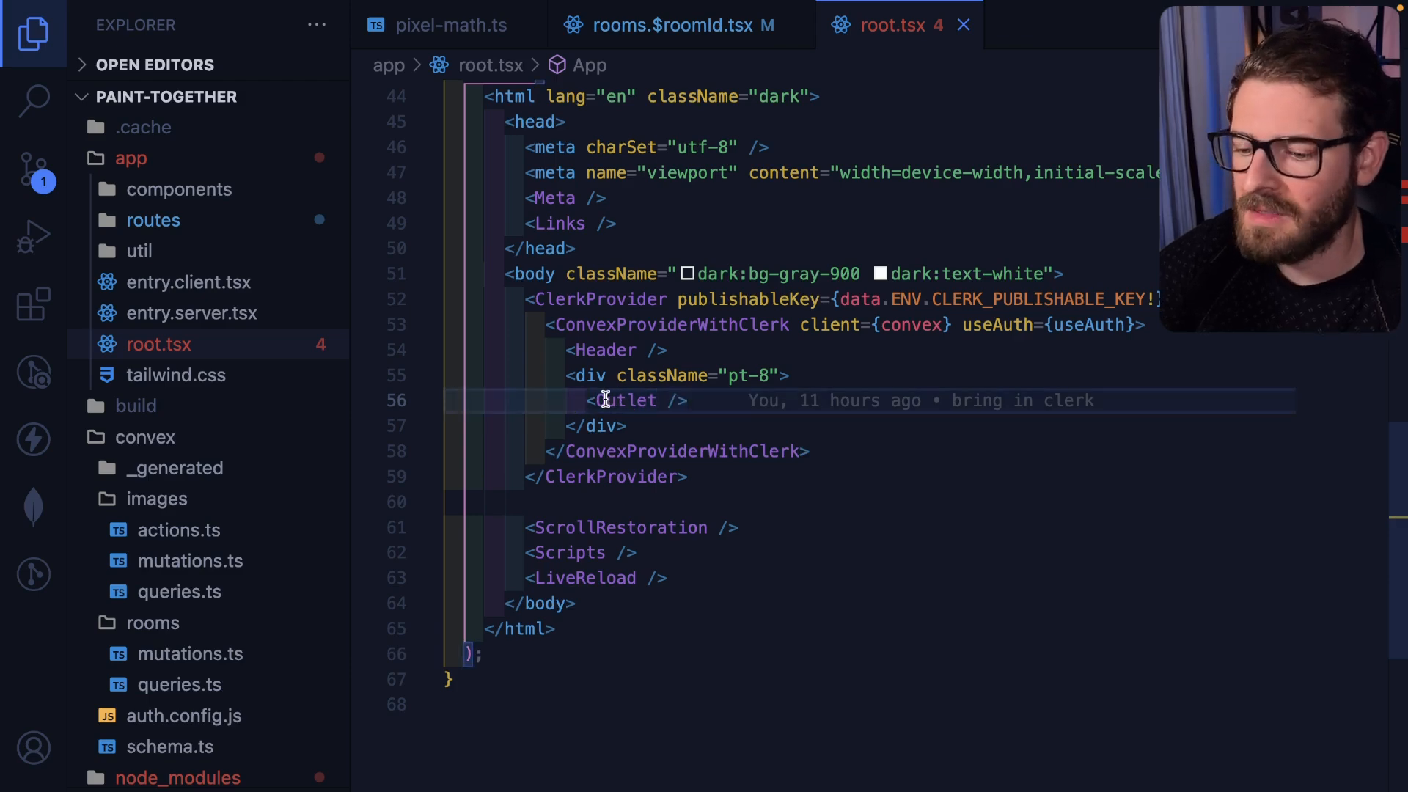
{"action": "type", "text": "{children}"}
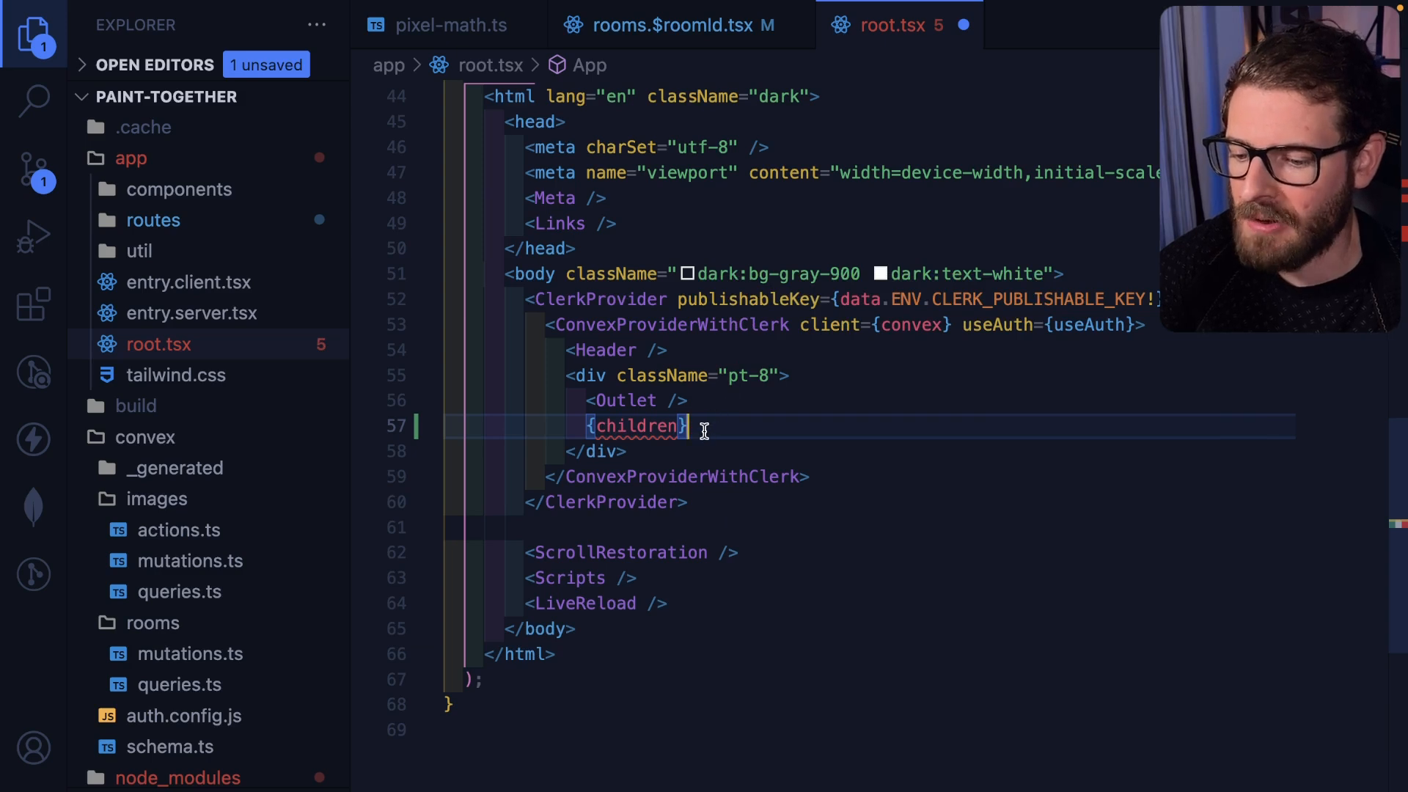
{"action": "key", "text": "Backspace"}
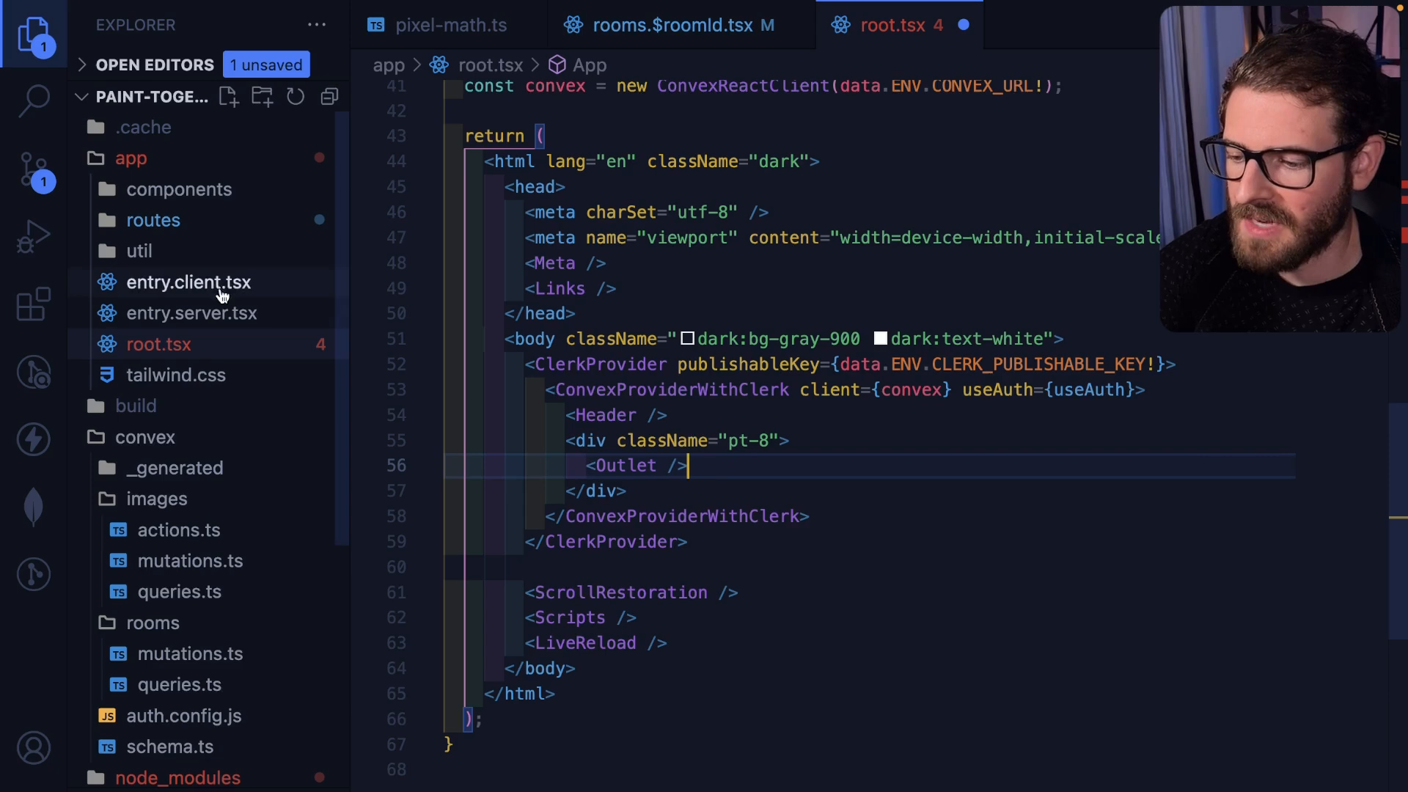
{"action": "left_click", "coordinate": [152, 220]}
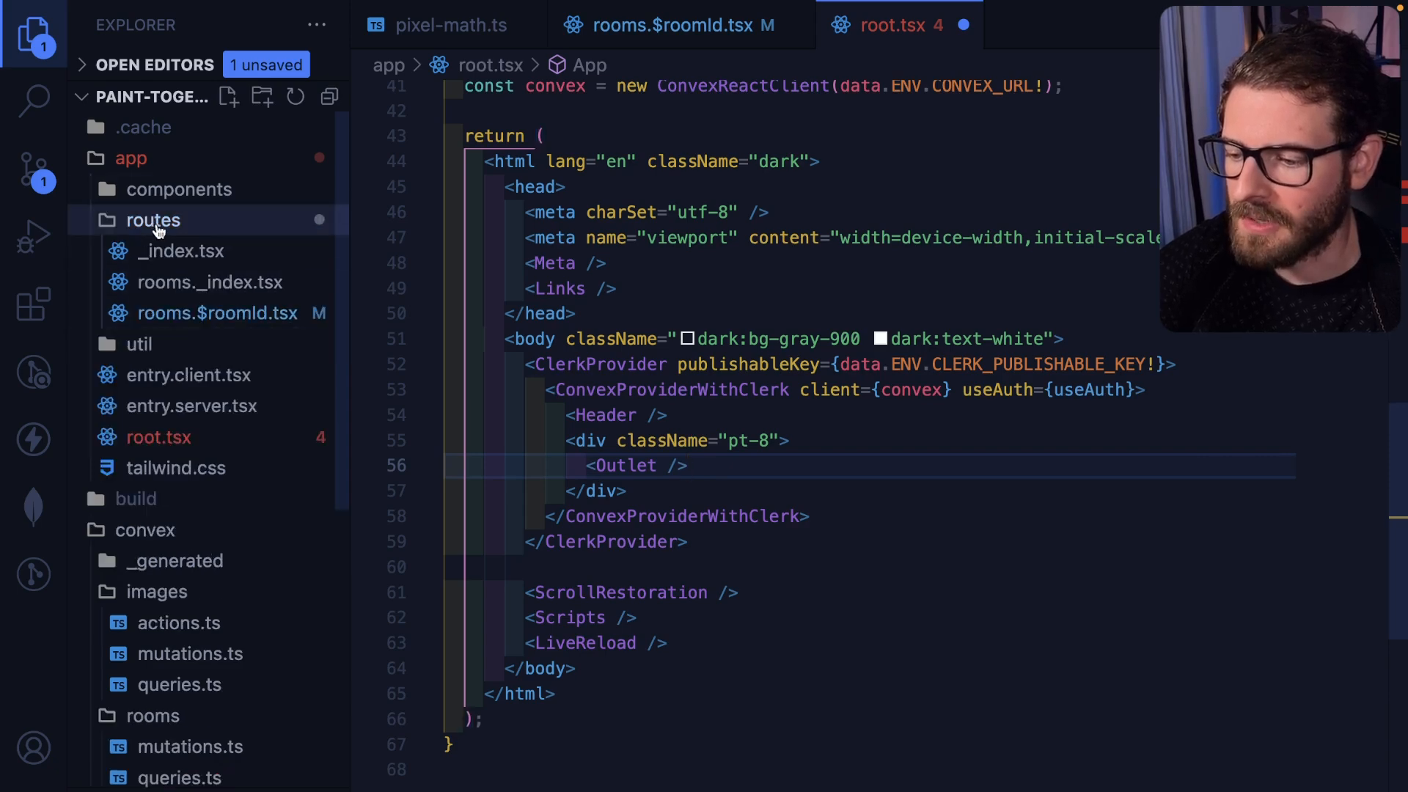
{"action": "mouse_move", "coordinate": [576, 466]}
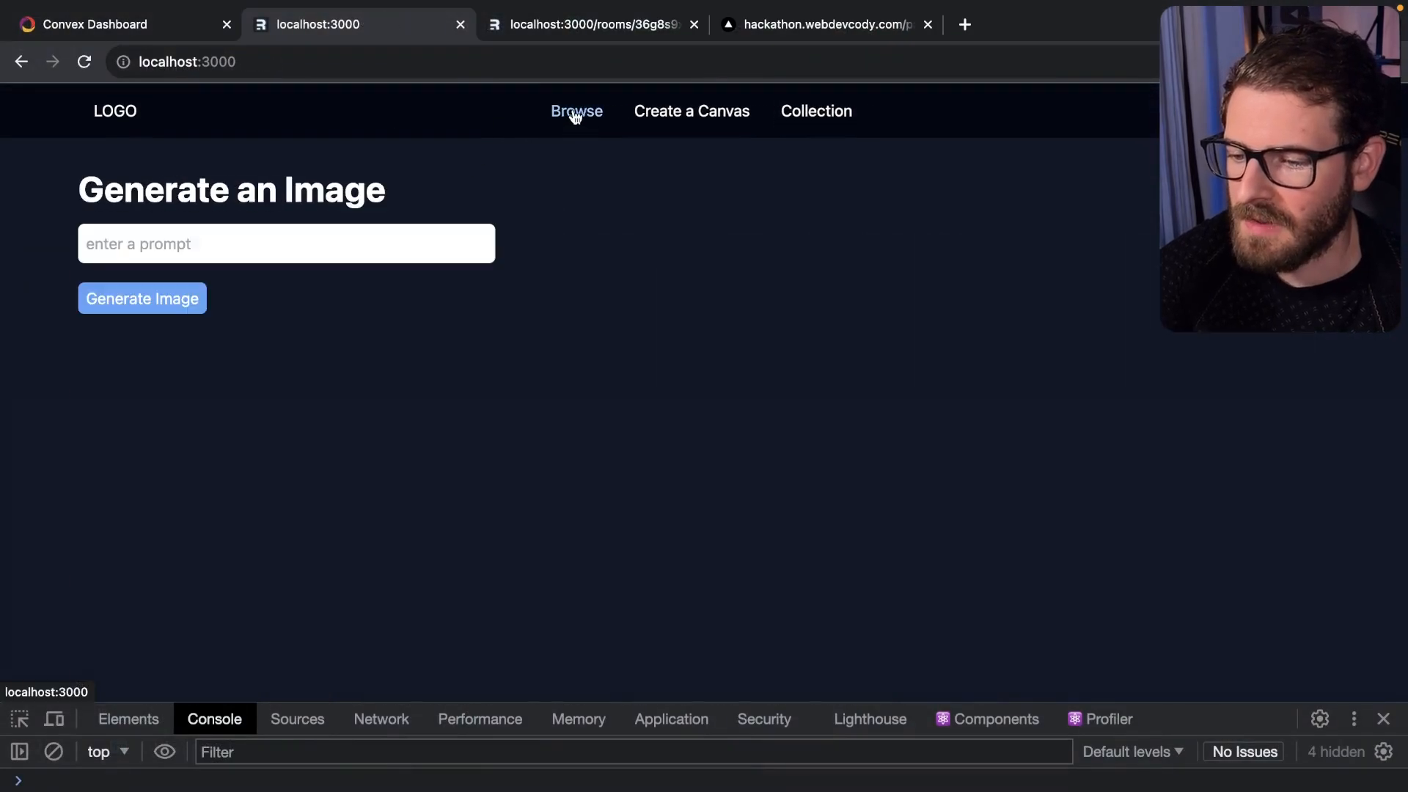
- Reload the localhost:3000 home page so the Generate an Image form and pixel-art grid appear
{"action": "left_click", "coordinate": [577, 111]}
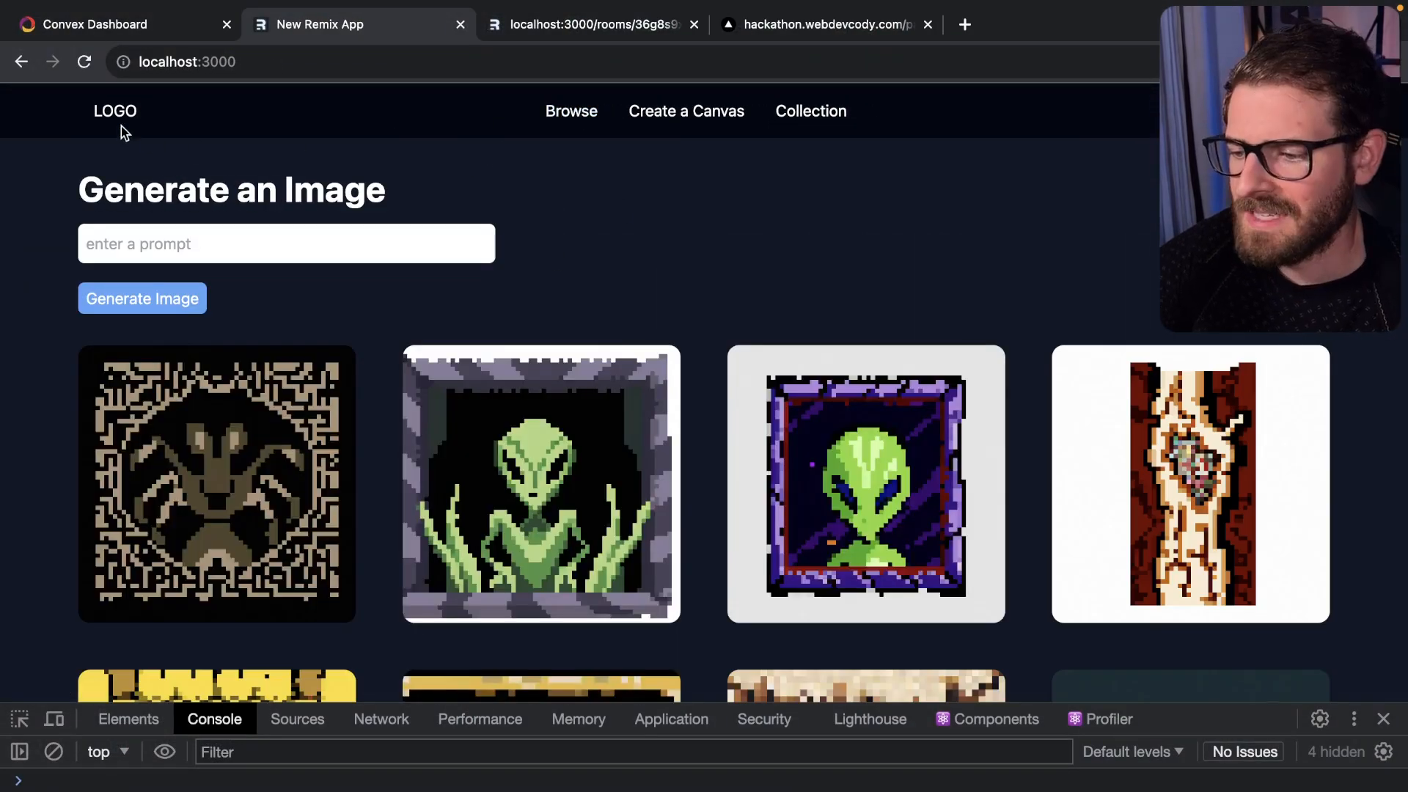
{"action": "mouse_move", "coordinate": [1008, 229]}
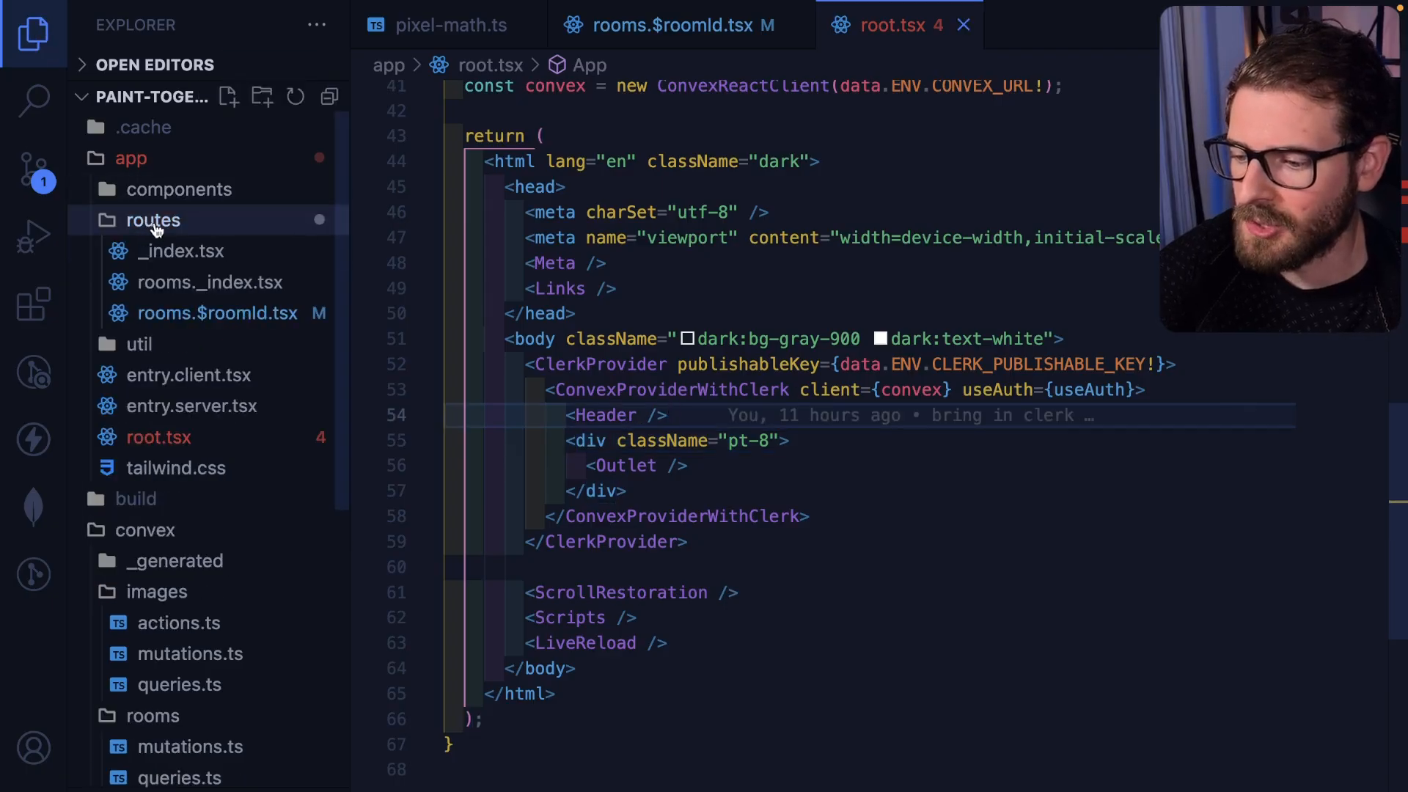
{"action": "mouse_move", "coordinate": [189, 256]}
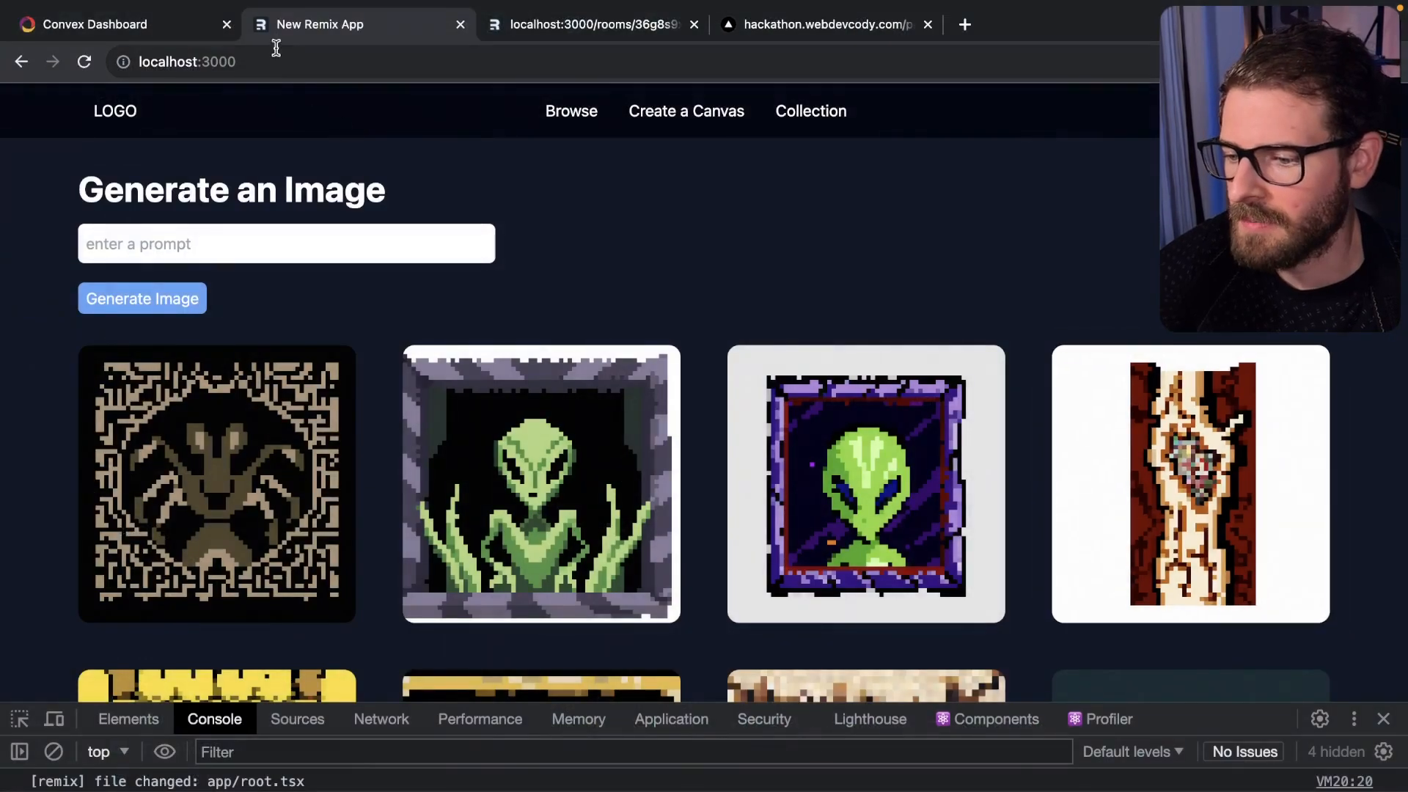
{"action": "mouse_move", "coordinate": [749, 318]}
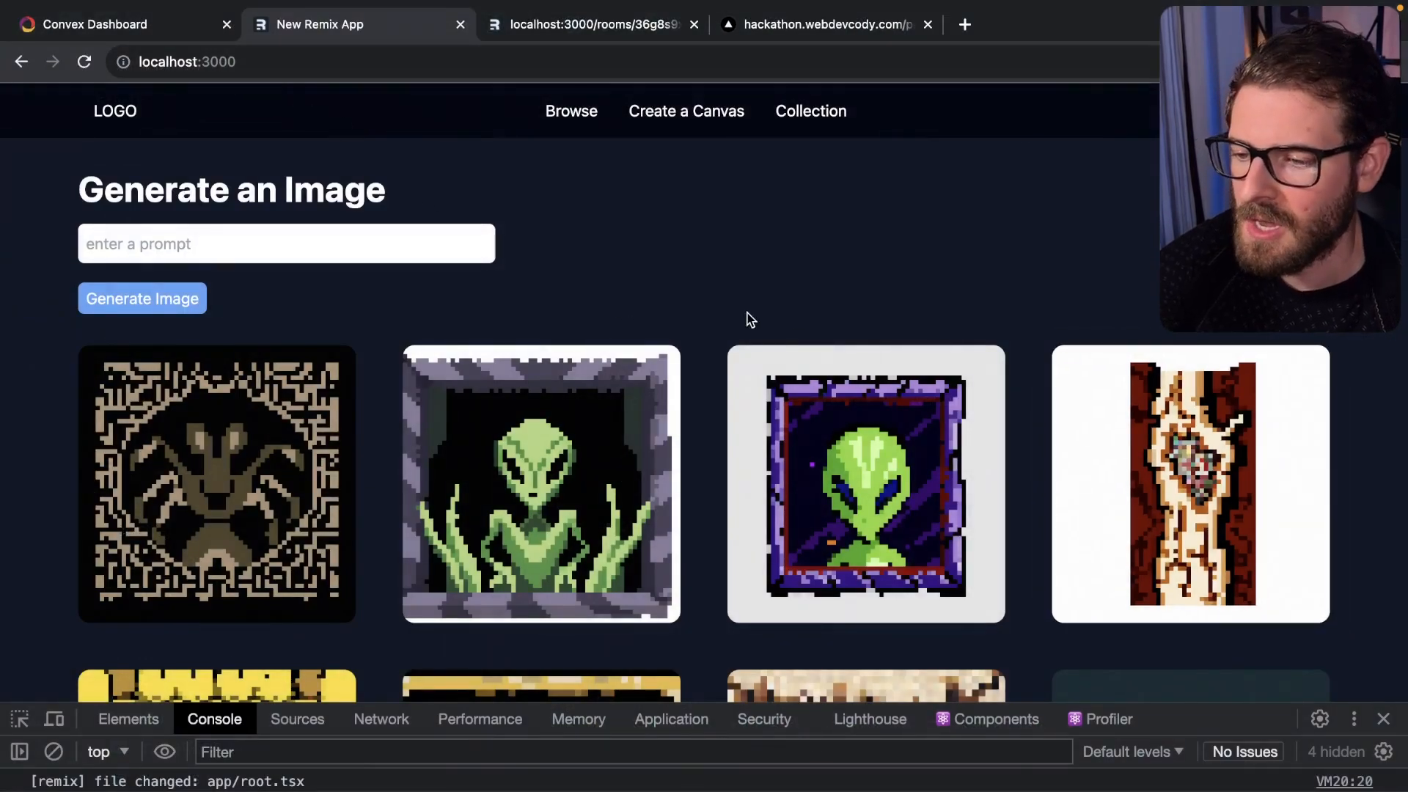
{"action": "mouse_move", "coordinate": [1112, 494]}
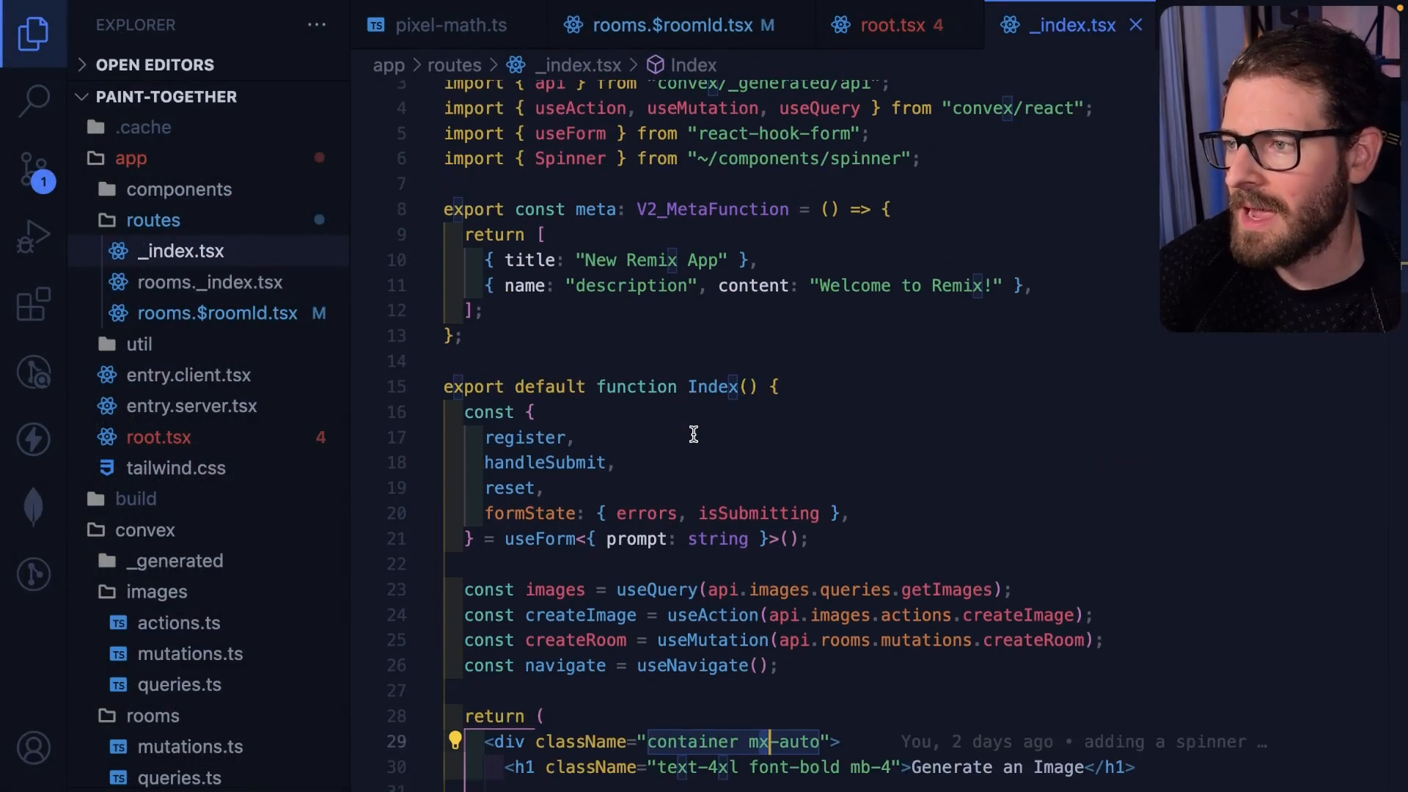
- Review _index.tsx's Index component default export and its meta export titled New Remix App
{"action": "scroll", "scroll_direction": "down", "scroll_amount": 3}
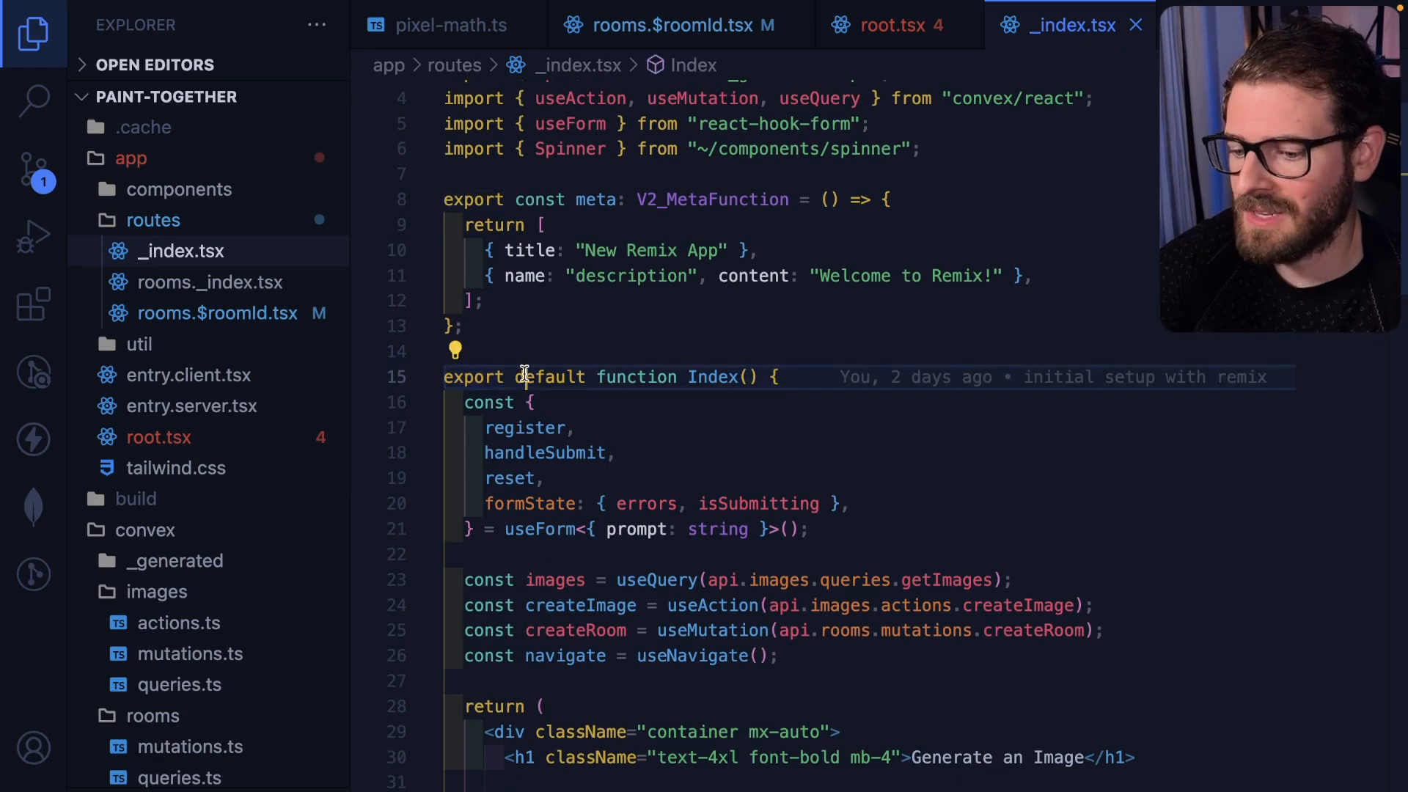
{"action": "double_click", "coordinate": [713, 377]}
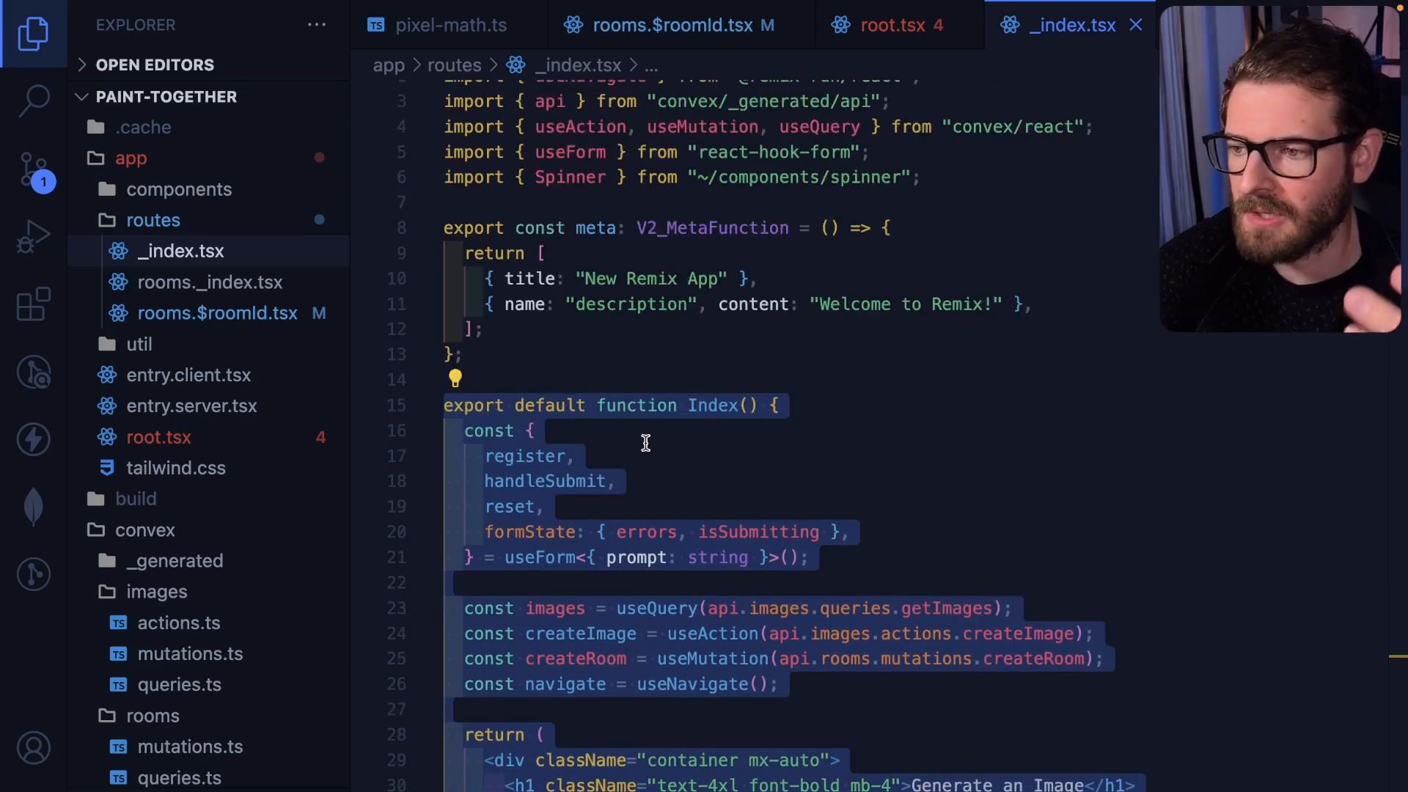
{"action": "left_click", "coordinate": [528, 431]}
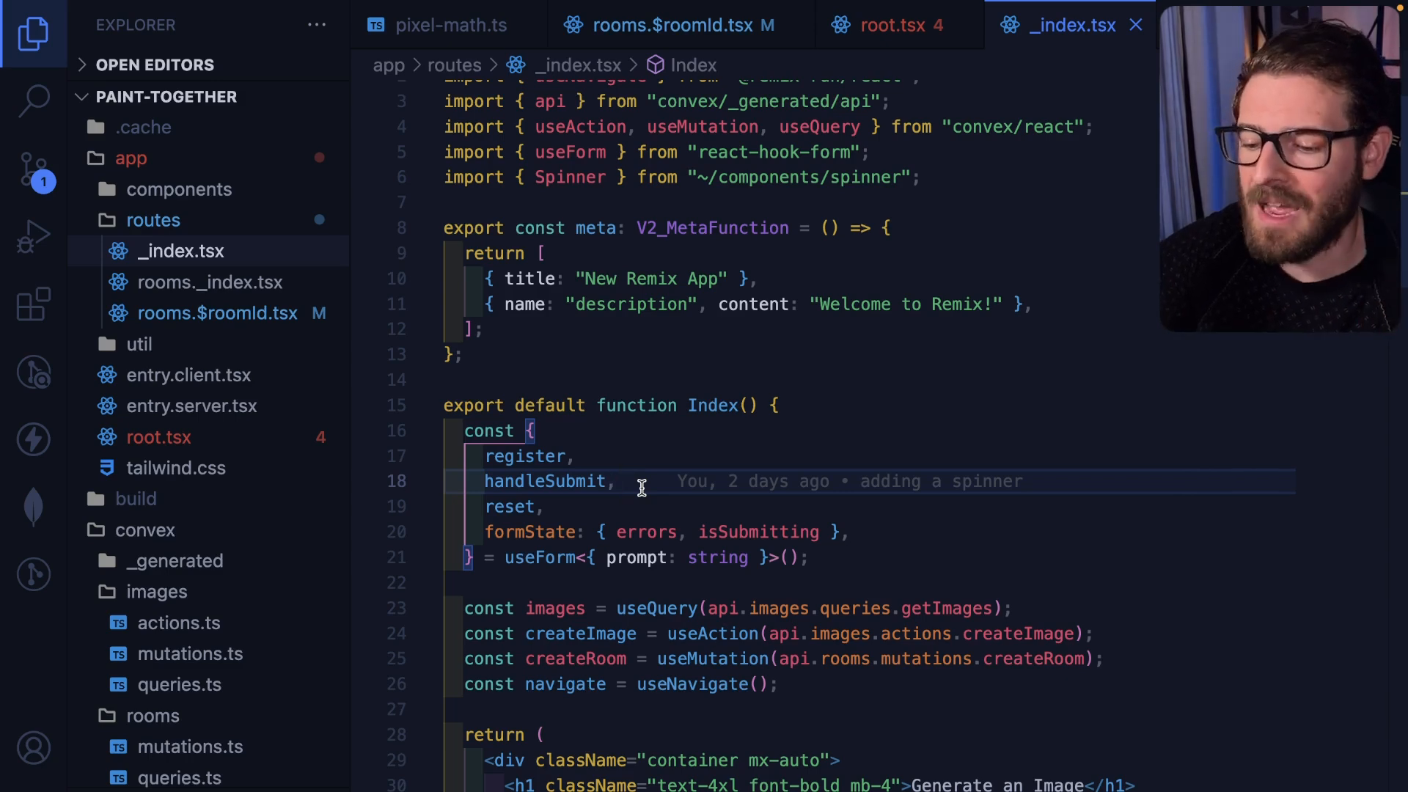
{"action": "scroll", "scroll_direction": "down", "scroll_amount": 3}
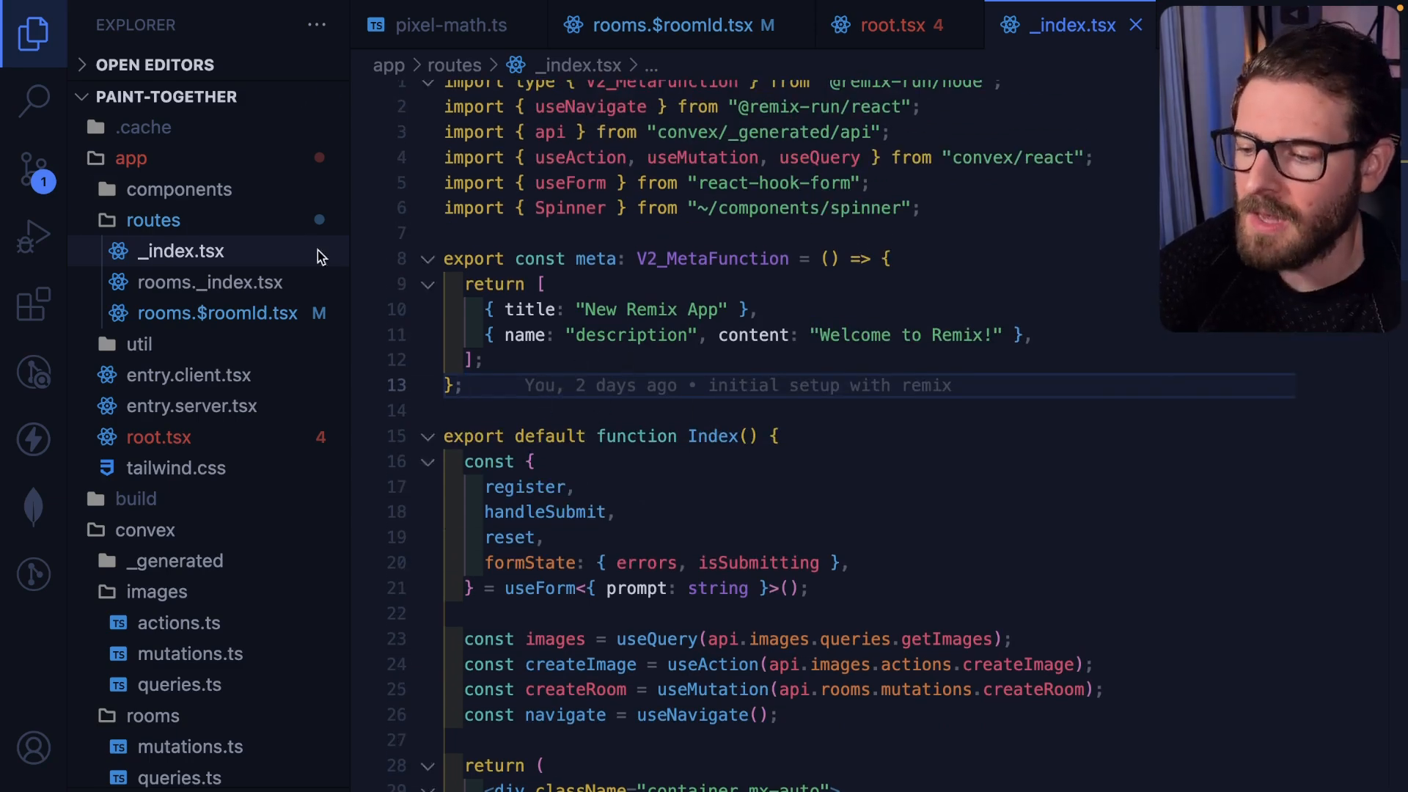
{"action": "mouse_move", "coordinate": [149, 220]}
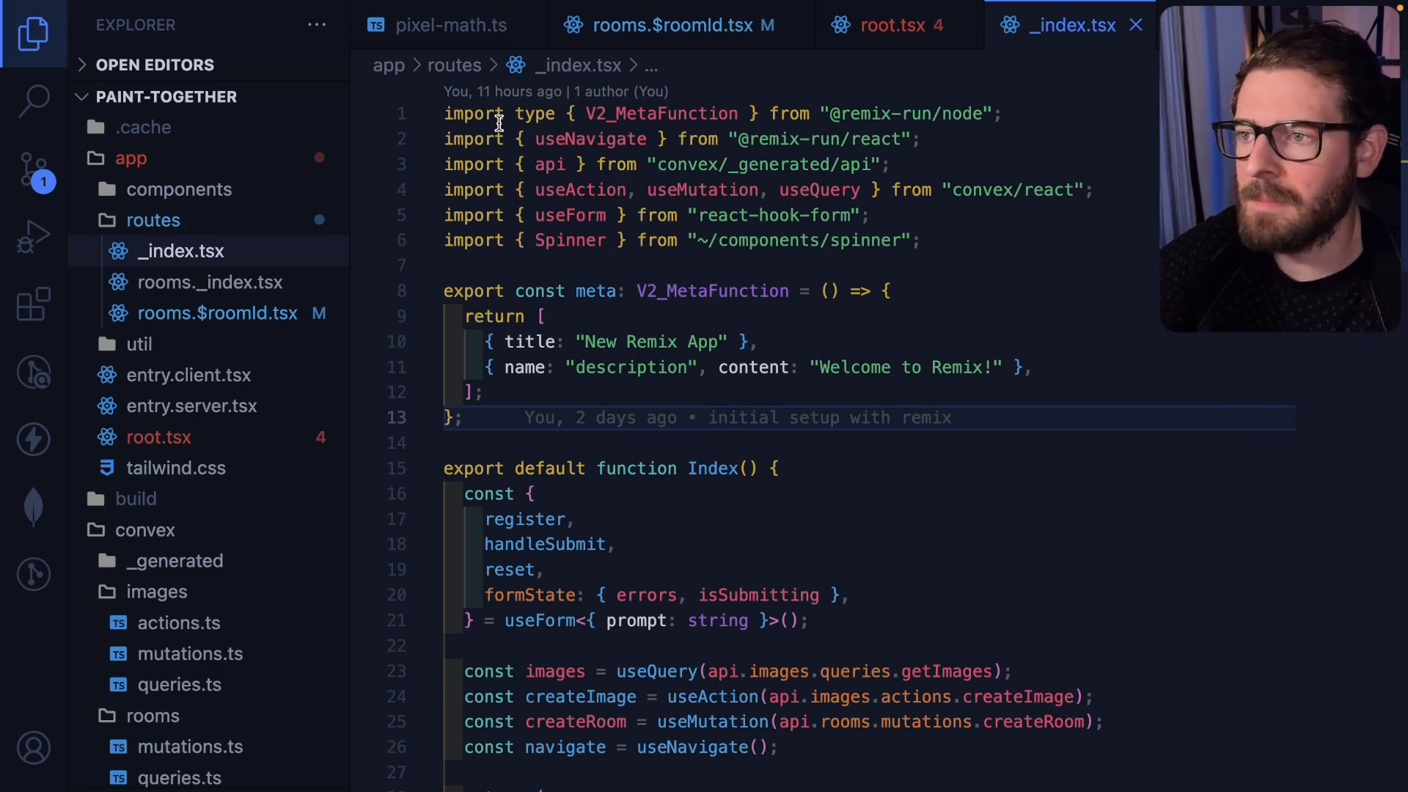
{"action": "mouse_move", "coordinate": [491, 366]}
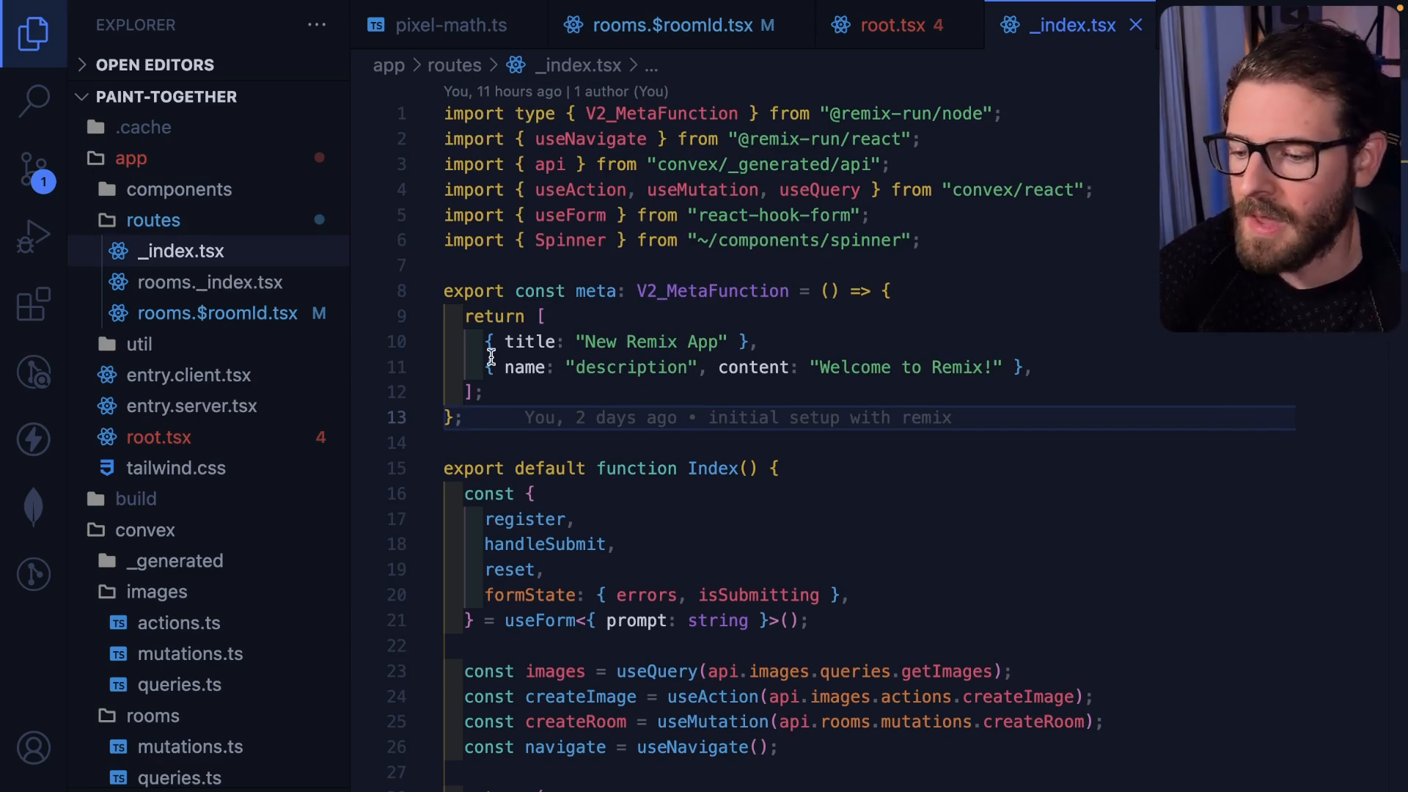
{"action": "scroll", "scroll_direction": "down", "scroll_amount": 3}
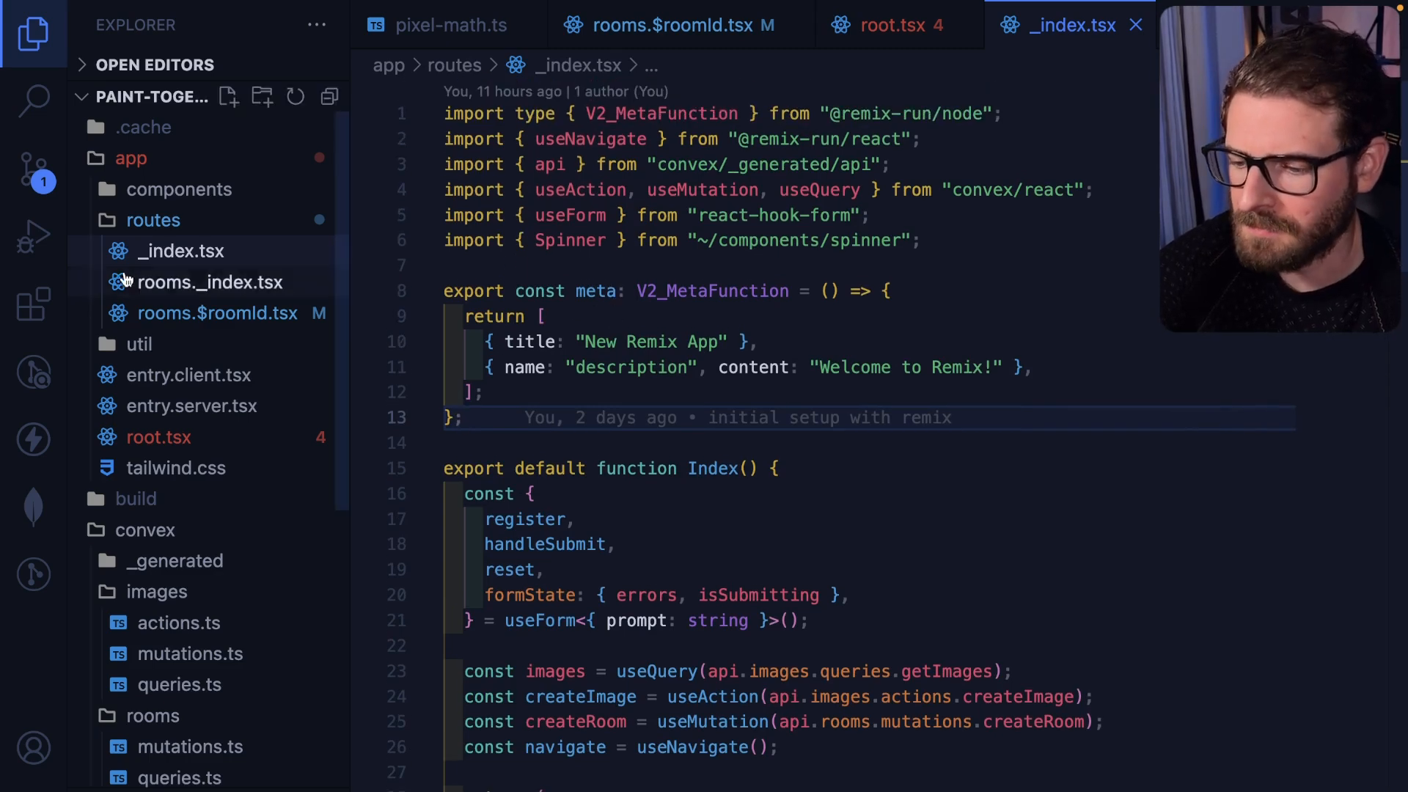
- Review rooms.$roomId.tsx, then open the rubber duck room and highlight its room id in the URL
{"action": "left_click", "coordinate": [666, 23]}
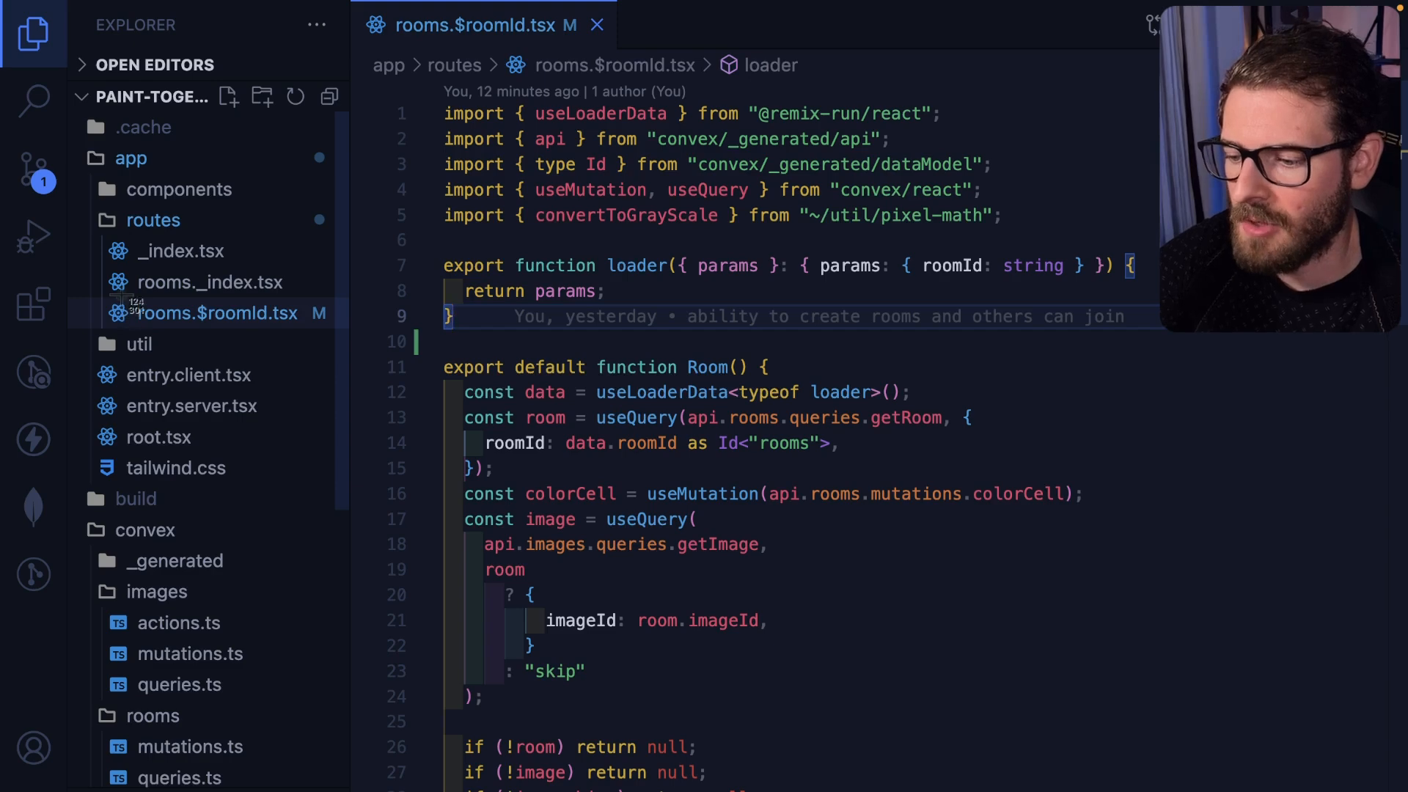
{"action": "mouse_move", "coordinate": [173, 313]}
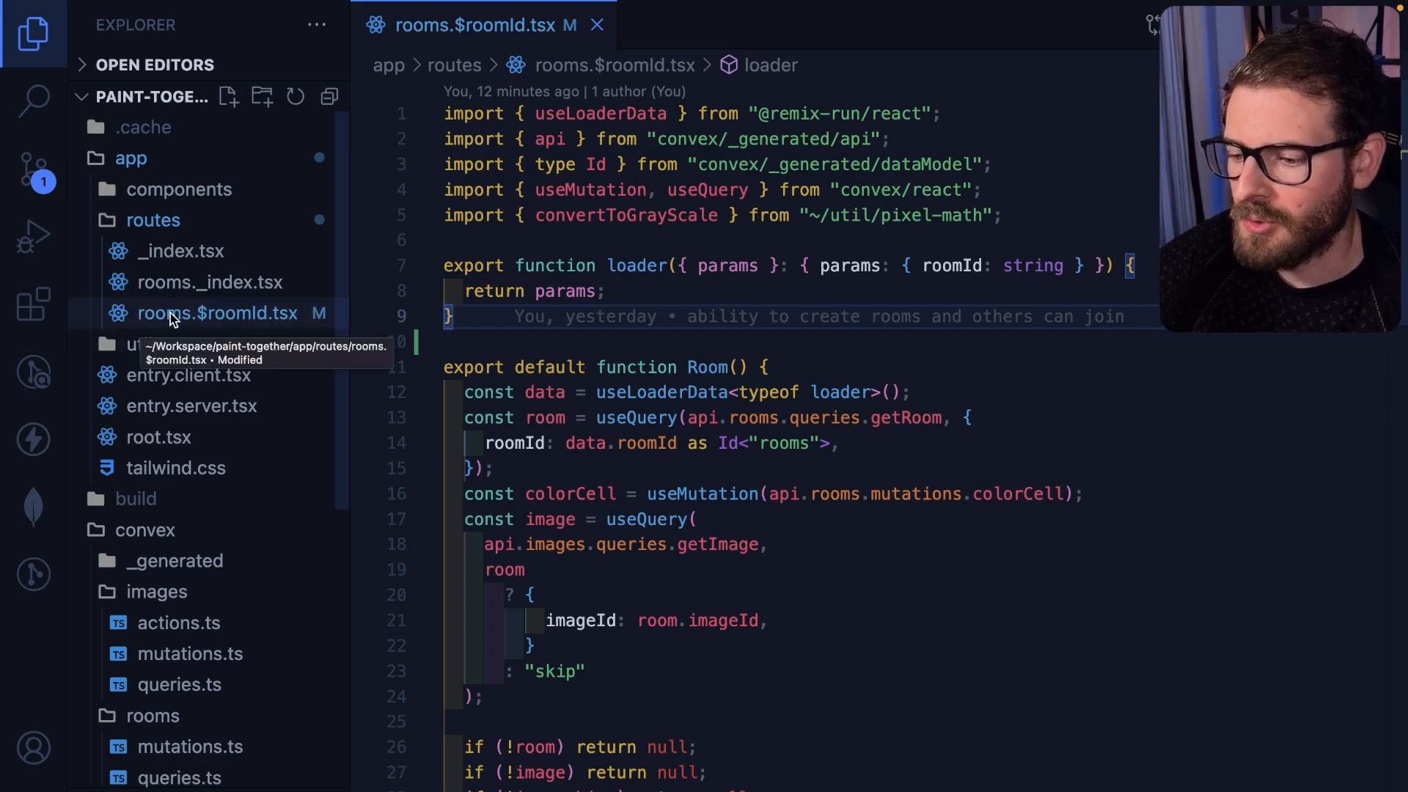
{"action": "mouse_move", "coordinate": [265, 321]}
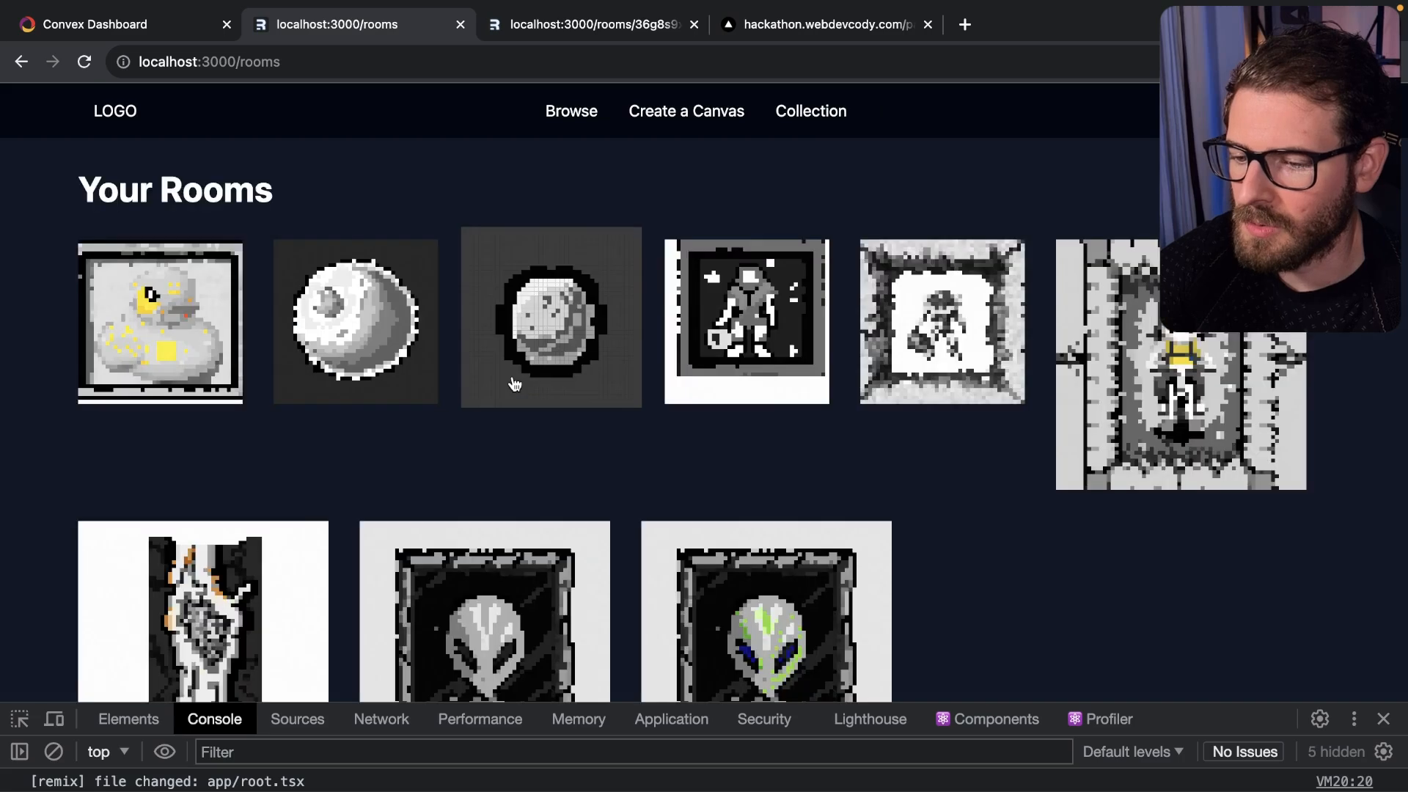
{"action": "left_click", "coordinate": [160, 321]}
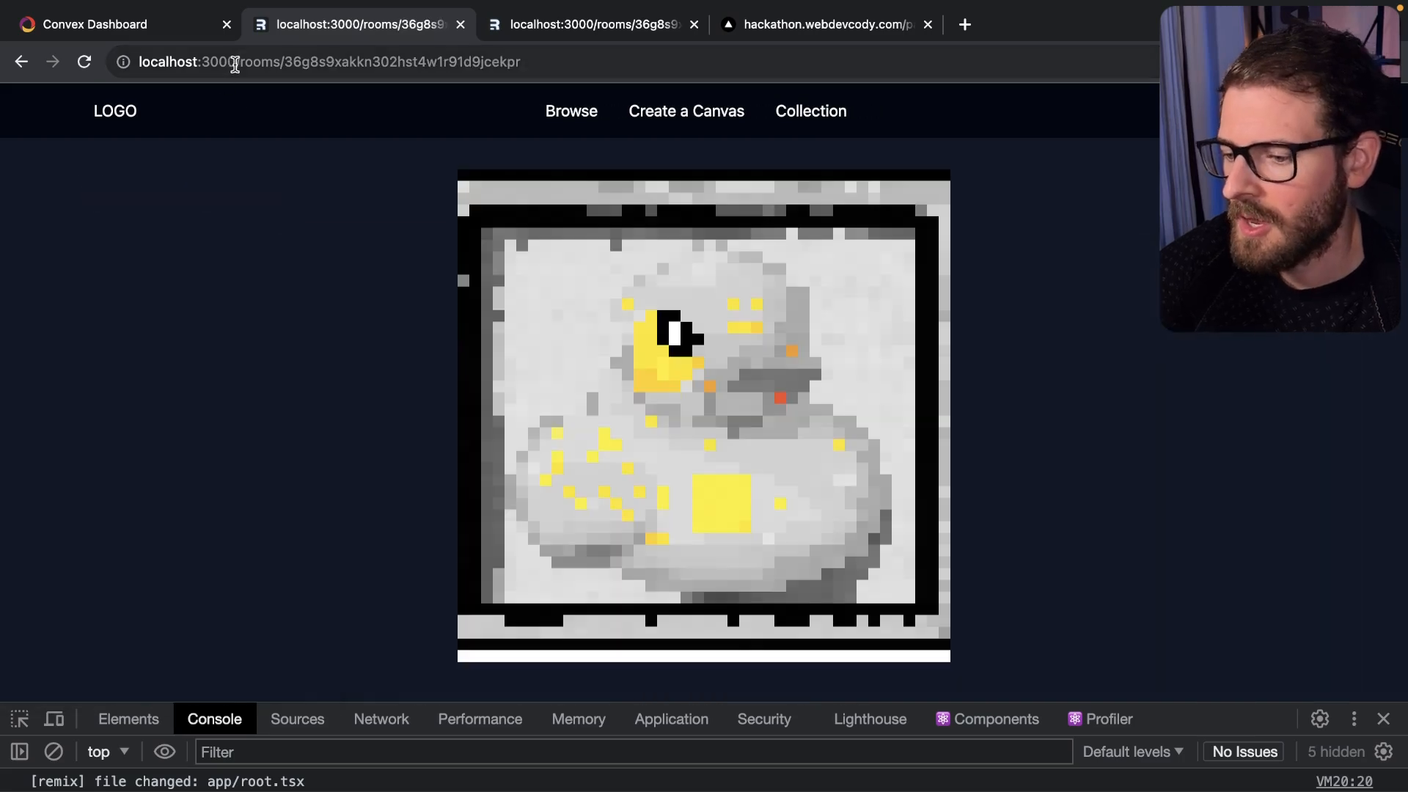
{"action": "double_click", "coordinate": [360, 61]}
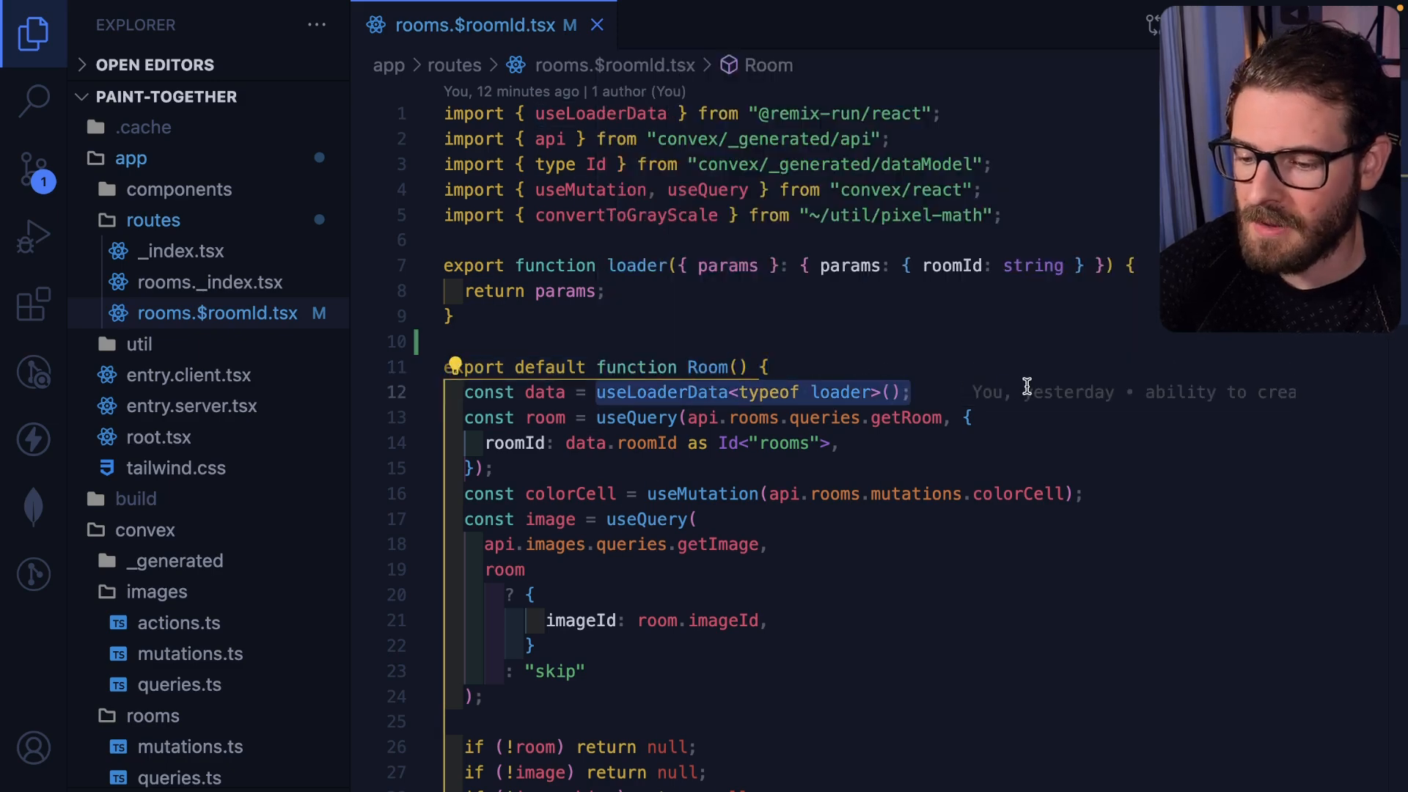
{"action": "mouse_move", "coordinate": [546, 393]}
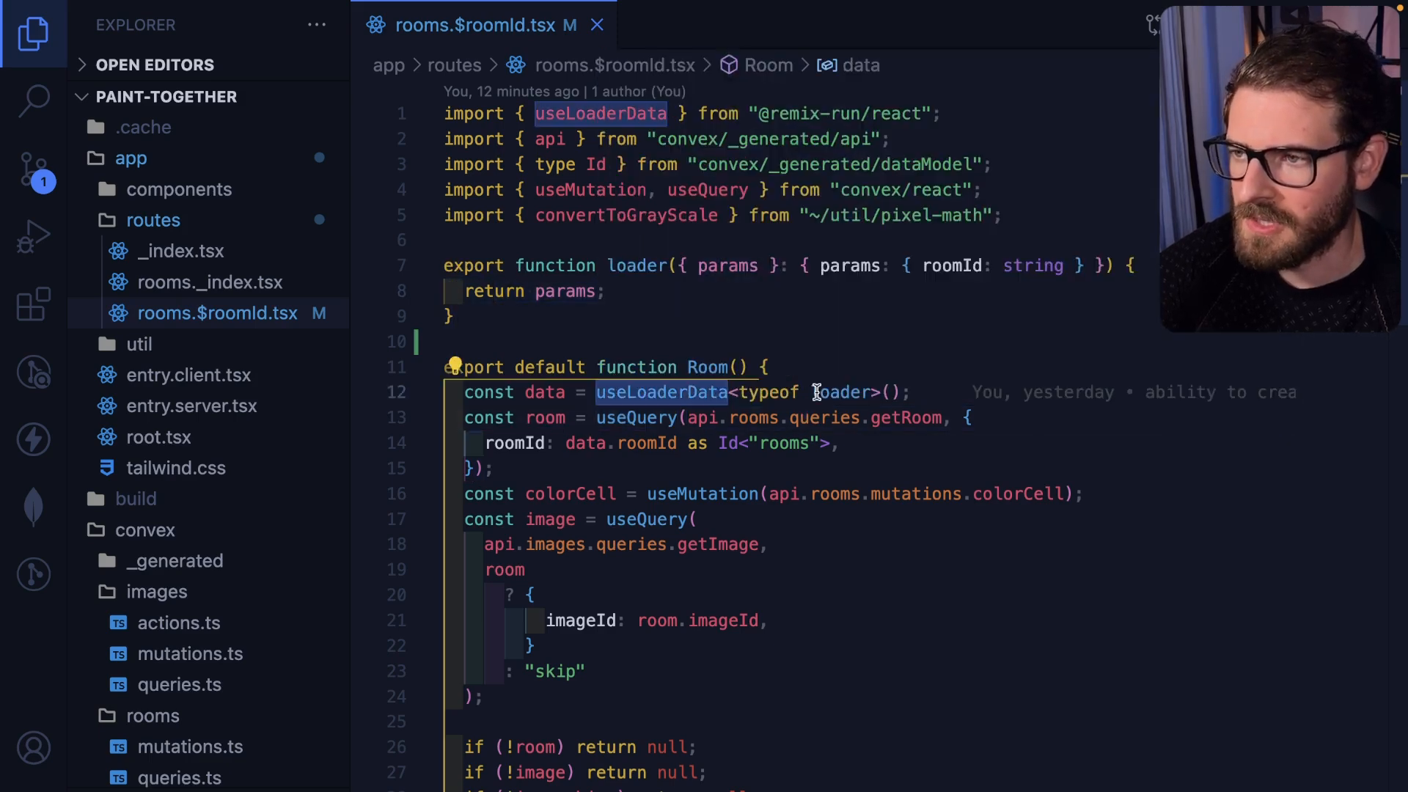
{"action": "mouse_move", "coordinate": [544, 393]}
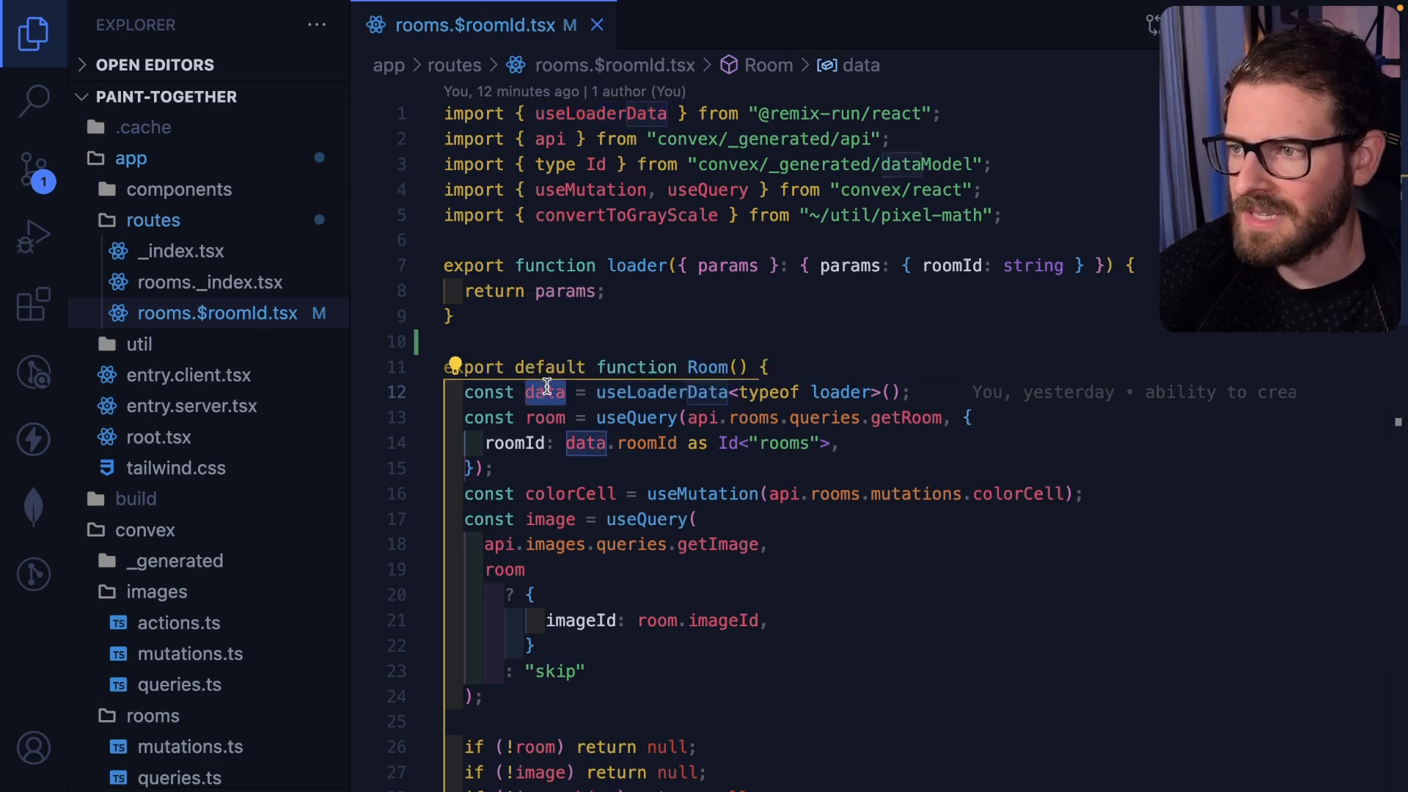
{"action": "mouse_move", "coordinate": [546, 393]}
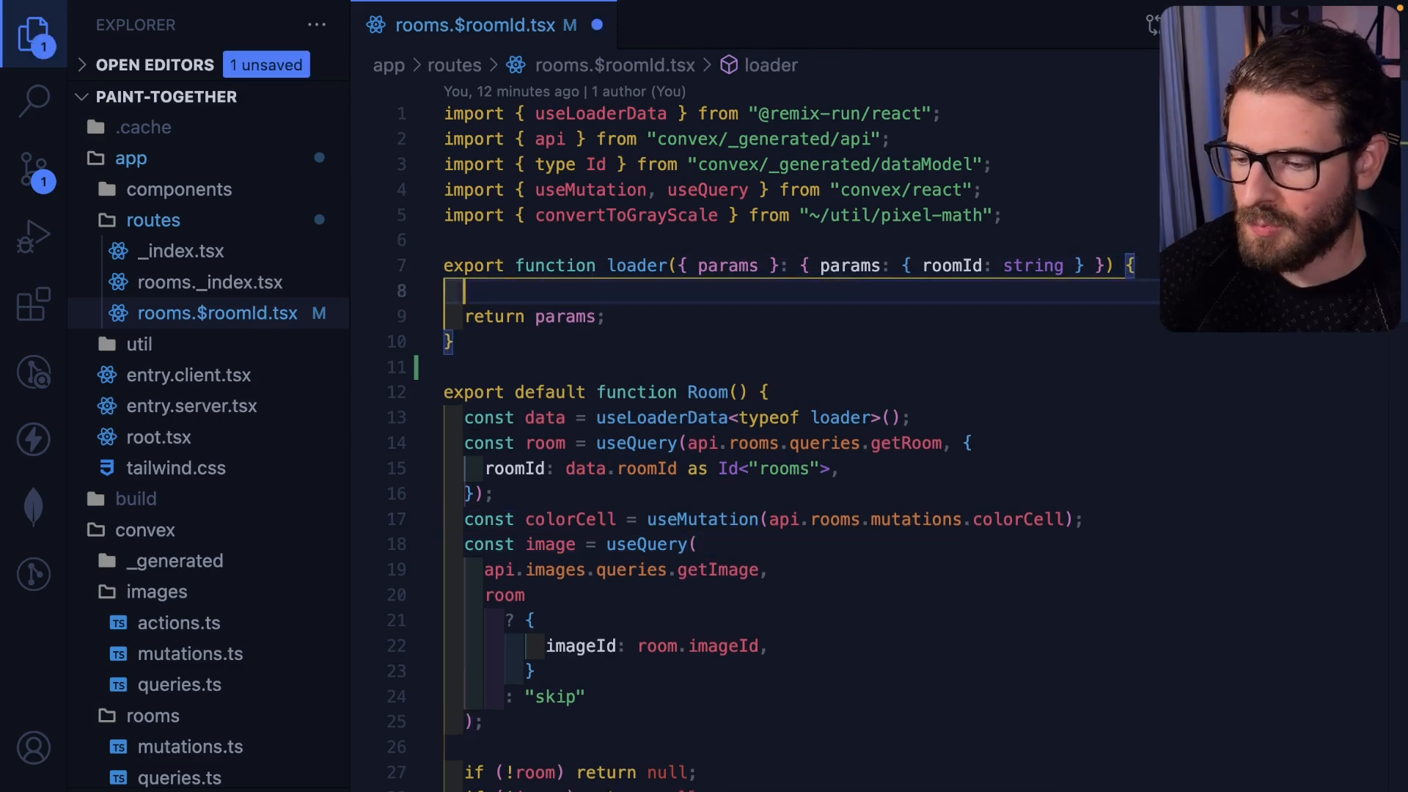
{"action": "type", "text": "// call"}
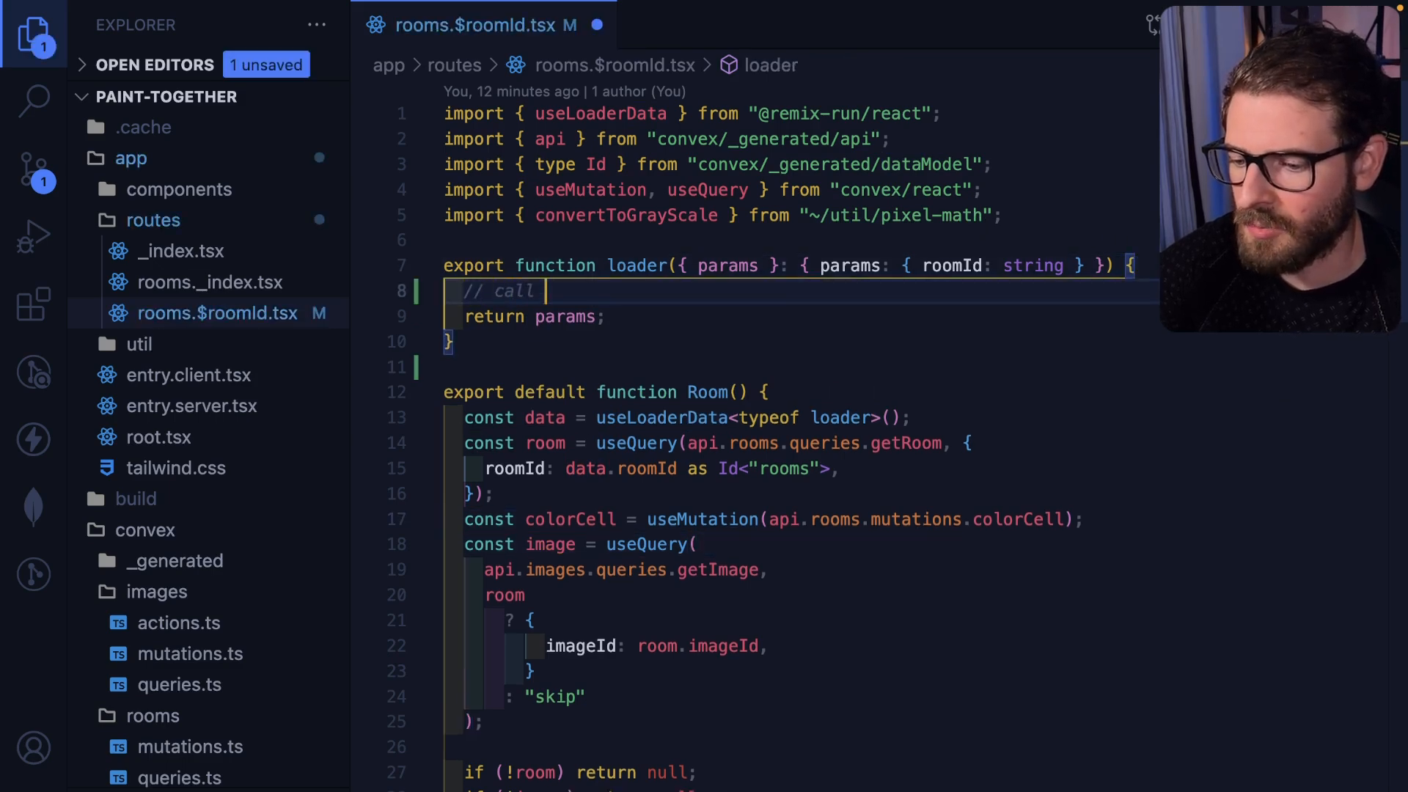
{"action": "type", "text": "prisma get database info"}
{"action": "type", "text": "//"}
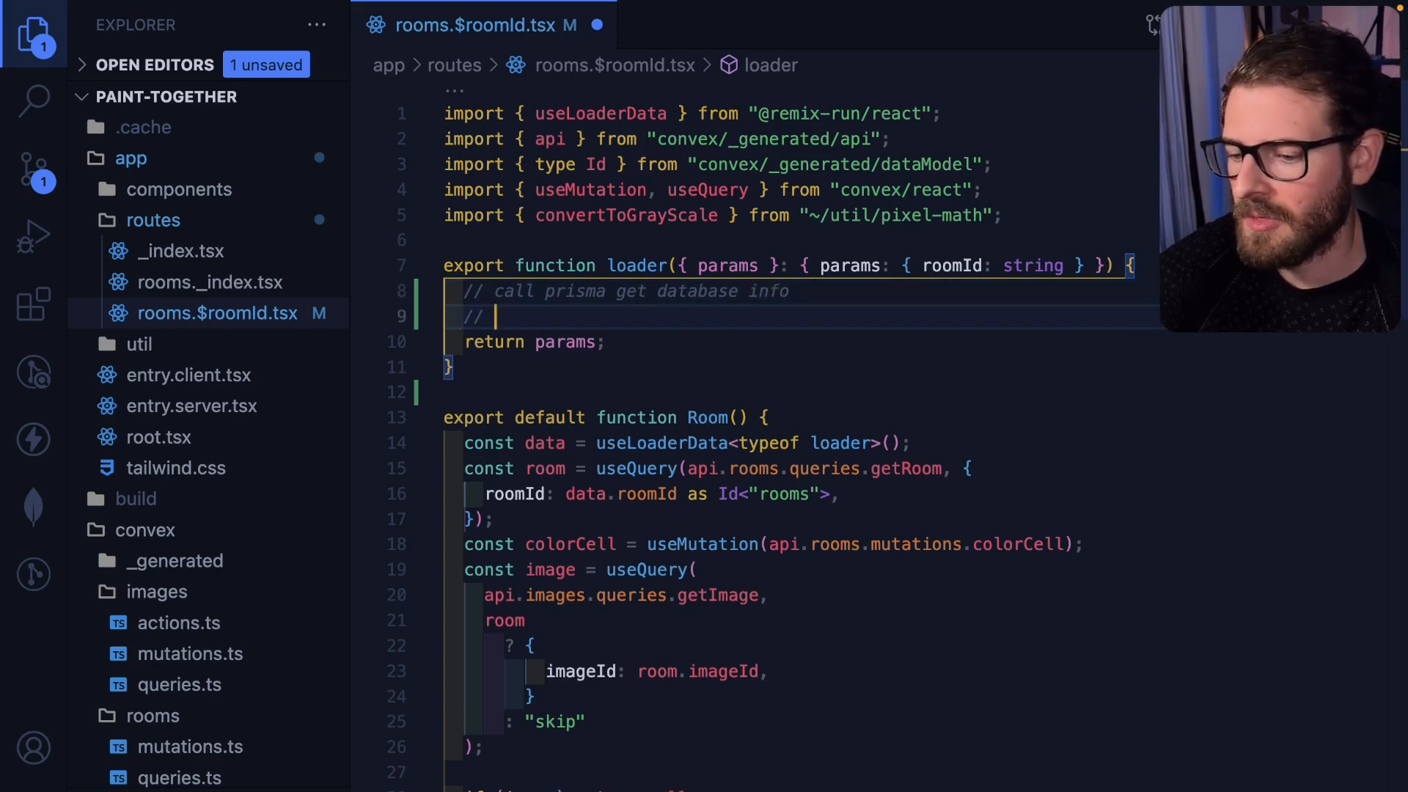
{"action": "type", "text": "3rd party rest a"}
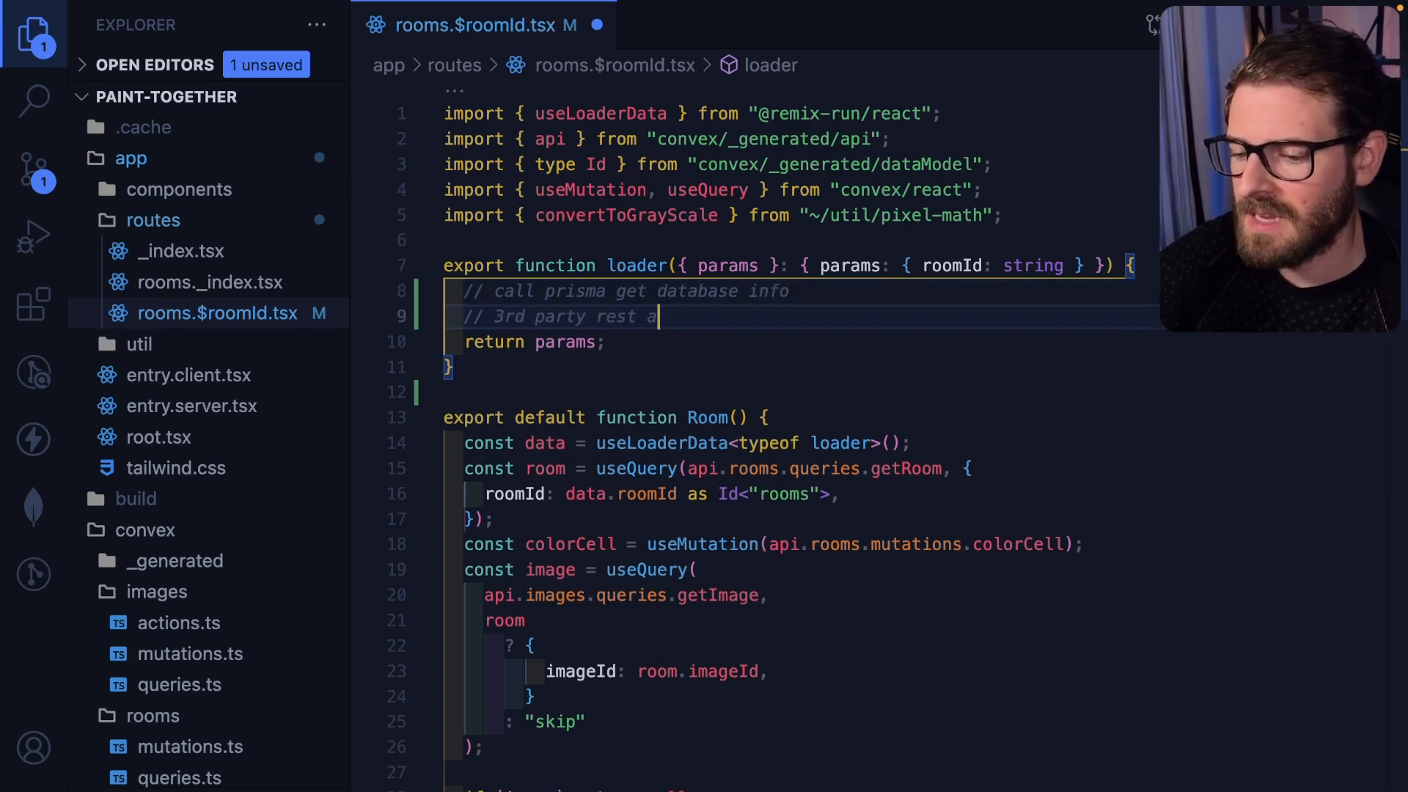
{"action": "type", "text": "pi calls"}
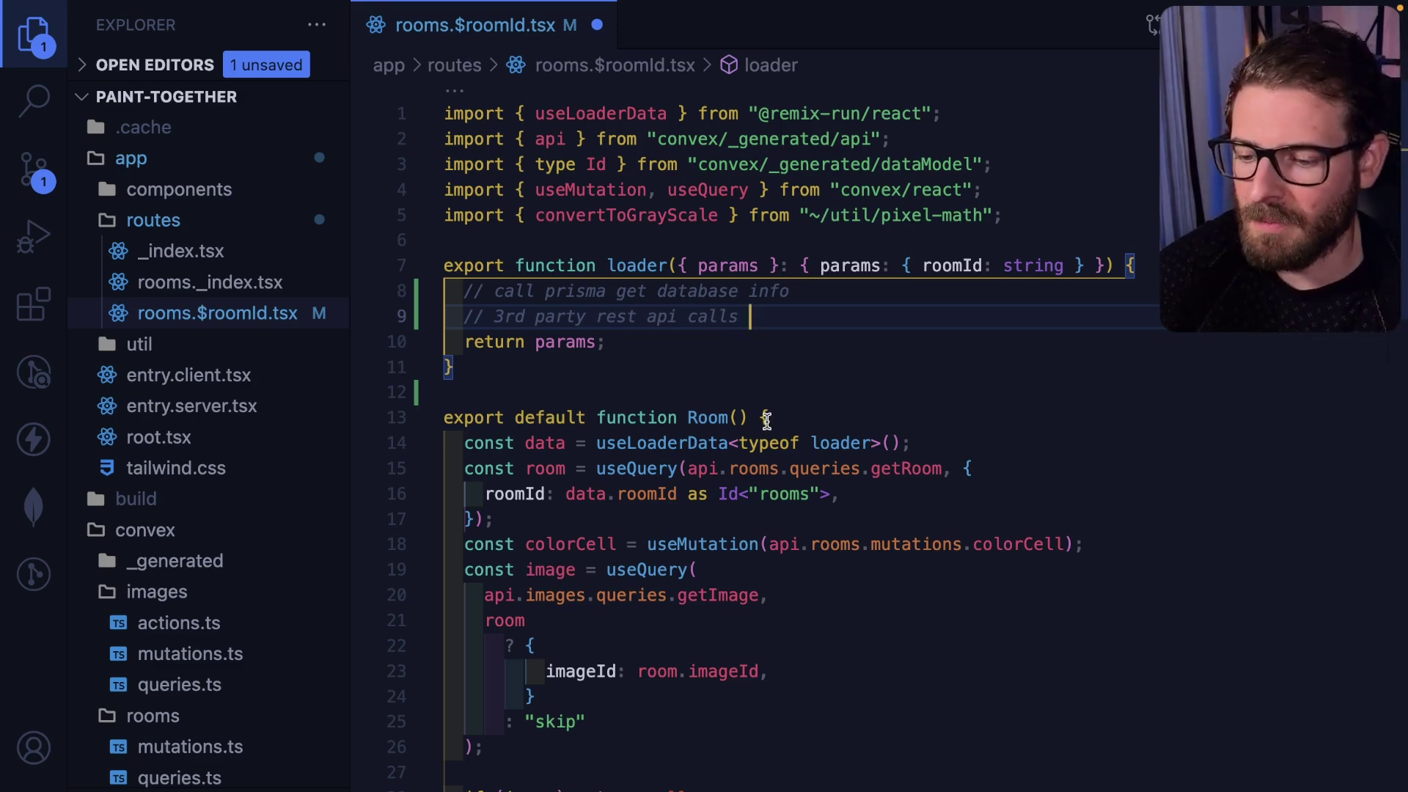
{"action": "mouse_move", "coordinate": [766, 611]}
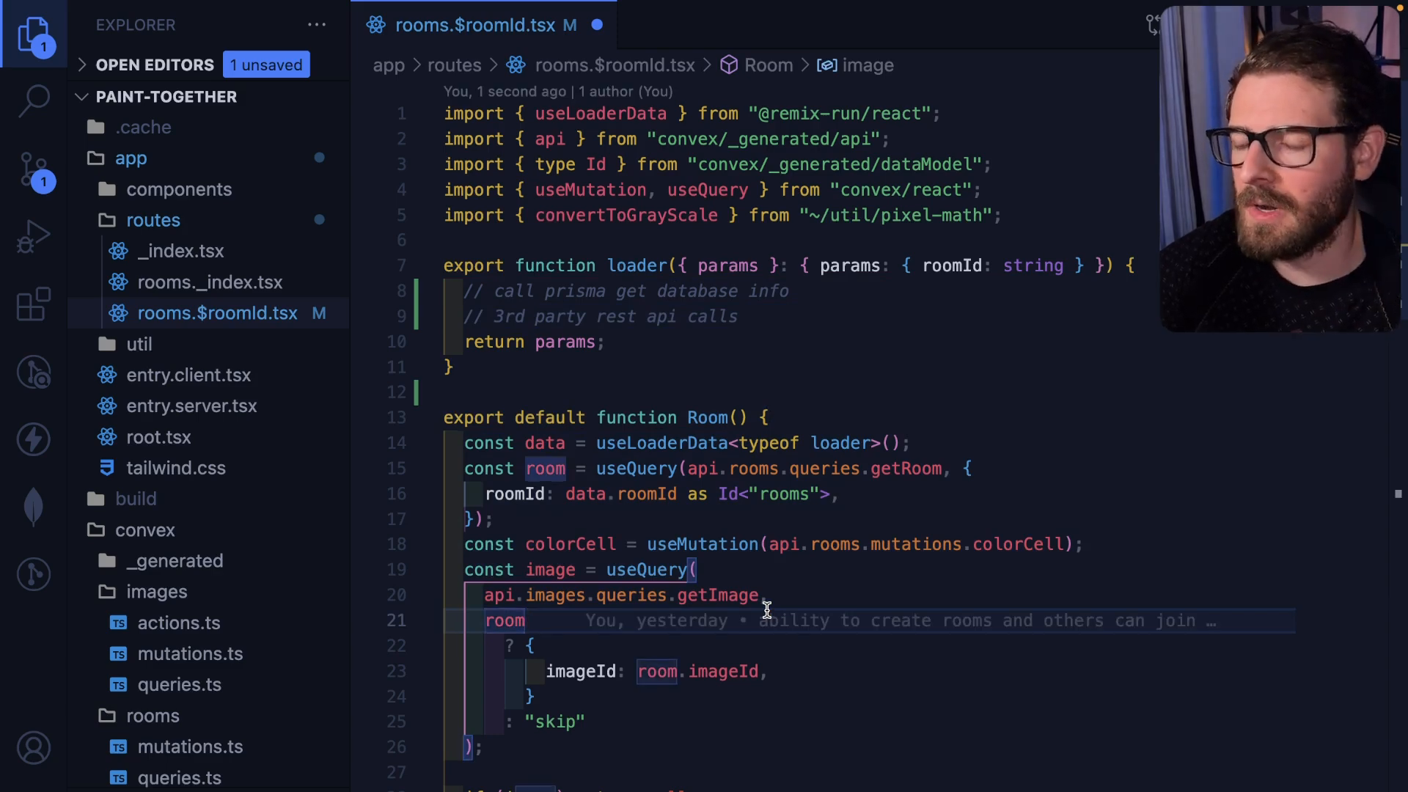
{"action": "mouse_move", "coordinate": [696, 384]}
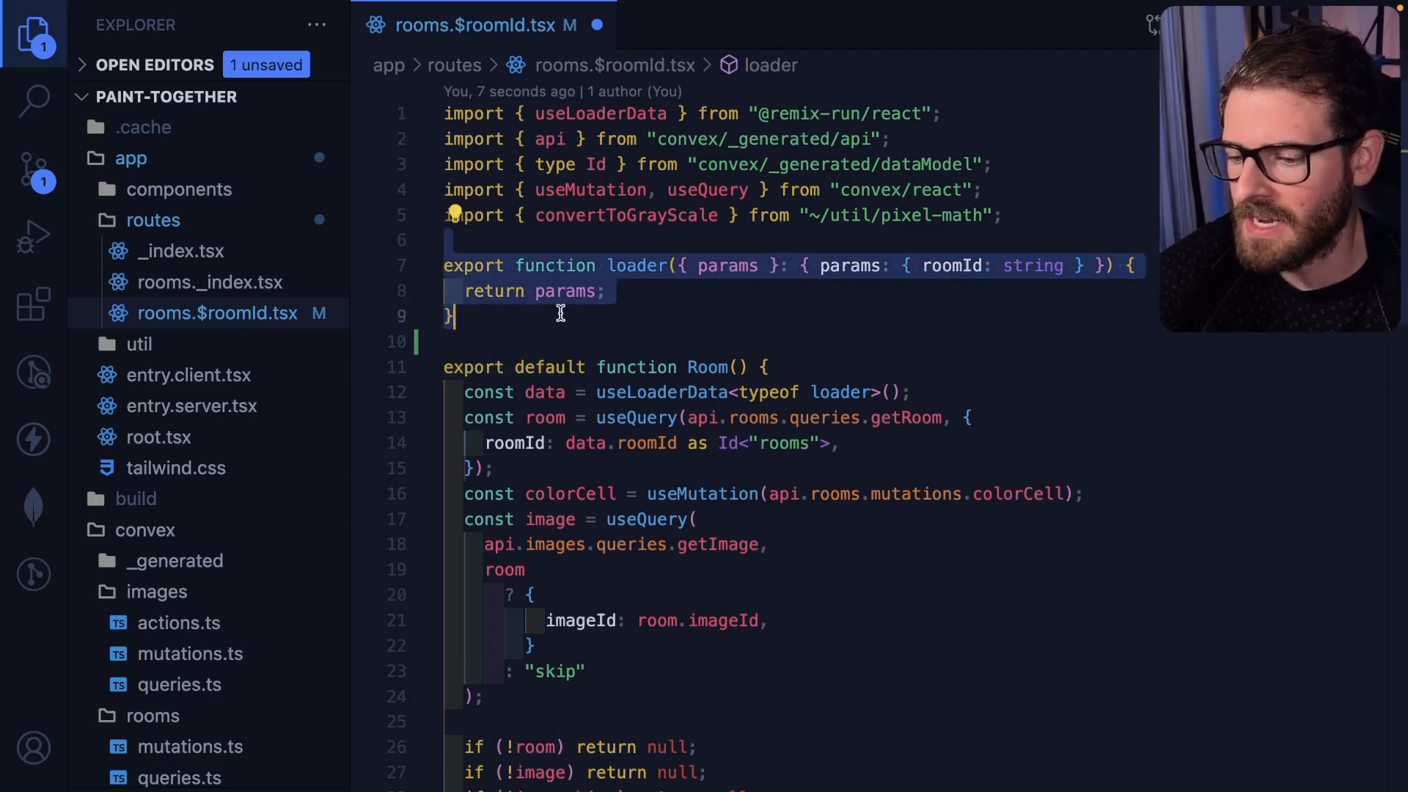
{"action": "scroll", "scroll_direction": "down", "scroll_amount": 3}
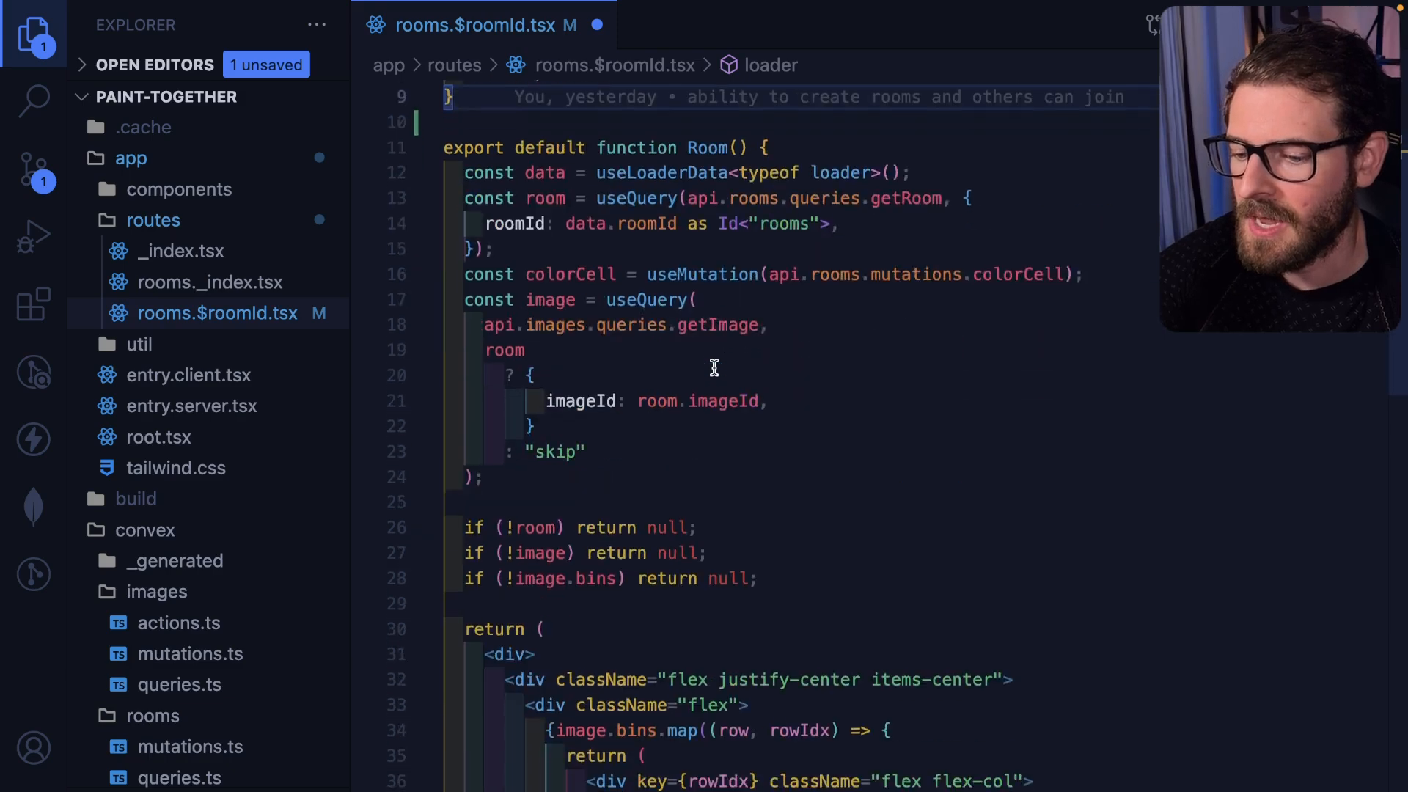
{"action": "mouse_move", "coordinate": [549, 233]}
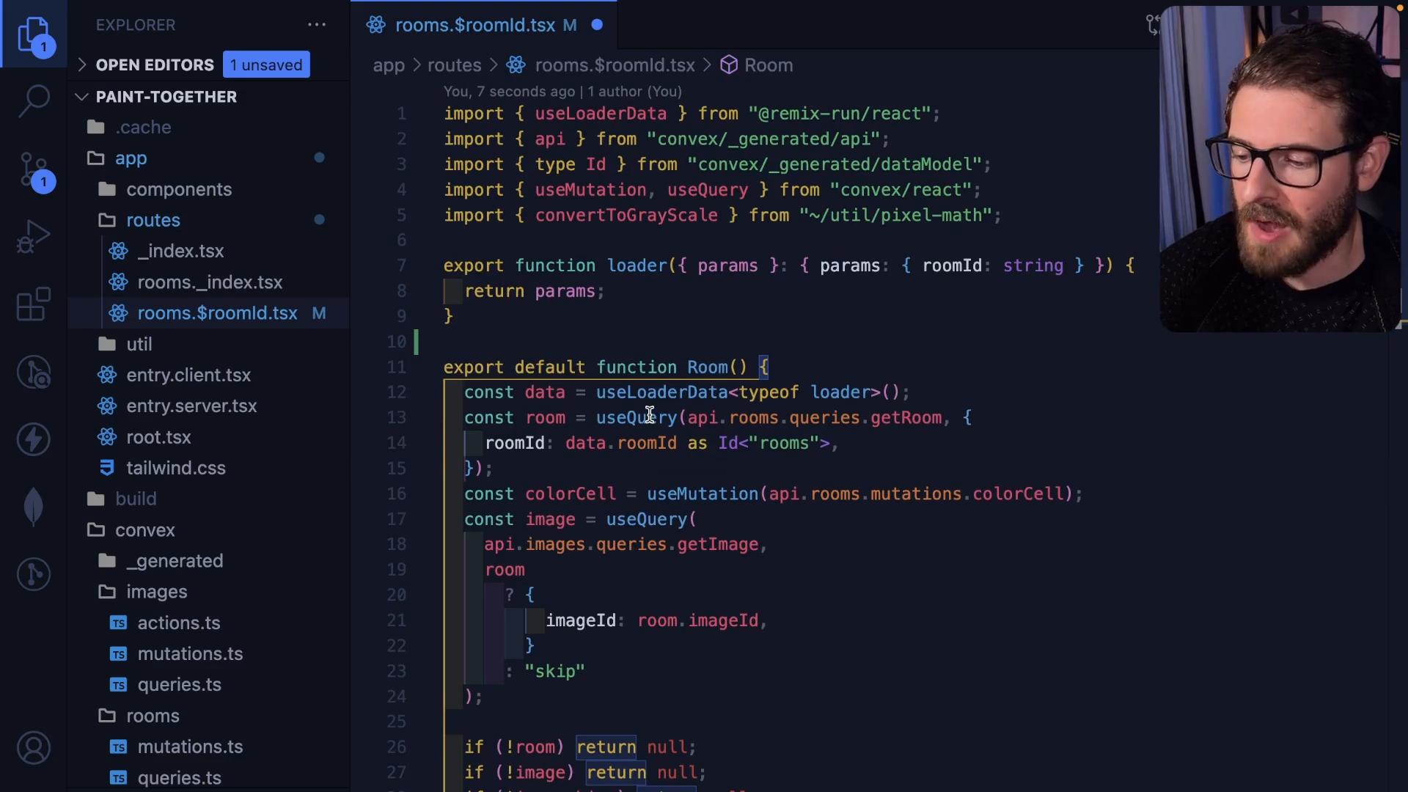
- Scroll _index.tsx to its meta export and select it
{"action": "left_click", "coordinate": [181, 249]}
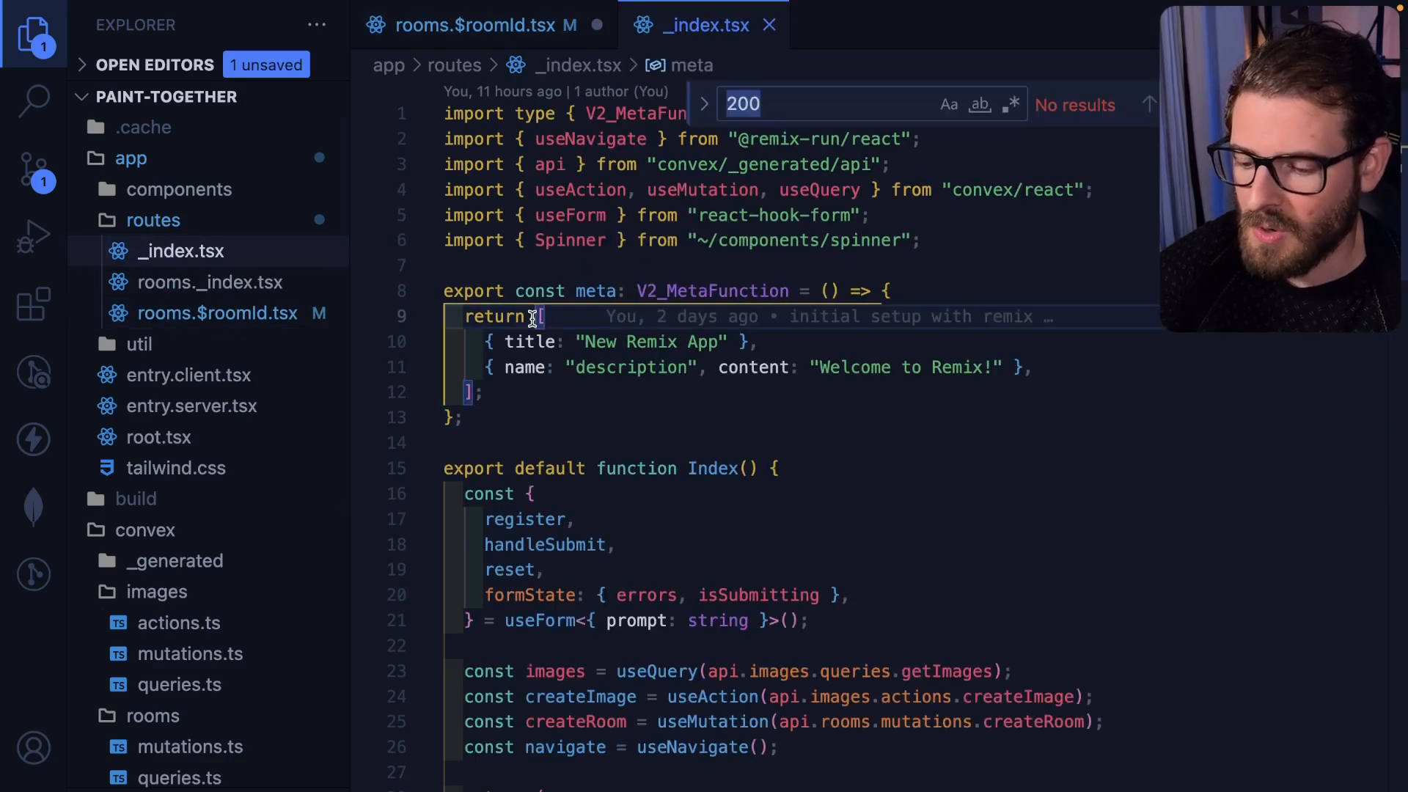
{"action": "scroll", "scroll_direction": "down", "scroll_amount": 3}
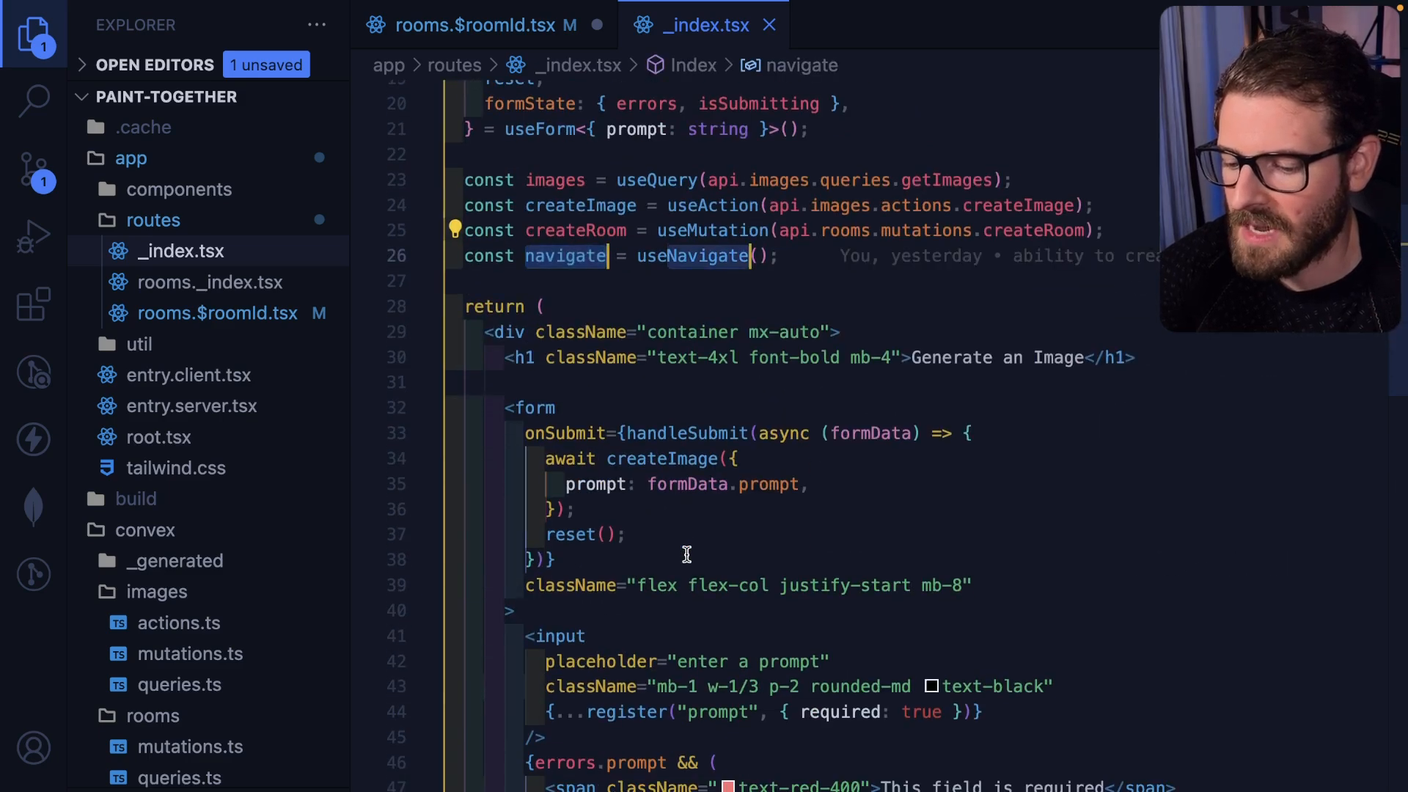
{"action": "scroll", "scroll_direction": "down", "scroll_amount": 3}
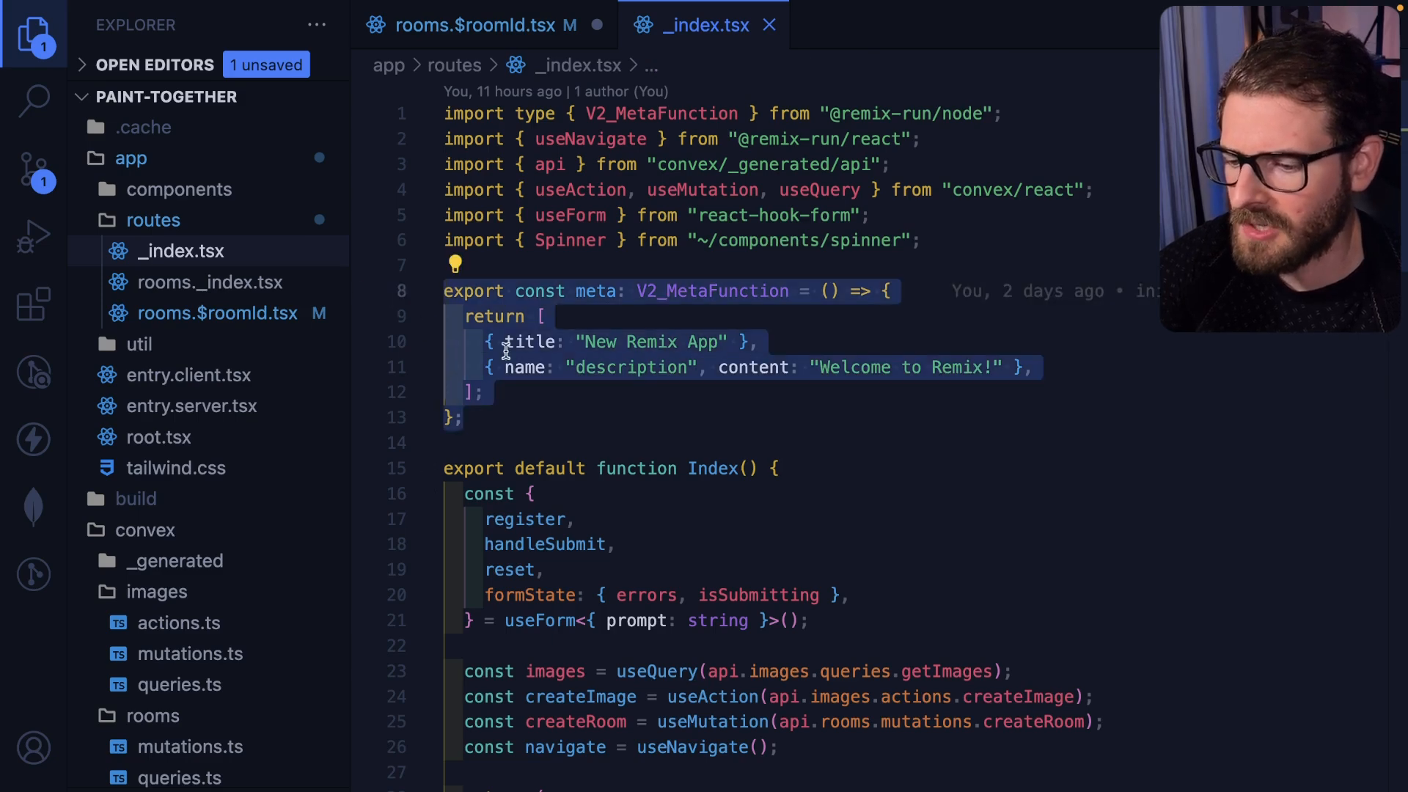
{"action": "double_click", "coordinate": [595, 290]}
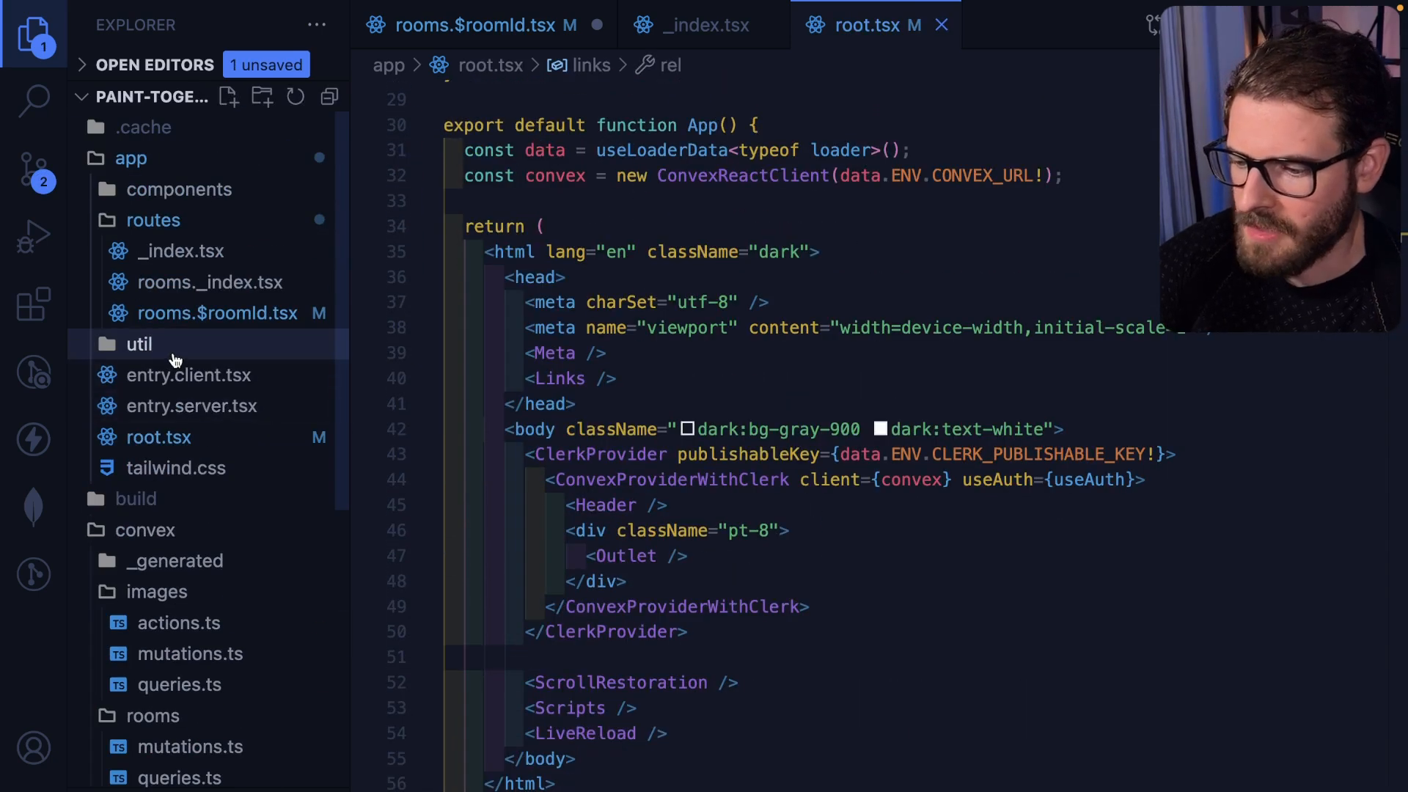
- Reveal the util and components folders and paste the Remix docs' example action below the loader
{"action": "left_click", "coordinate": [139, 343]}
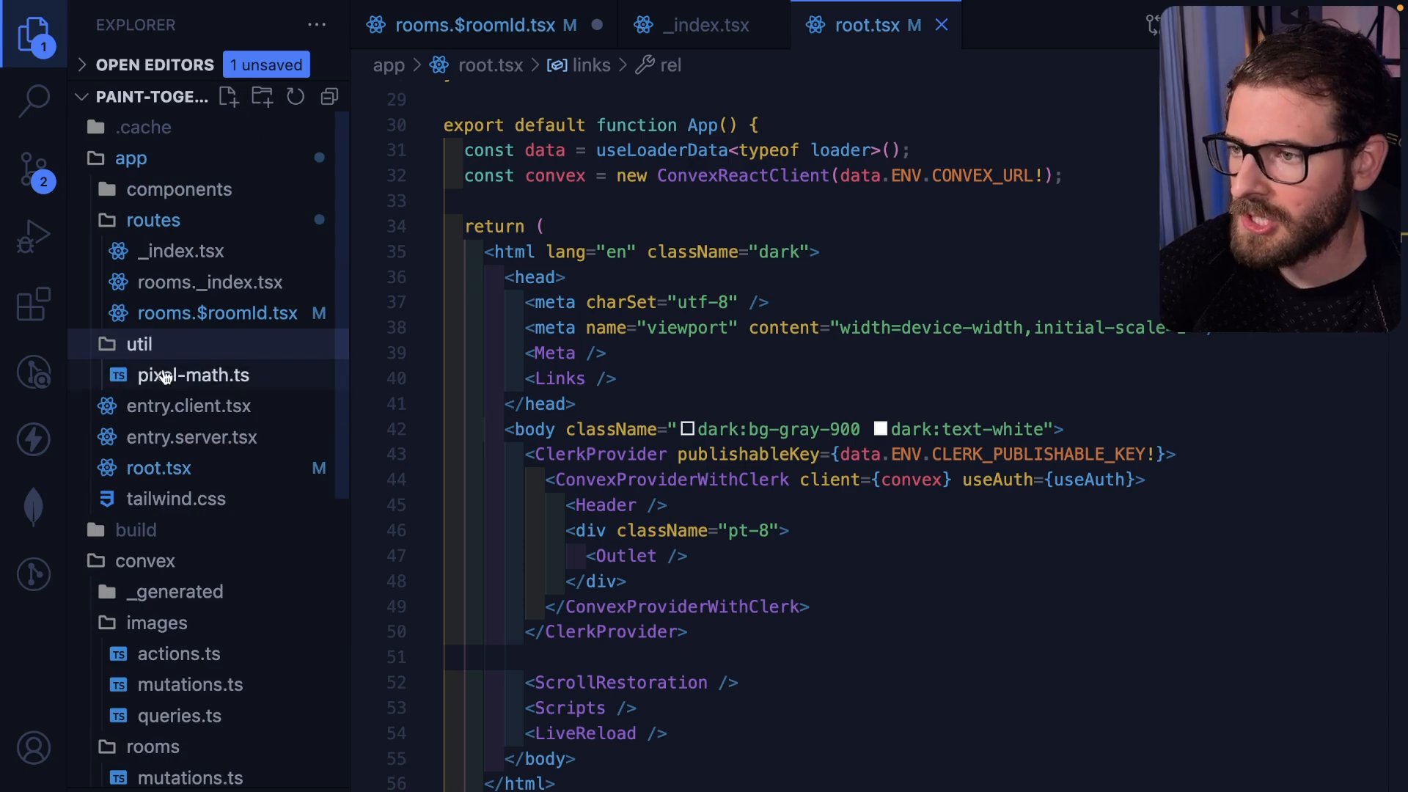
{"action": "mouse_move", "coordinate": [291, 396]}
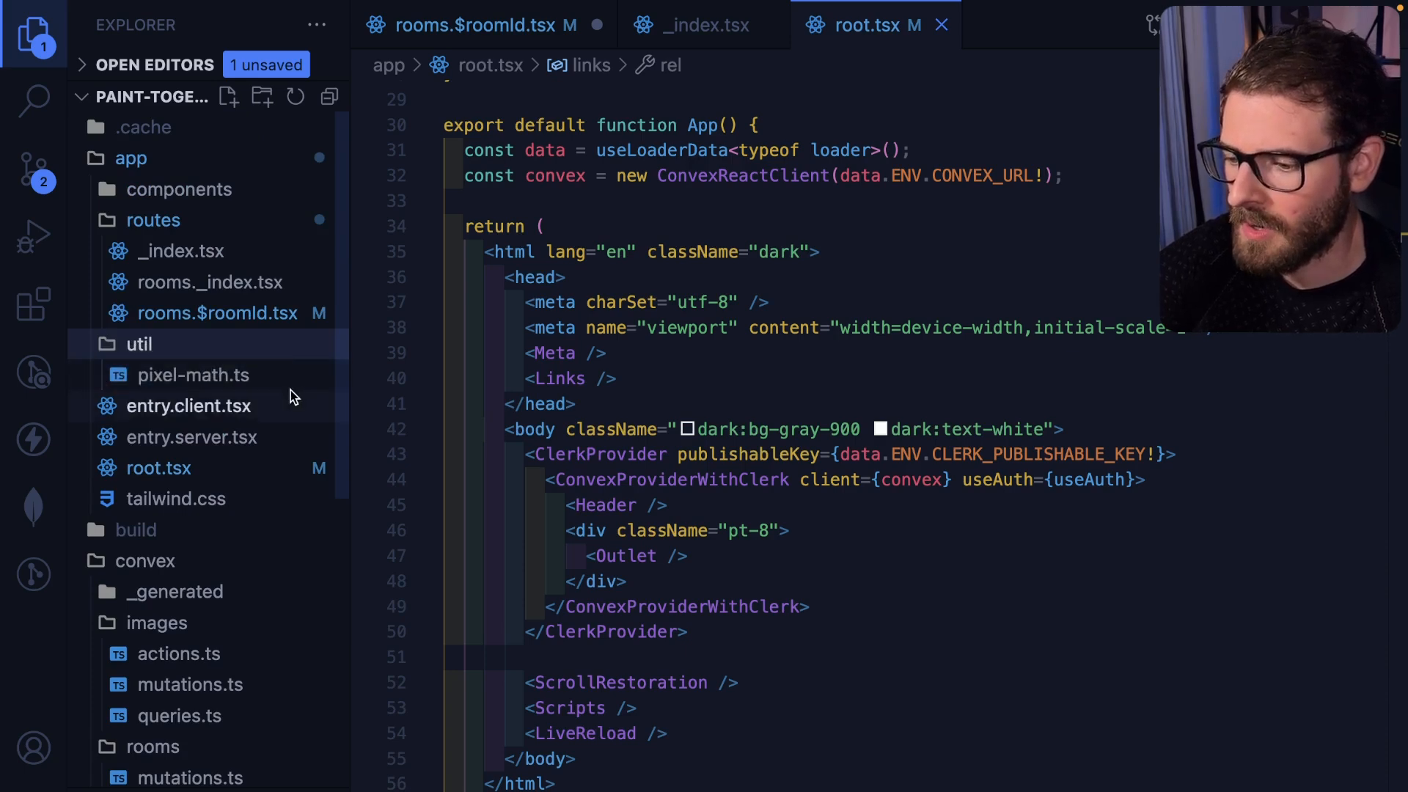
{"action": "left_click", "coordinate": [178, 189]}
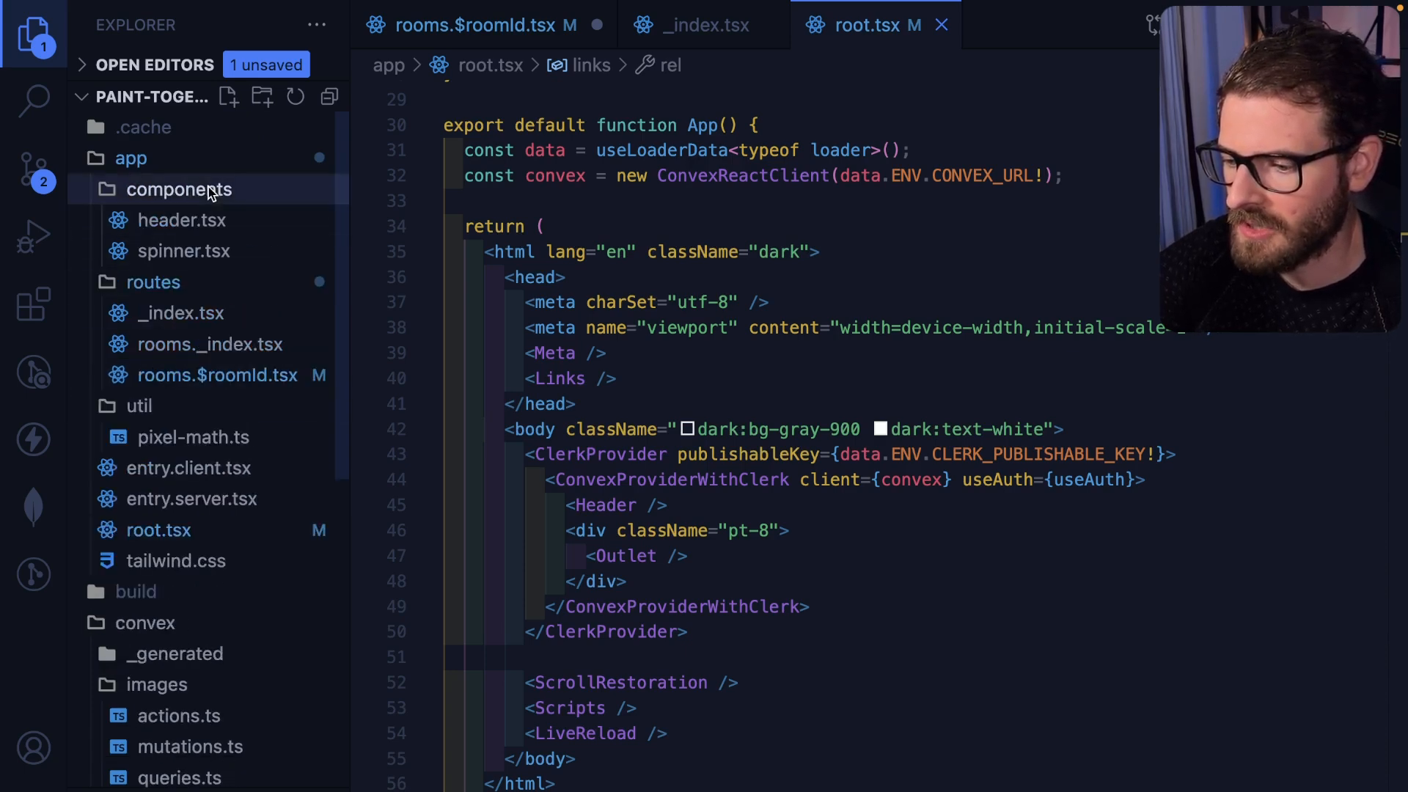
{"action": "mouse_move", "coordinate": [164, 302]}
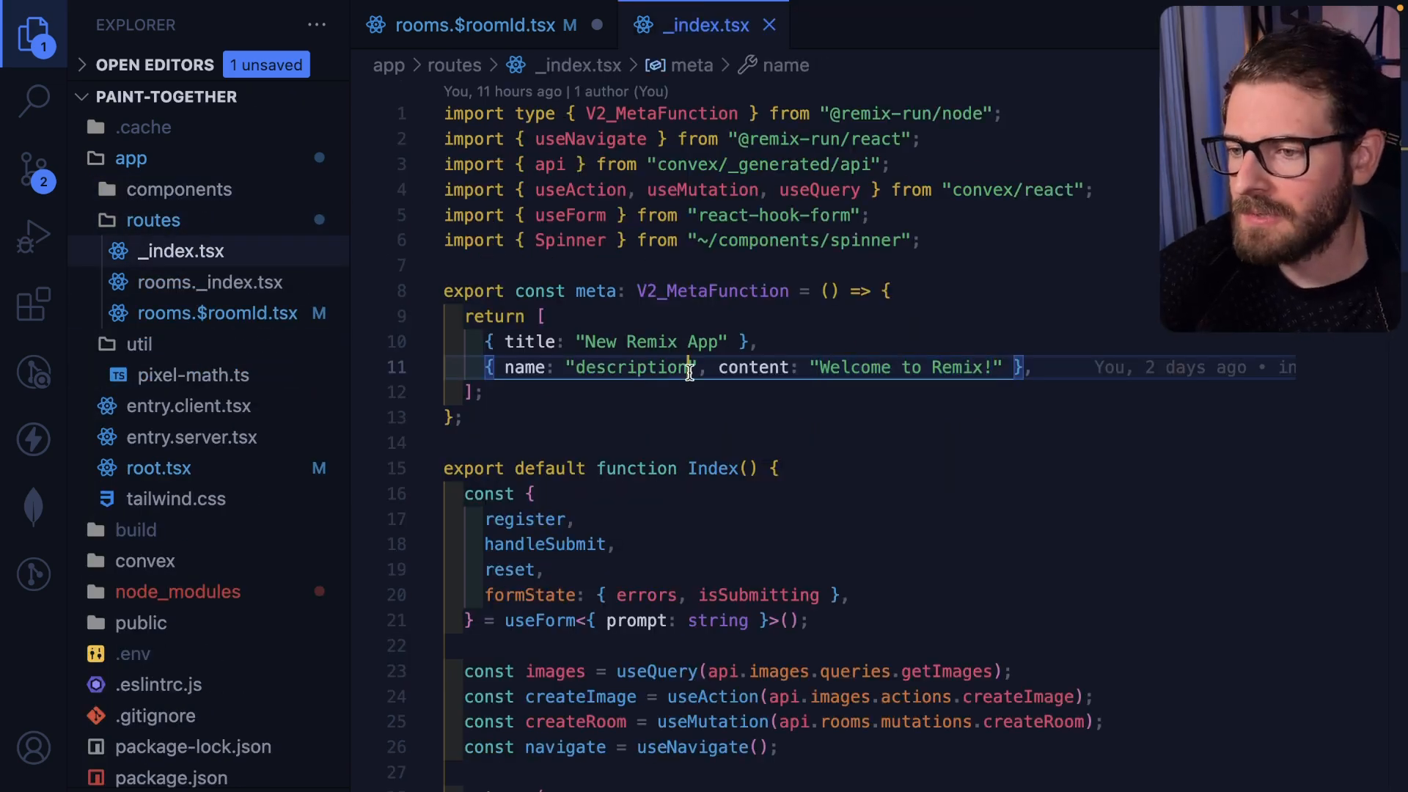
{"action": "scroll", "scroll_direction": "down", "scroll_amount": 3}
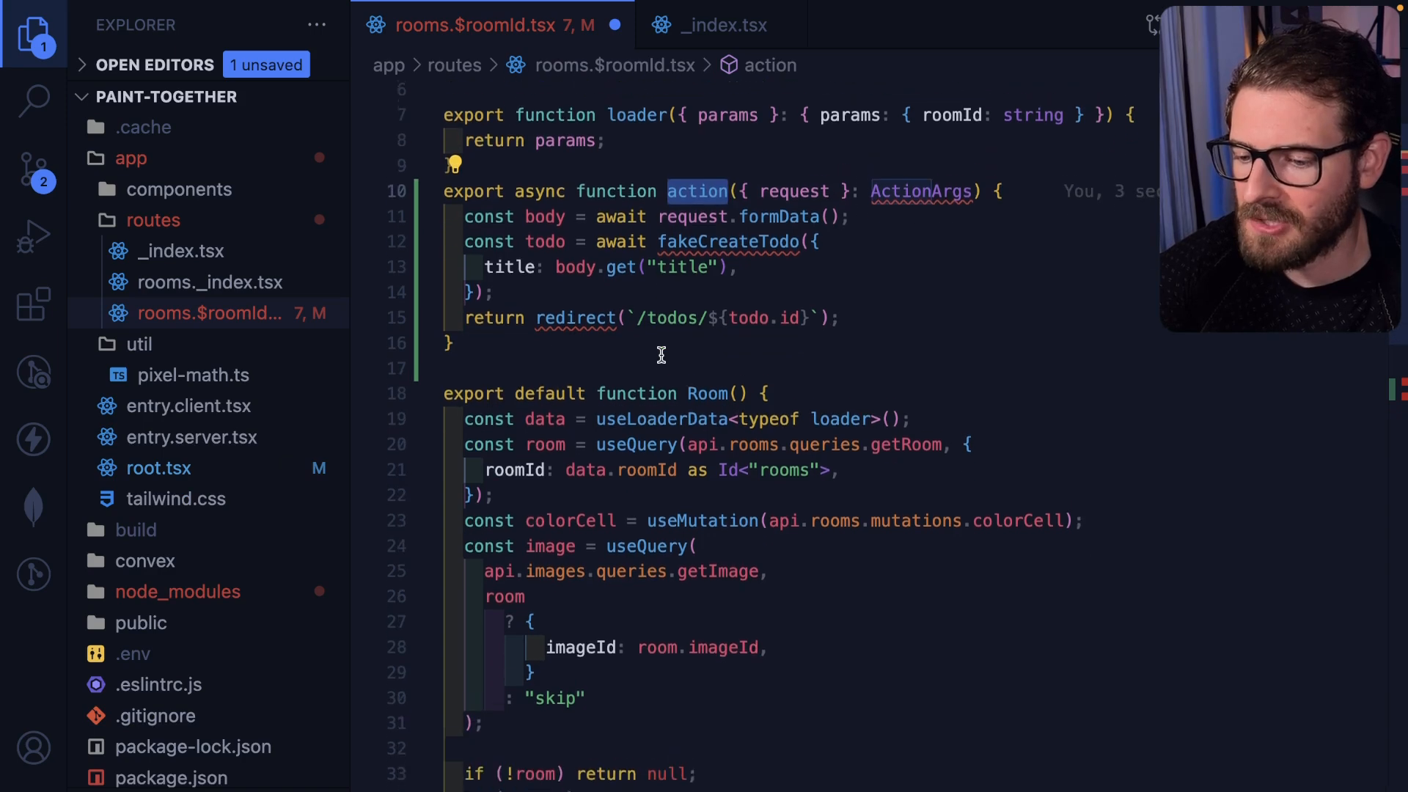
- Annotate the action body with 'database insert' and '// 3rd party api request' comments
{"action": "scroll", "scroll_direction": "down", "scroll_amount": 3}
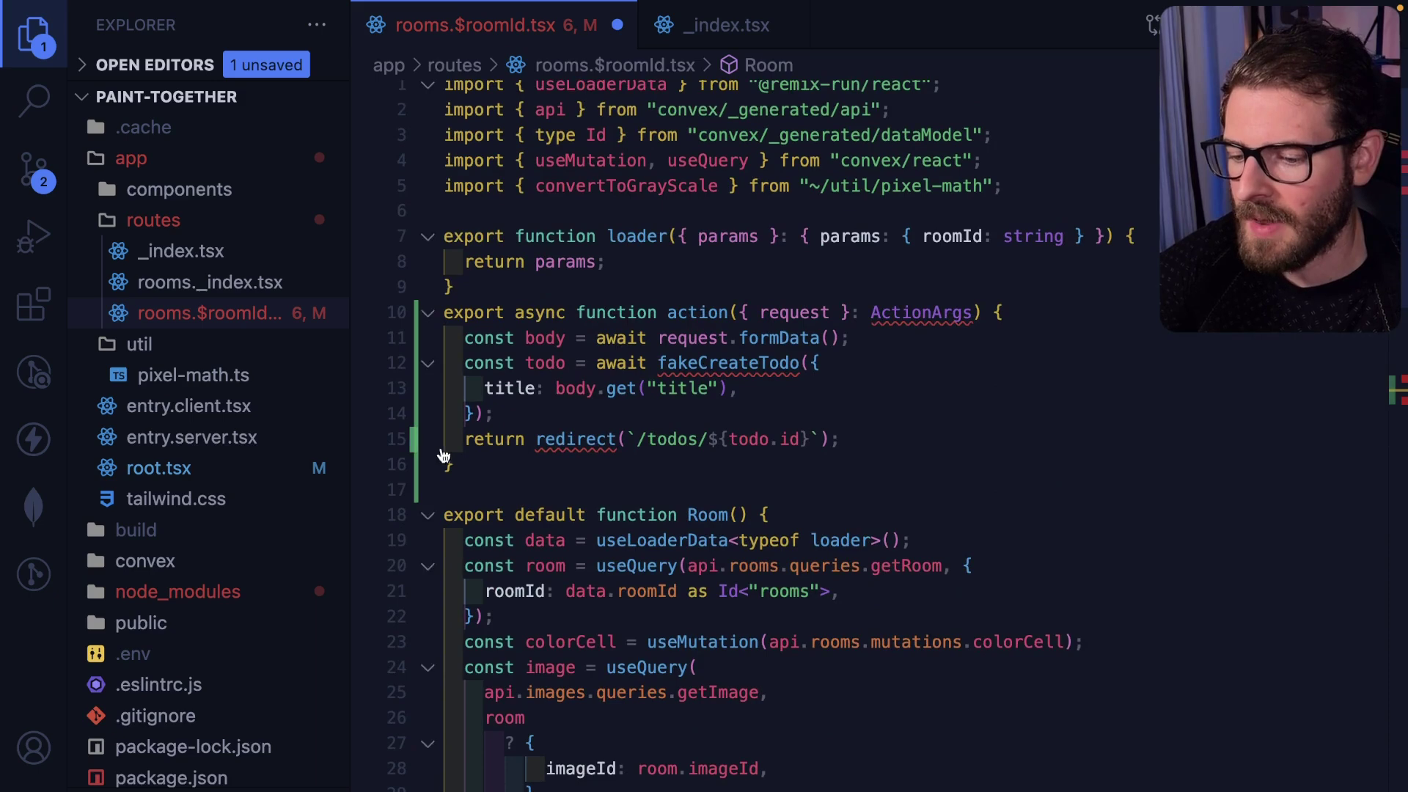
{"action": "left_click", "coordinate": [1003, 311]}
{"action": "type", "text": "//"}
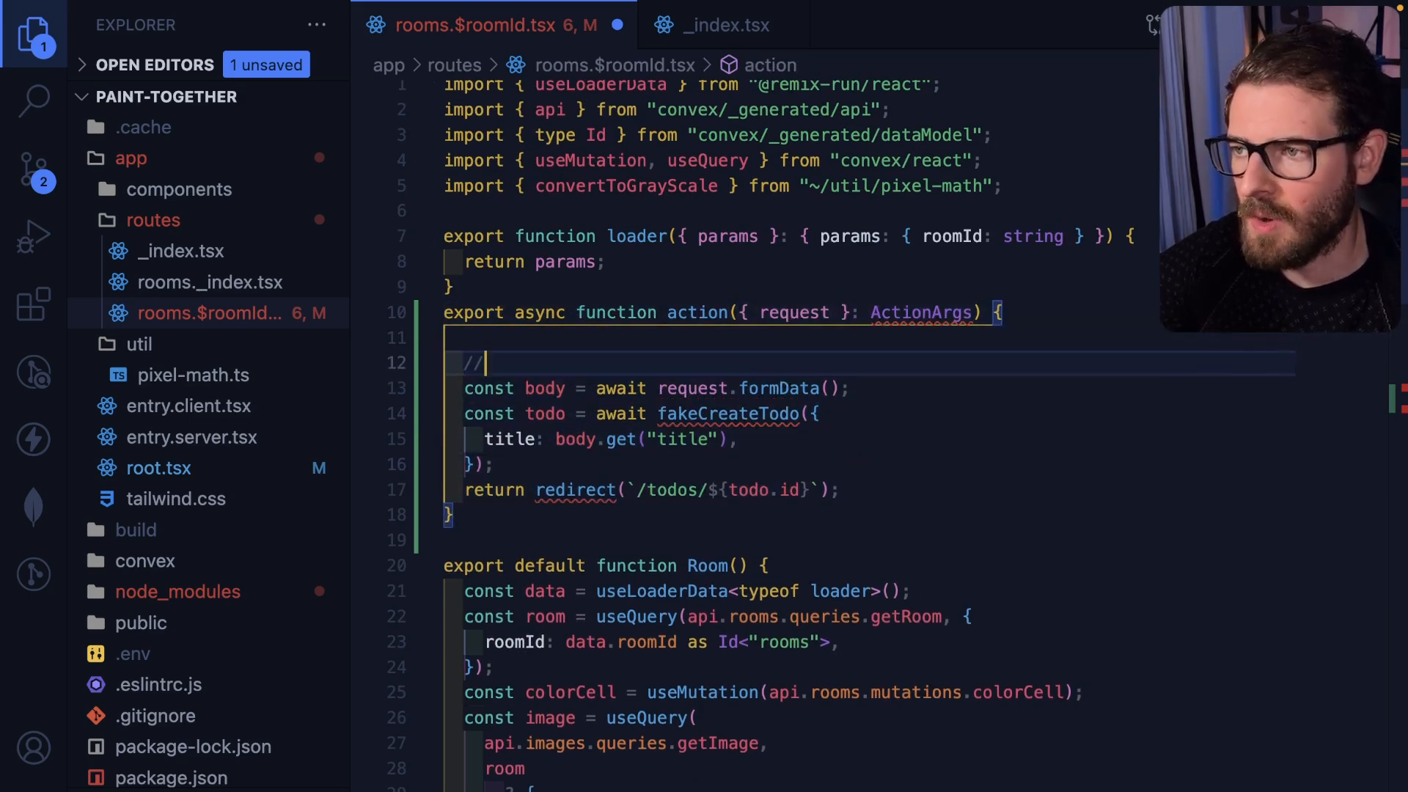
{"action": "type", "text": "database insert"}
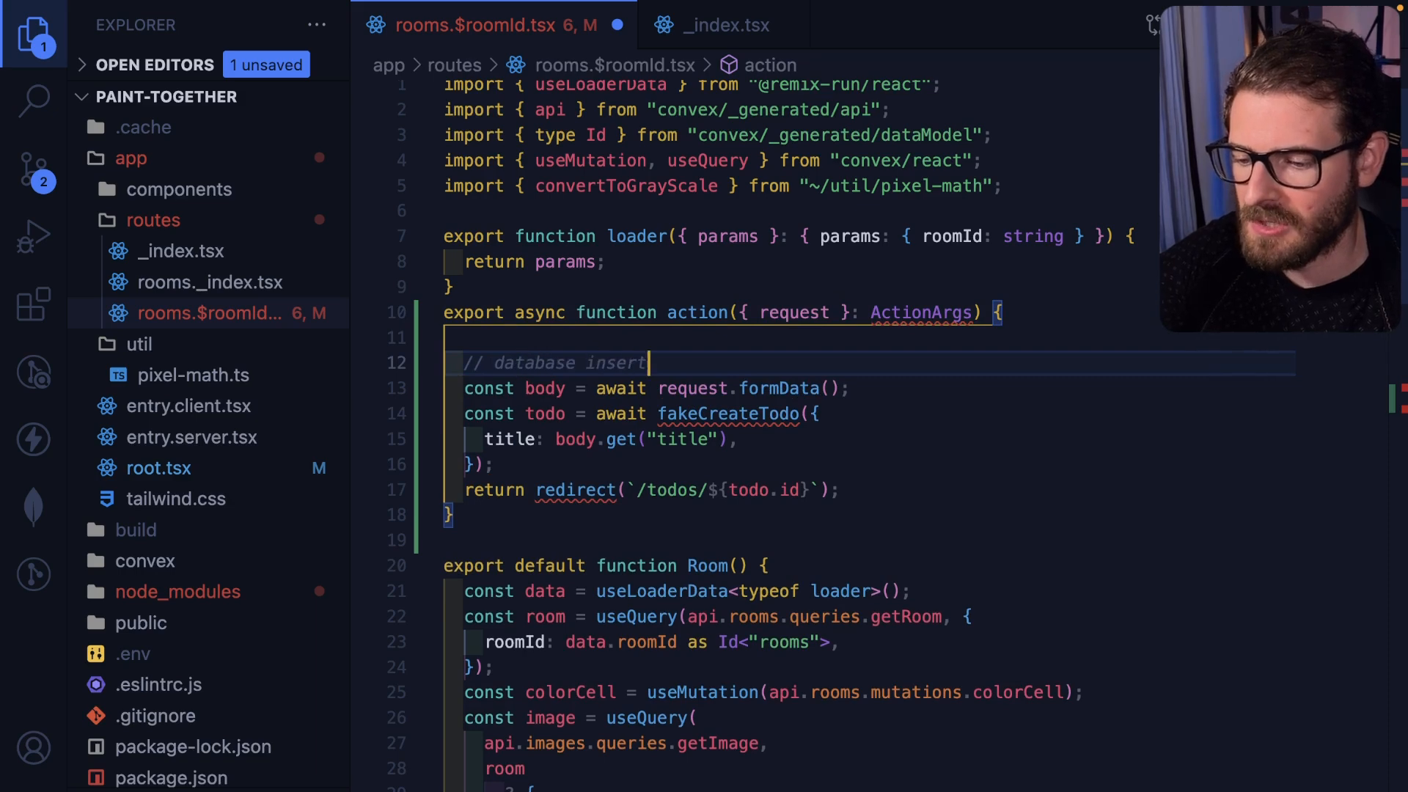
{"action": "type", "text": "// 3rd party api request"}
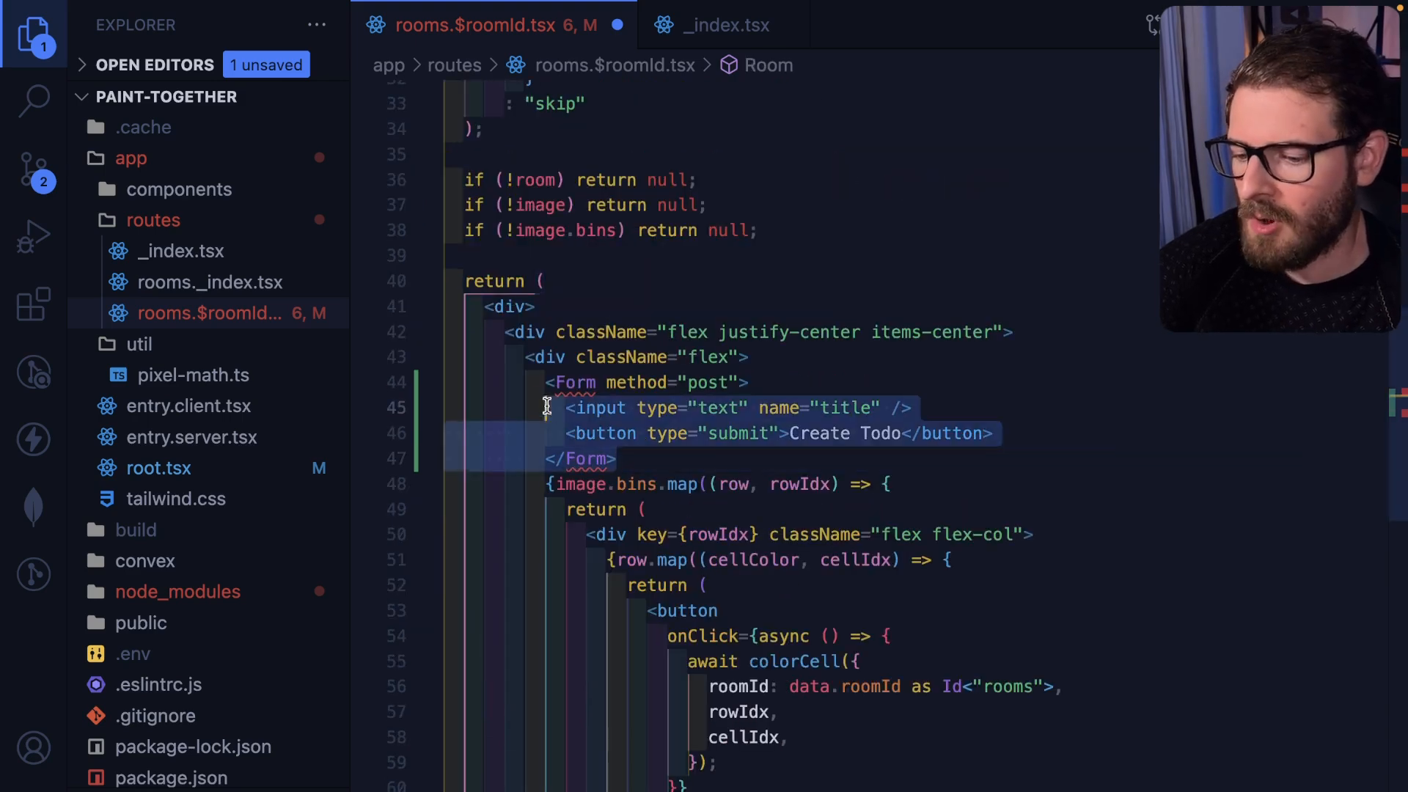
{"action": "mouse_move", "coordinate": [638, 382]}
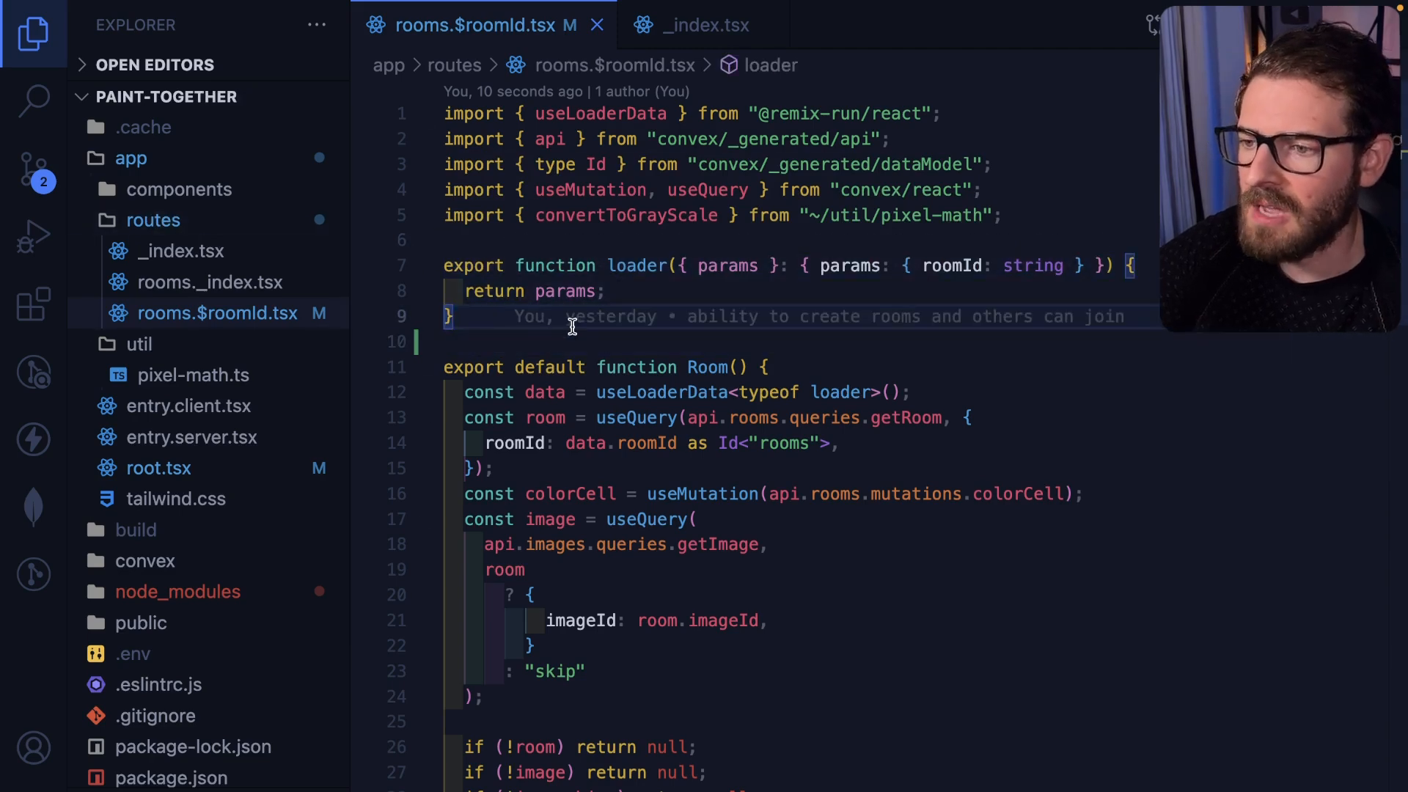
- Add an ISG note above the room route's loader and bring up the Remix action docs
{"action": "scroll", "scroll_direction": "down", "scroll_amount": 3}
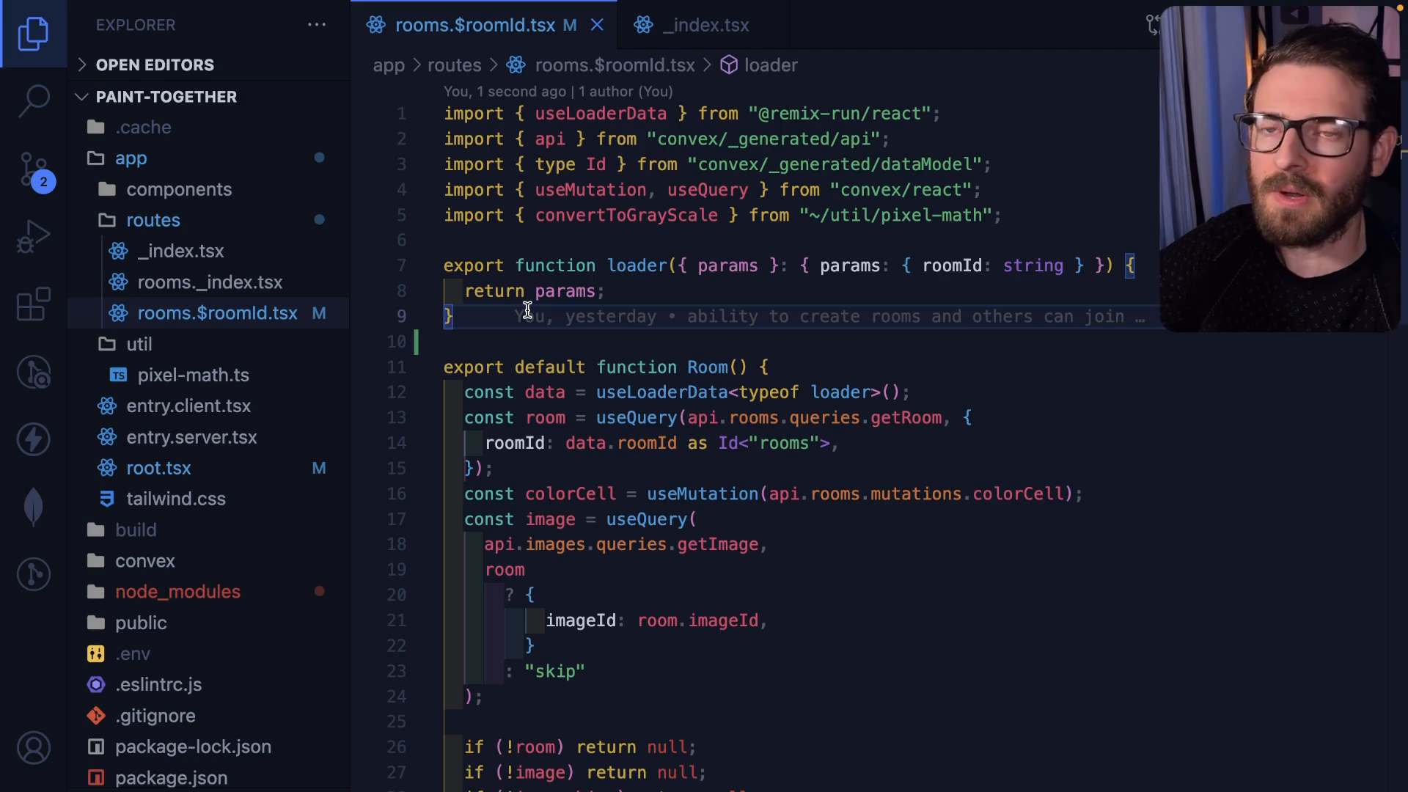
{"action": "type", "text": "ISG"}
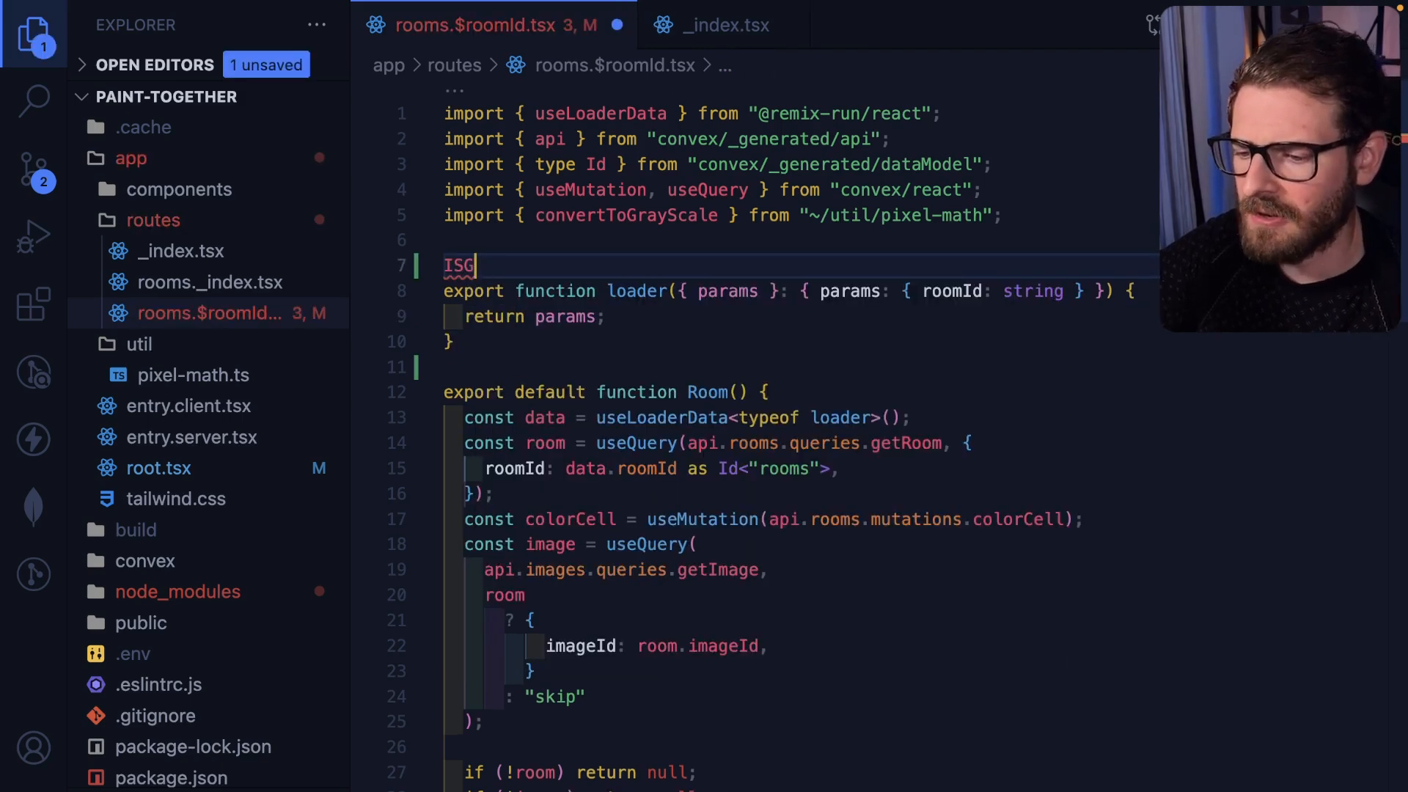
{"action": "key", "text": "Enter"}
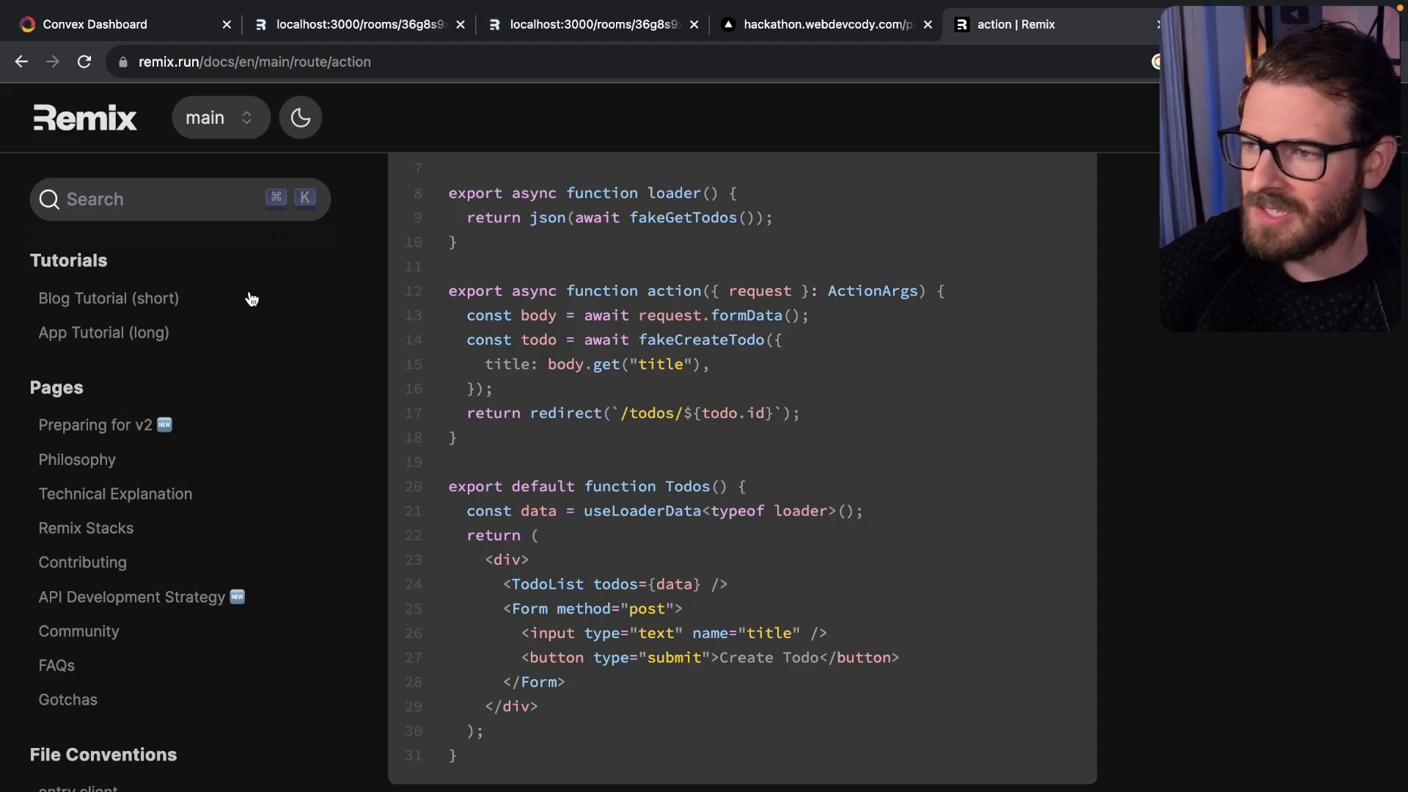
- Find and open the useNavigate hook page, then head to the Routing guide's nested routing section
{"action": "scroll", "scroll_direction": "down", "scroll_amount": 3}
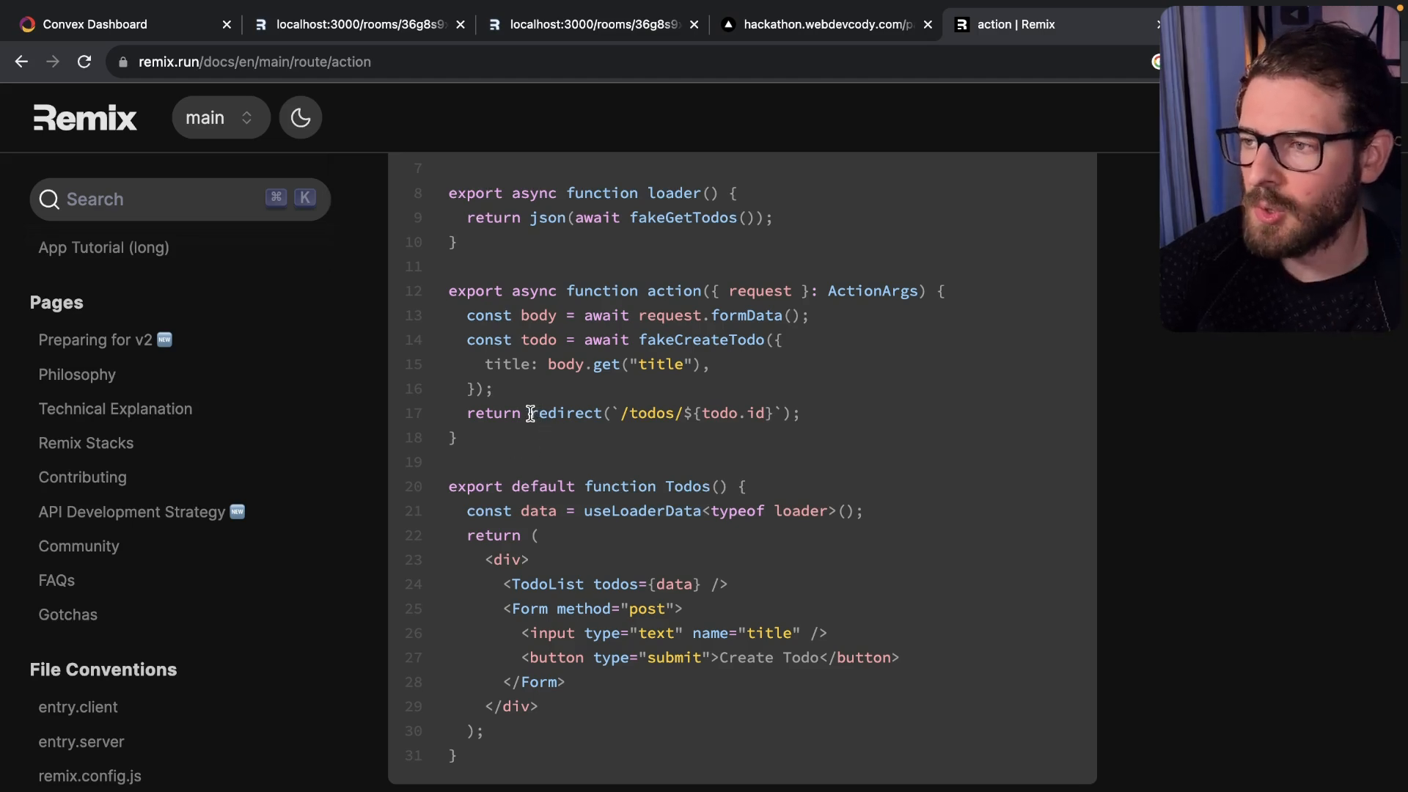
{"action": "scroll", "scroll_direction": "down", "scroll_amount": 3}
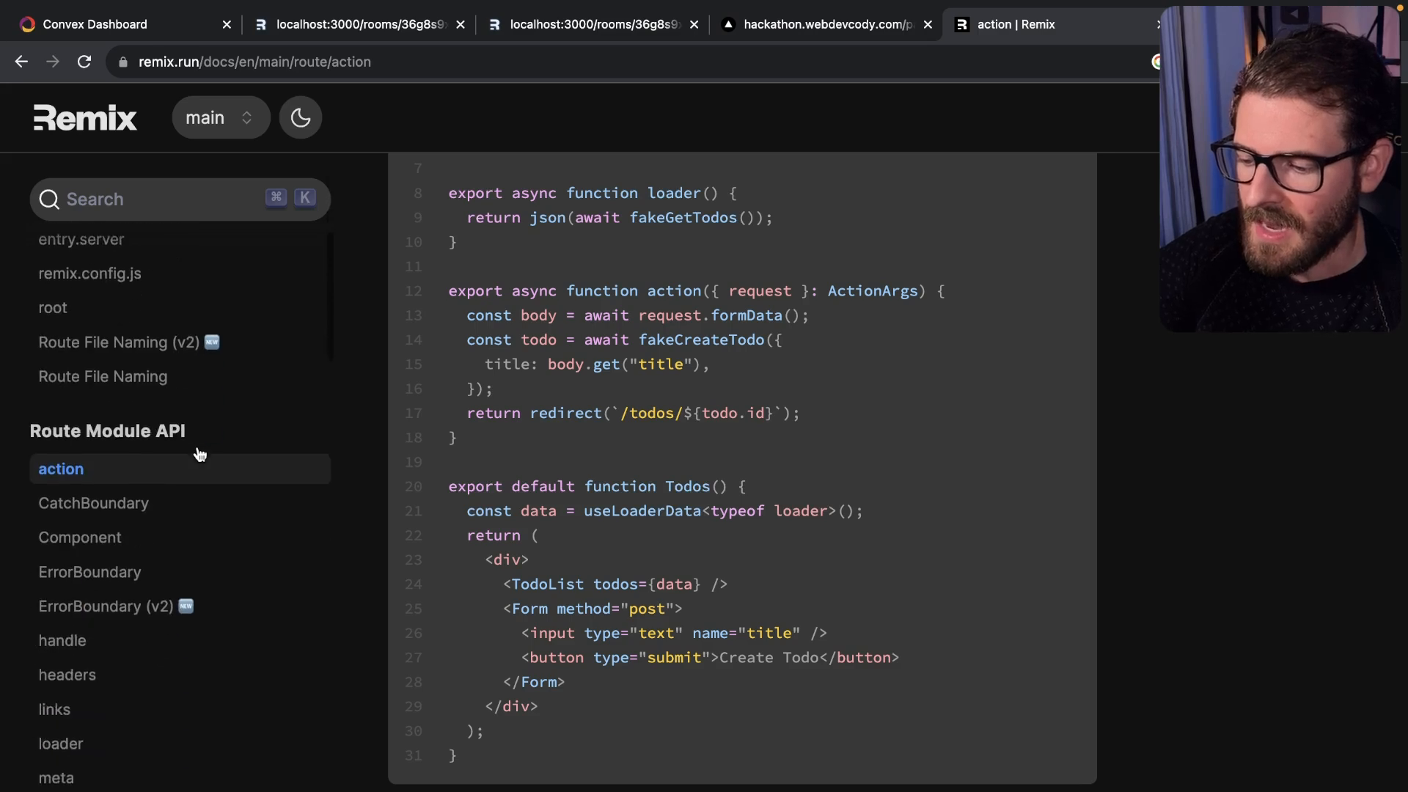
{"action": "scroll", "scroll_direction": "down", "scroll_amount": 3}
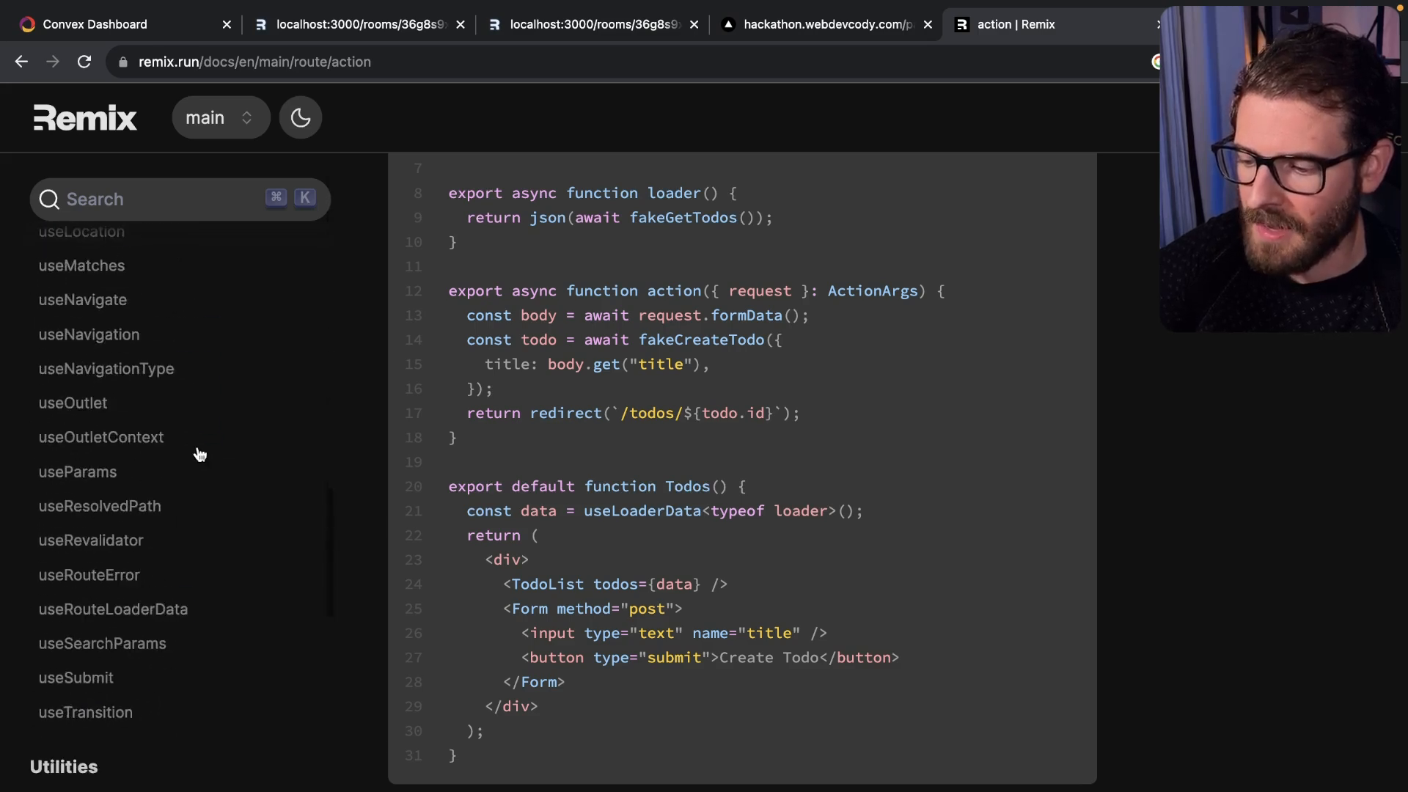
{"action": "scroll", "scroll_direction": "down", "scroll_amount": 3}
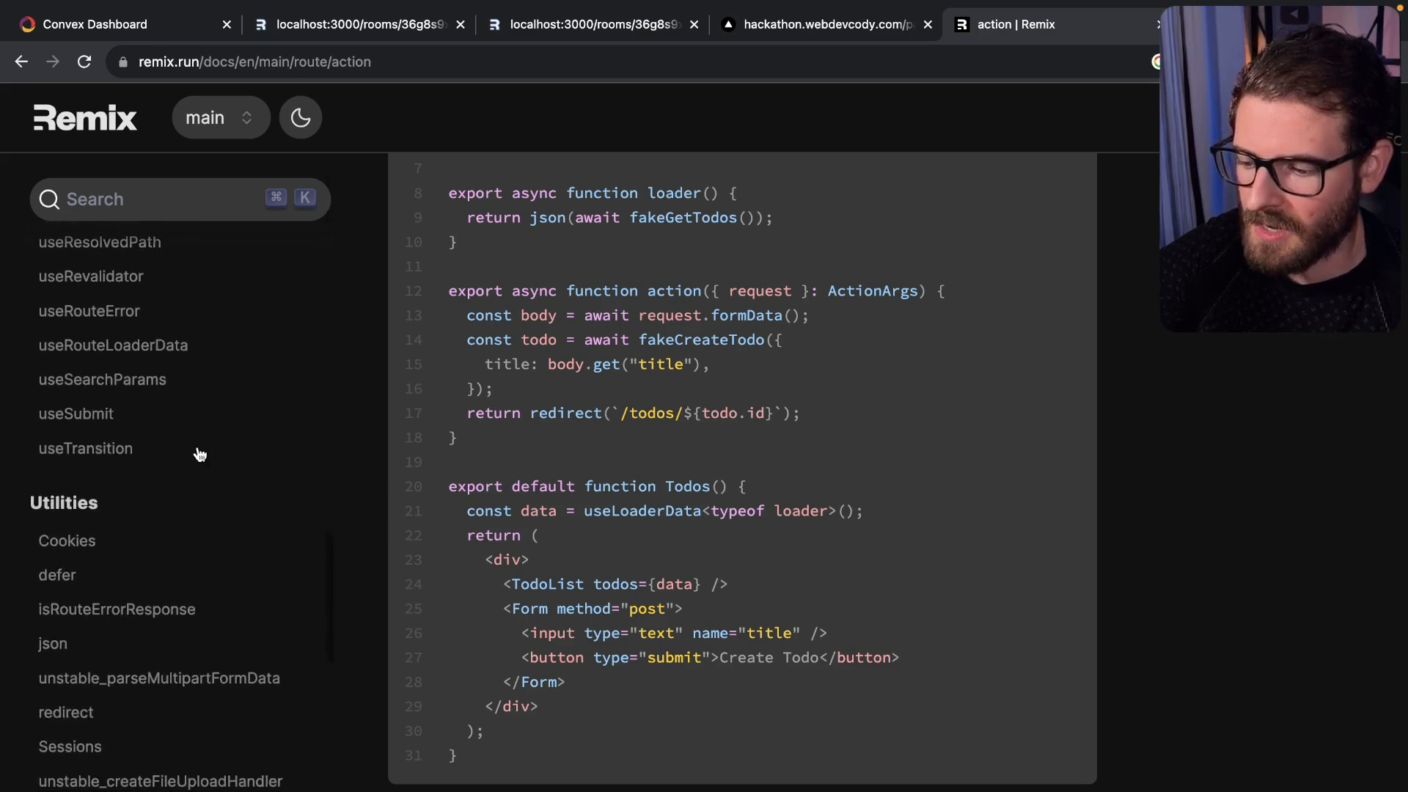
{"action": "type", "text": "useNavigate"}
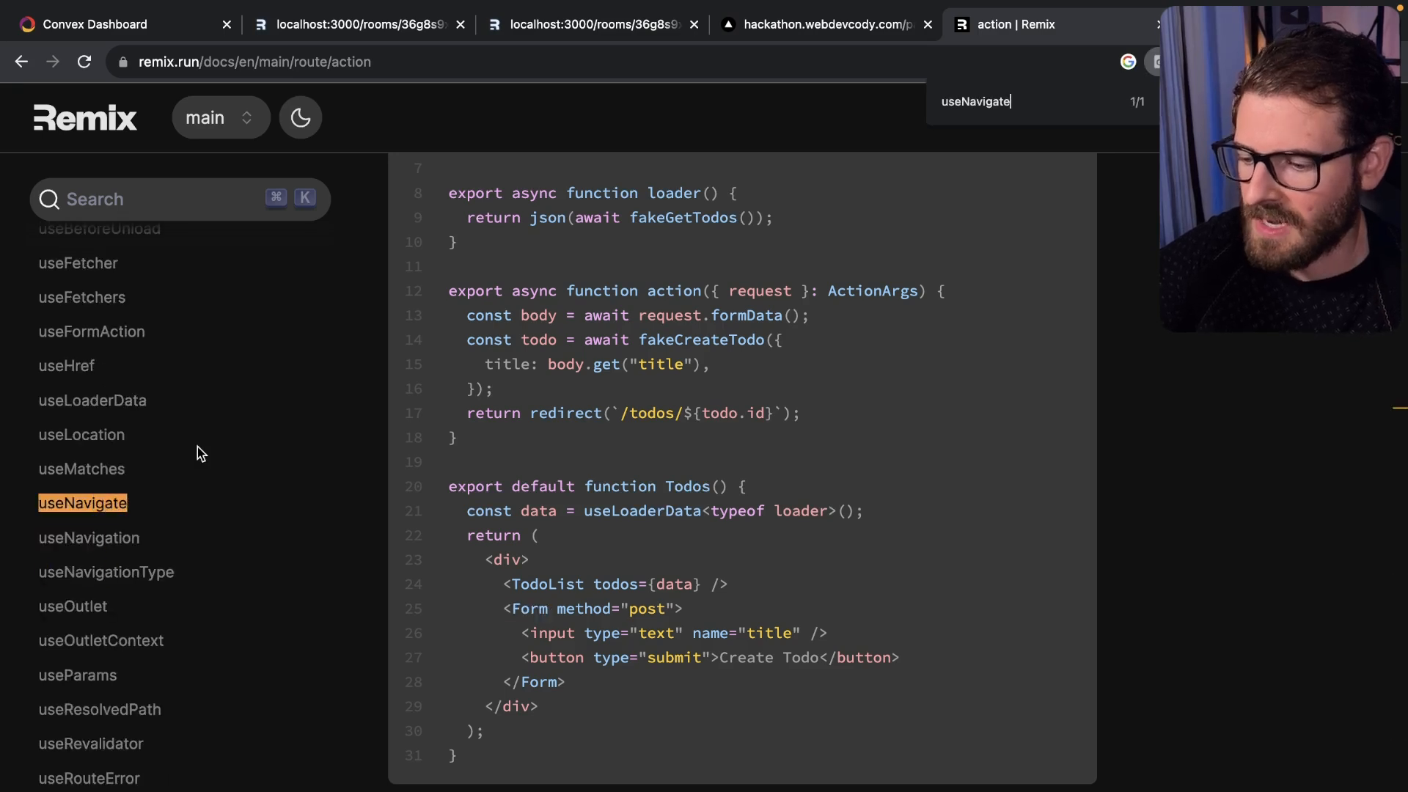
{"action": "left_click", "coordinate": [81, 503]}
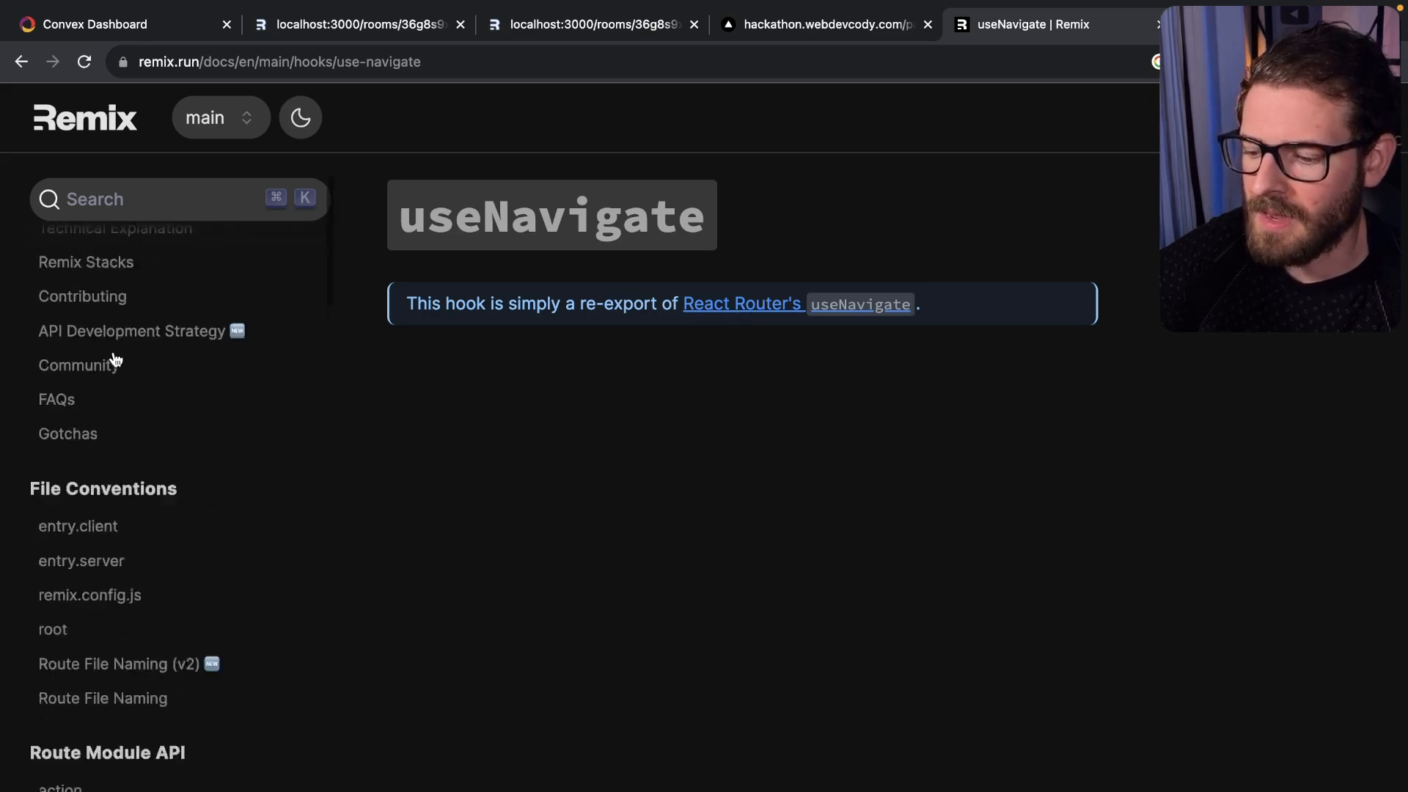
{"action": "type", "text": "routi"}
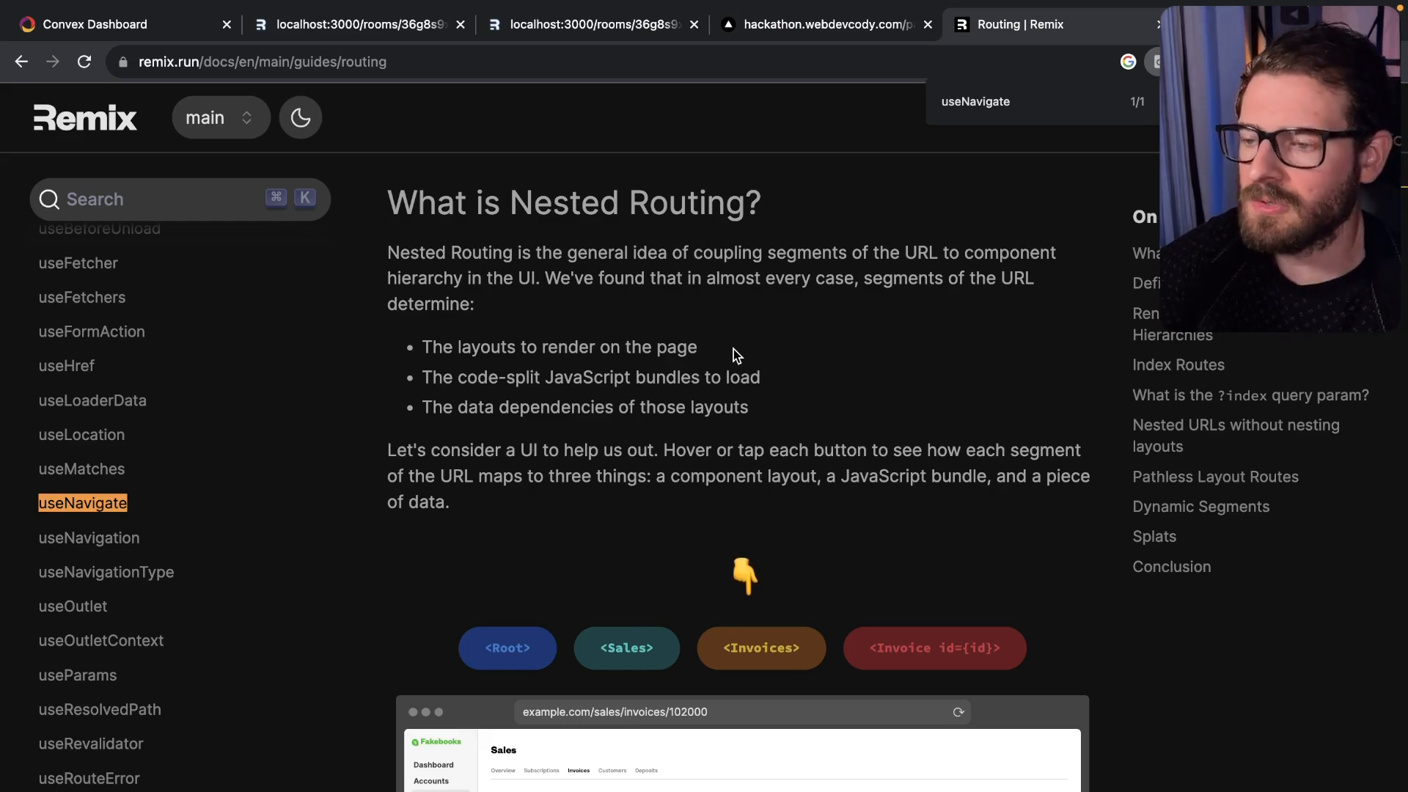
- Skim the short Blog Tutorial and the long App Tutorial pages
{"action": "scroll", "scroll_direction": "down", "scroll_amount": 3}
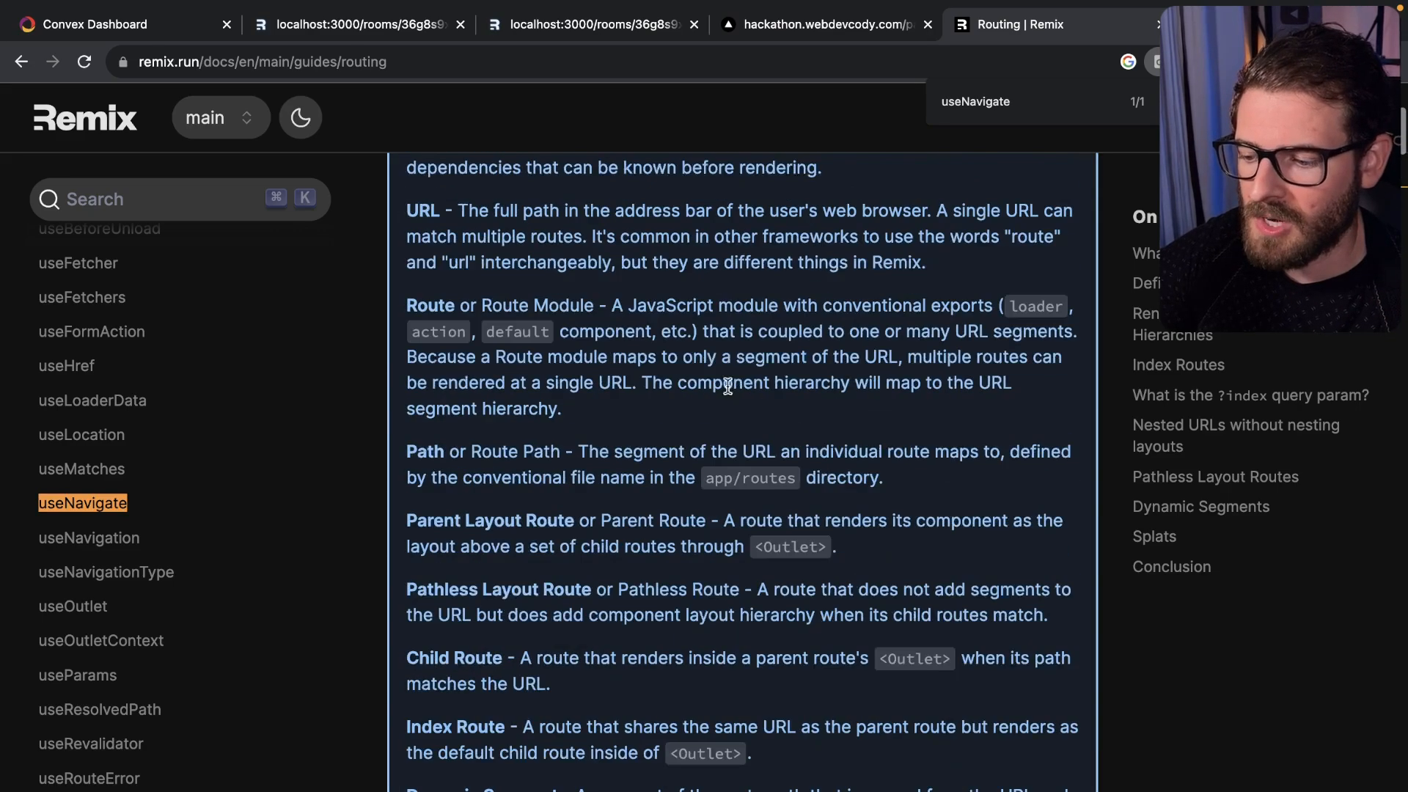
{"action": "scroll", "scroll_direction": "up", "scroll_amount": 3}
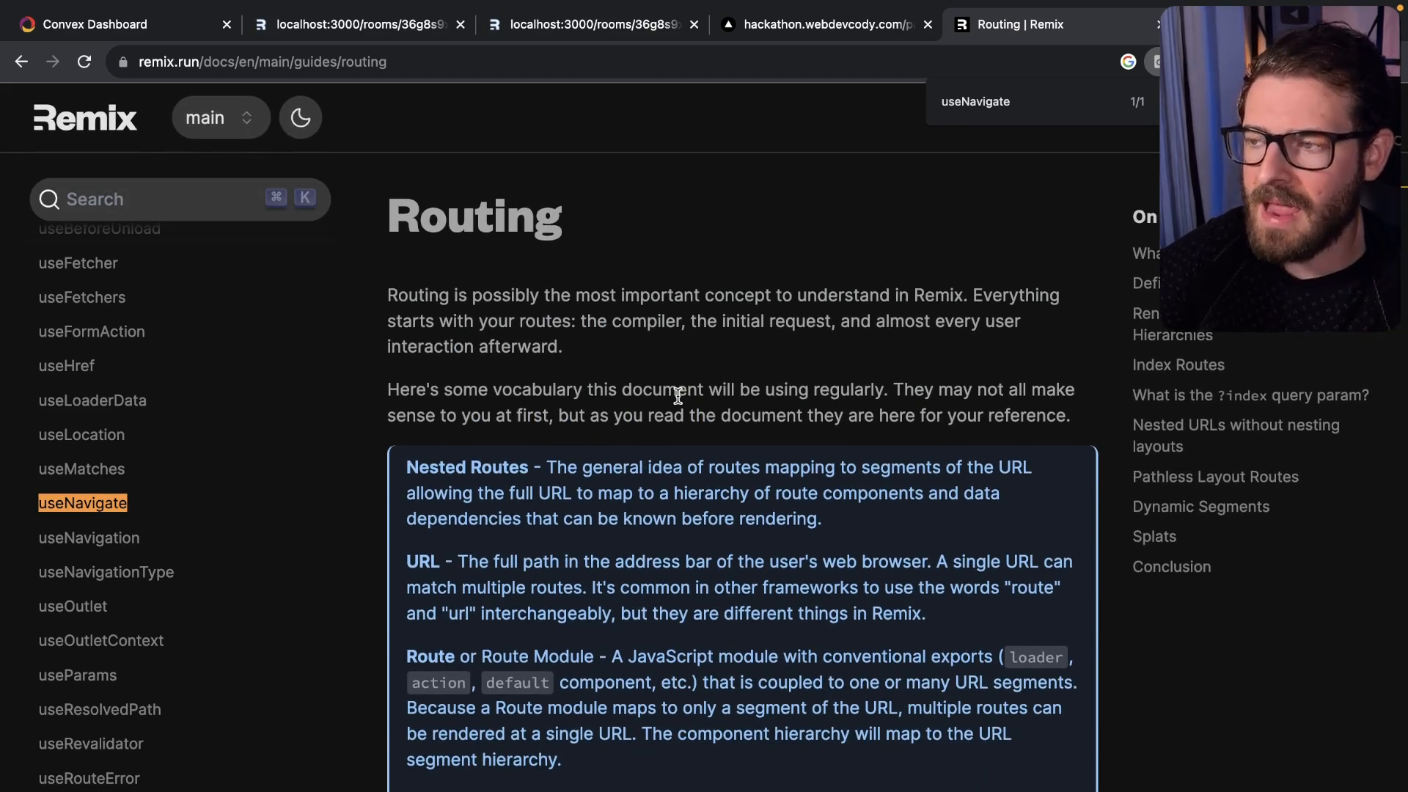
{"action": "mouse_move", "coordinate": [211, 490]}
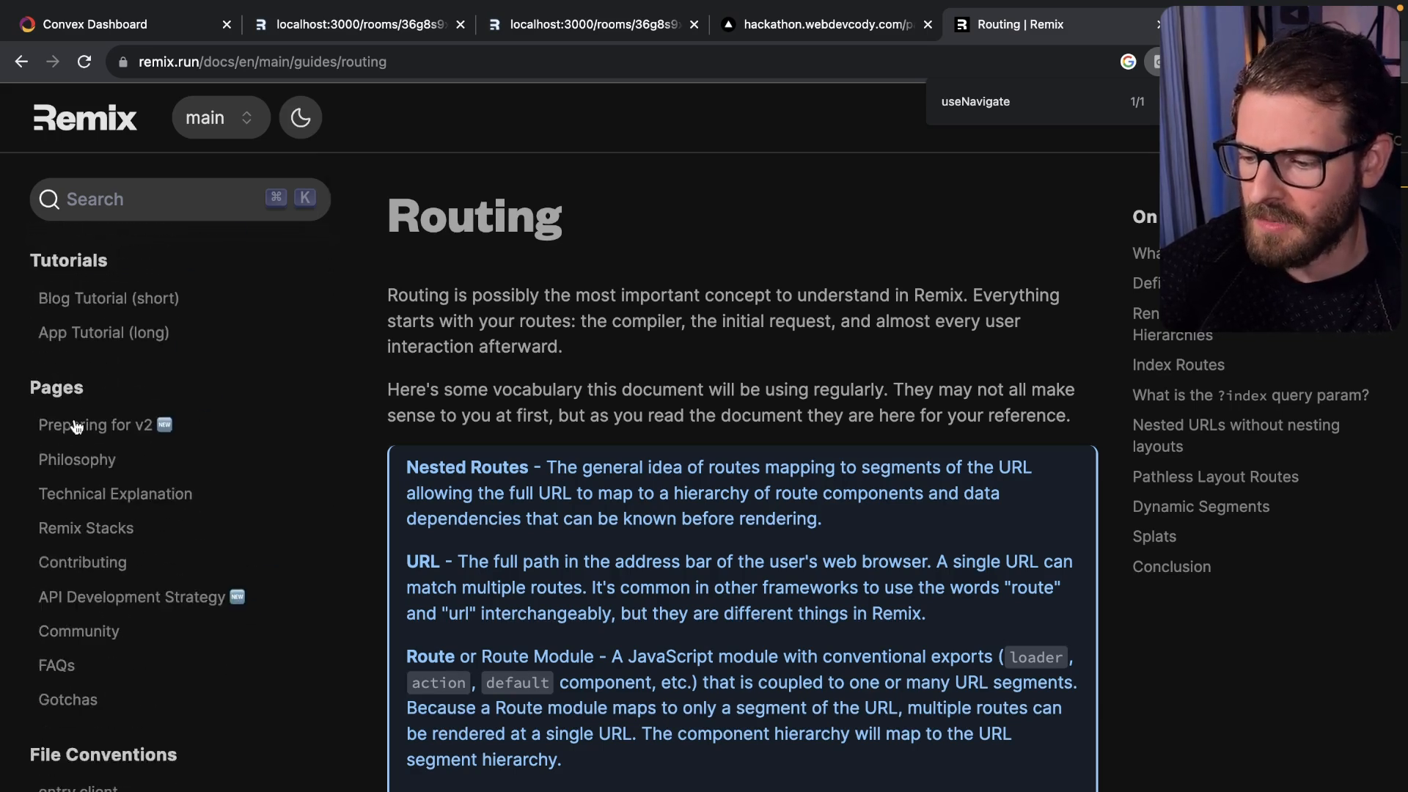
{"action": "left_click", "coordinate": [107, 299]}
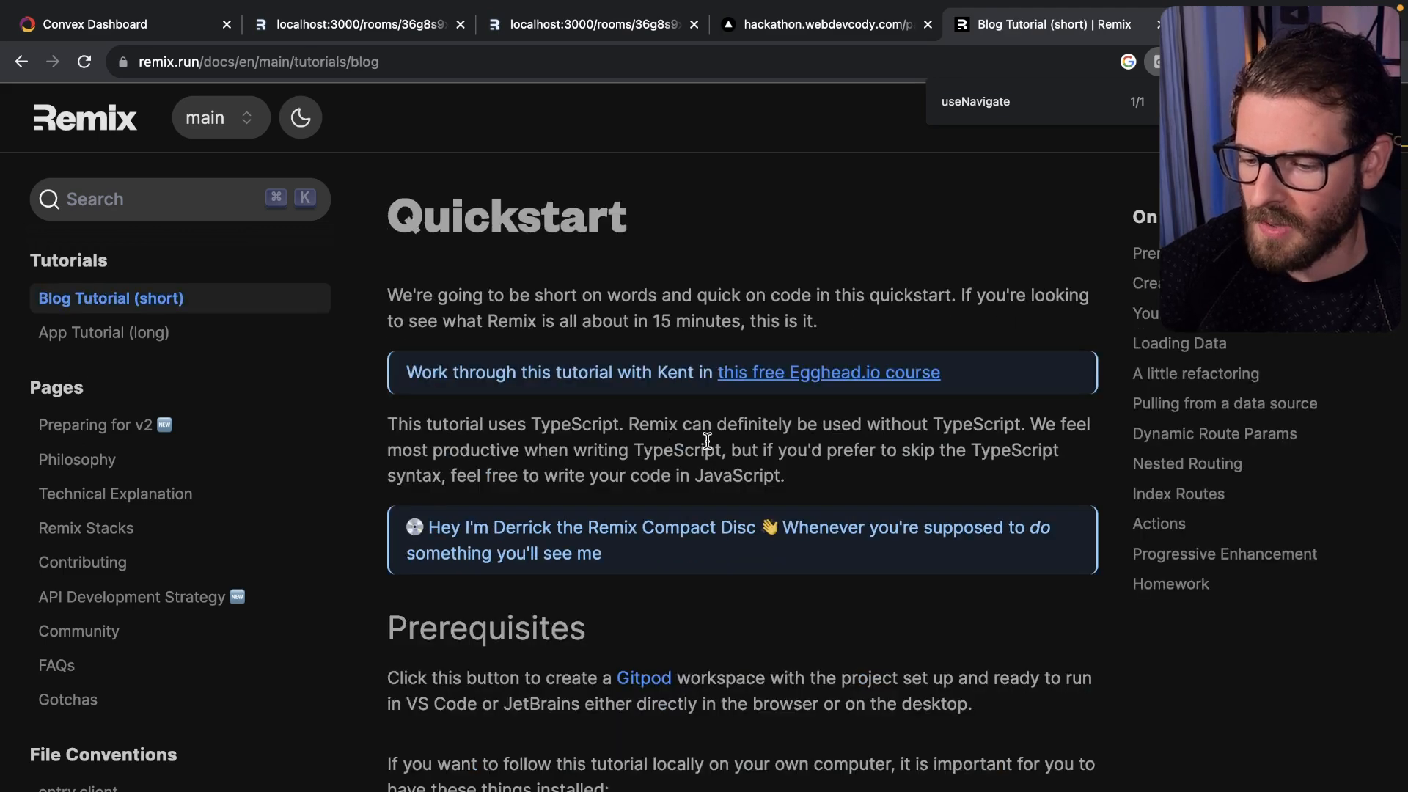
{"action": "scroll", "scroll_direction": "down", "scroll_amount": 3}
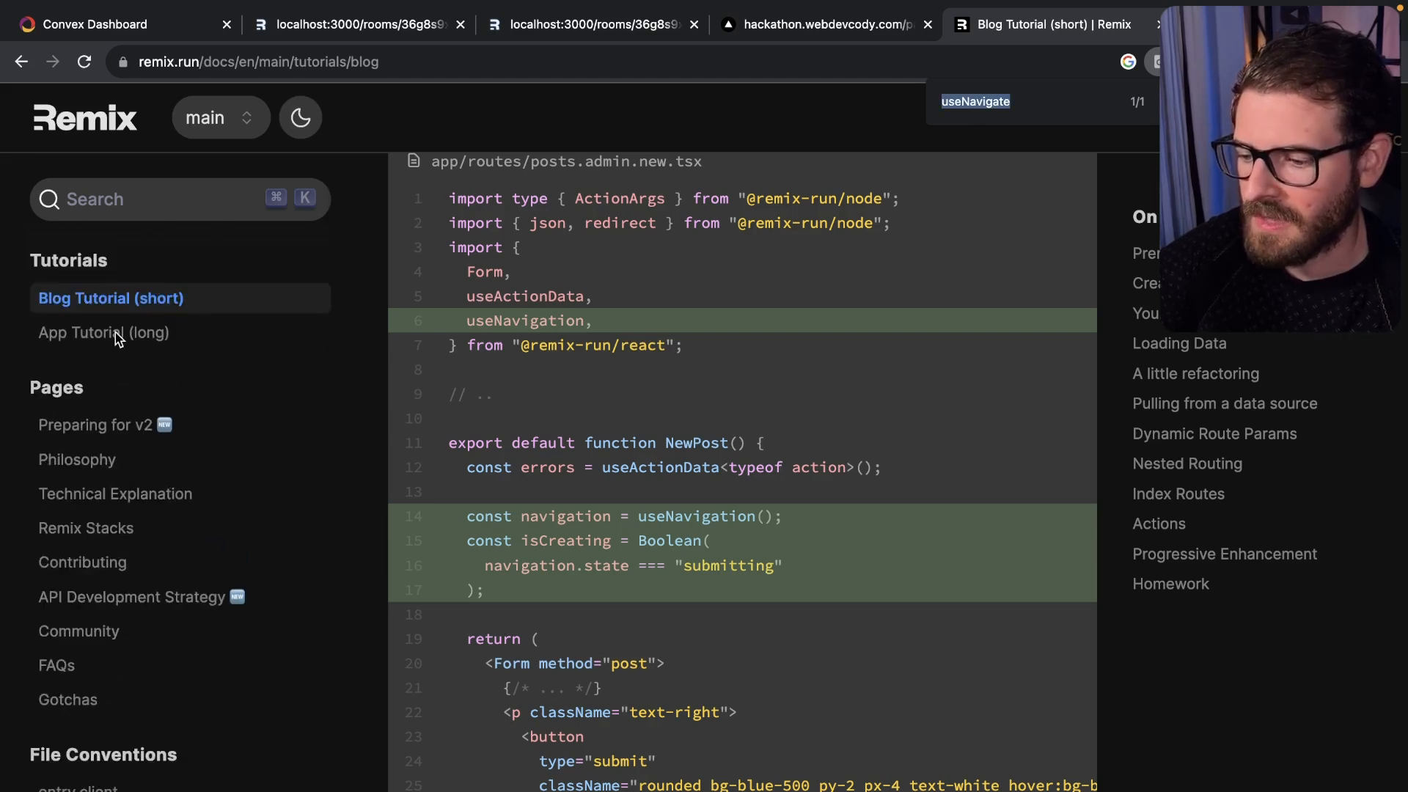
{"action": "left_click", "coordinate": [106, 333]}
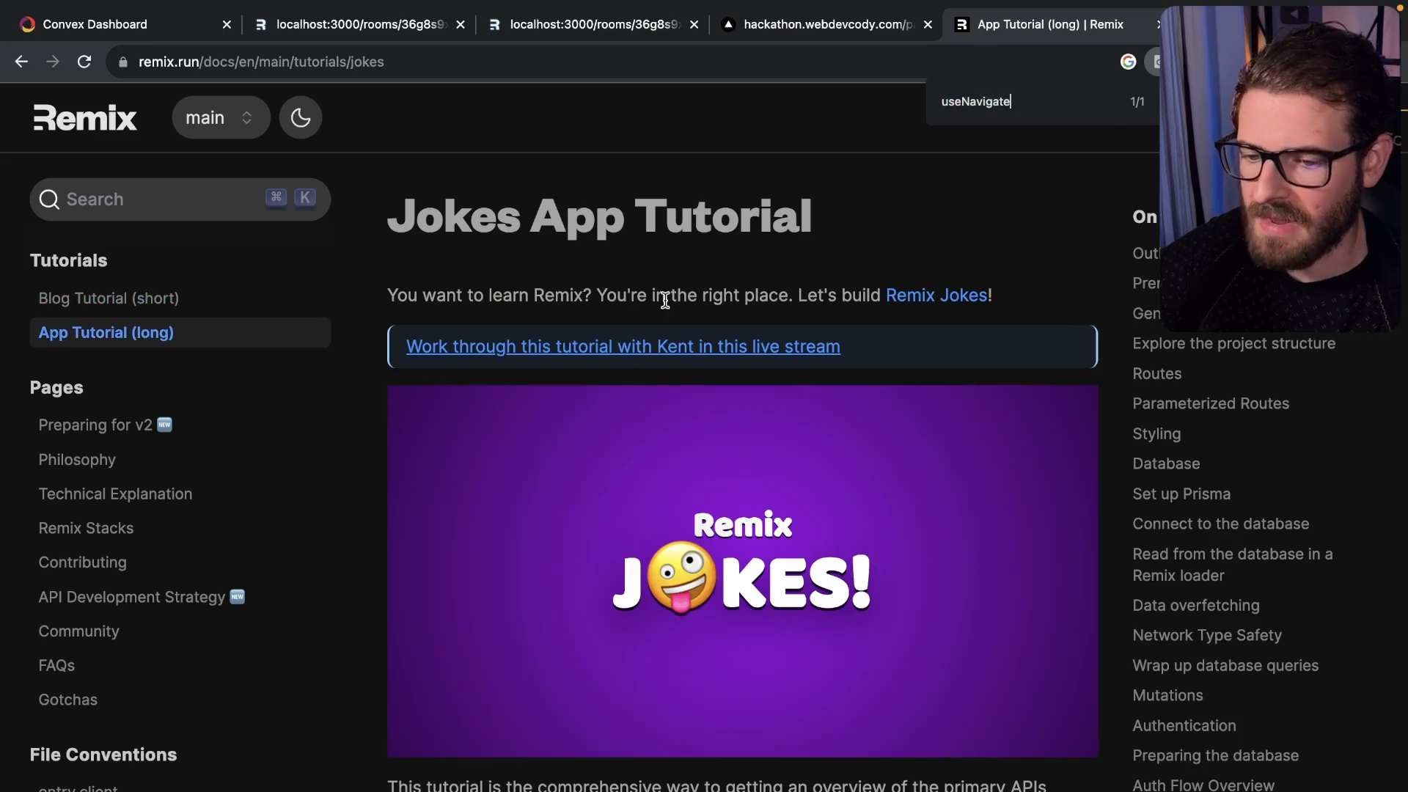
{"action": "scroll", "scroll_direction": "down", "scroll_amount": 3}
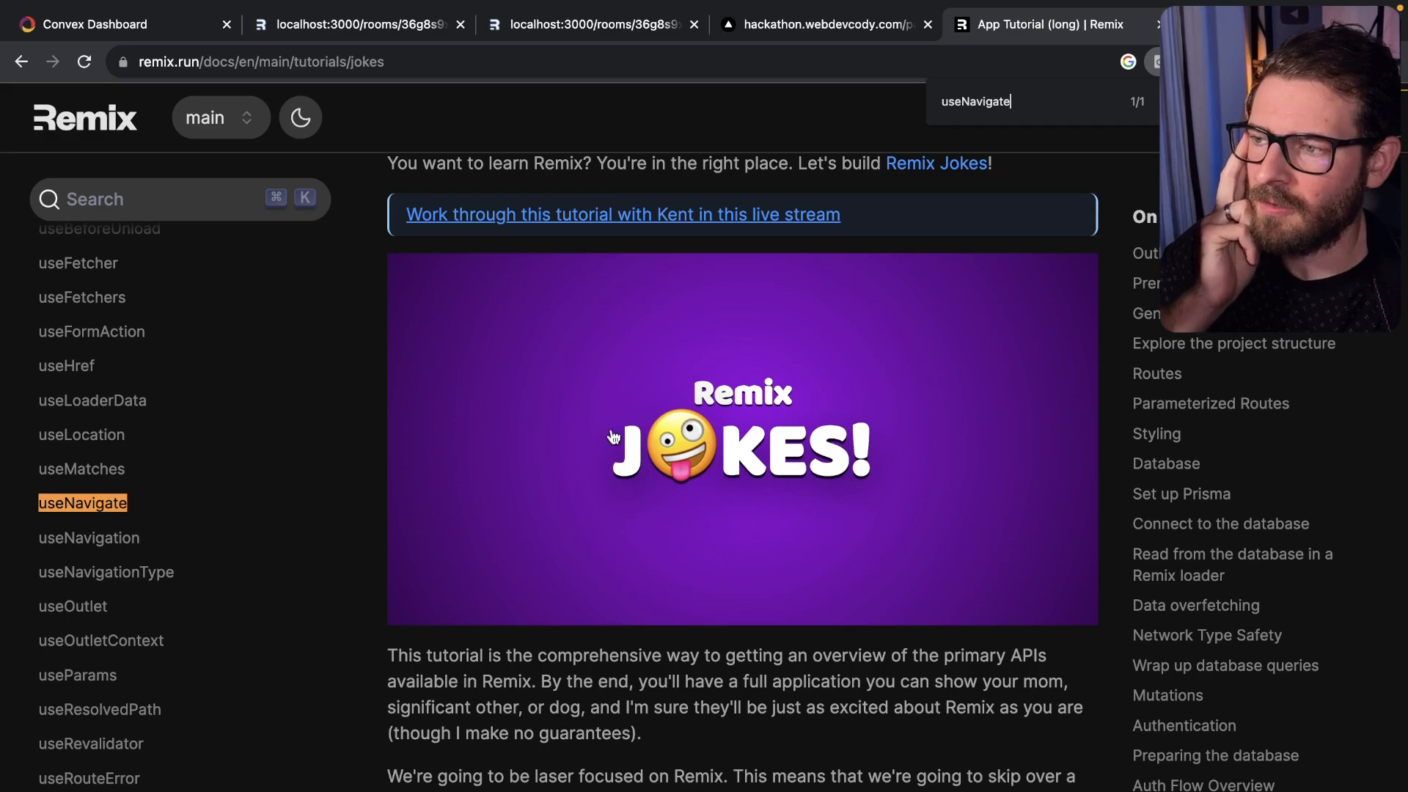
{"action": "scroll", "scroll_direction": "down", "scroll_amount": 3}
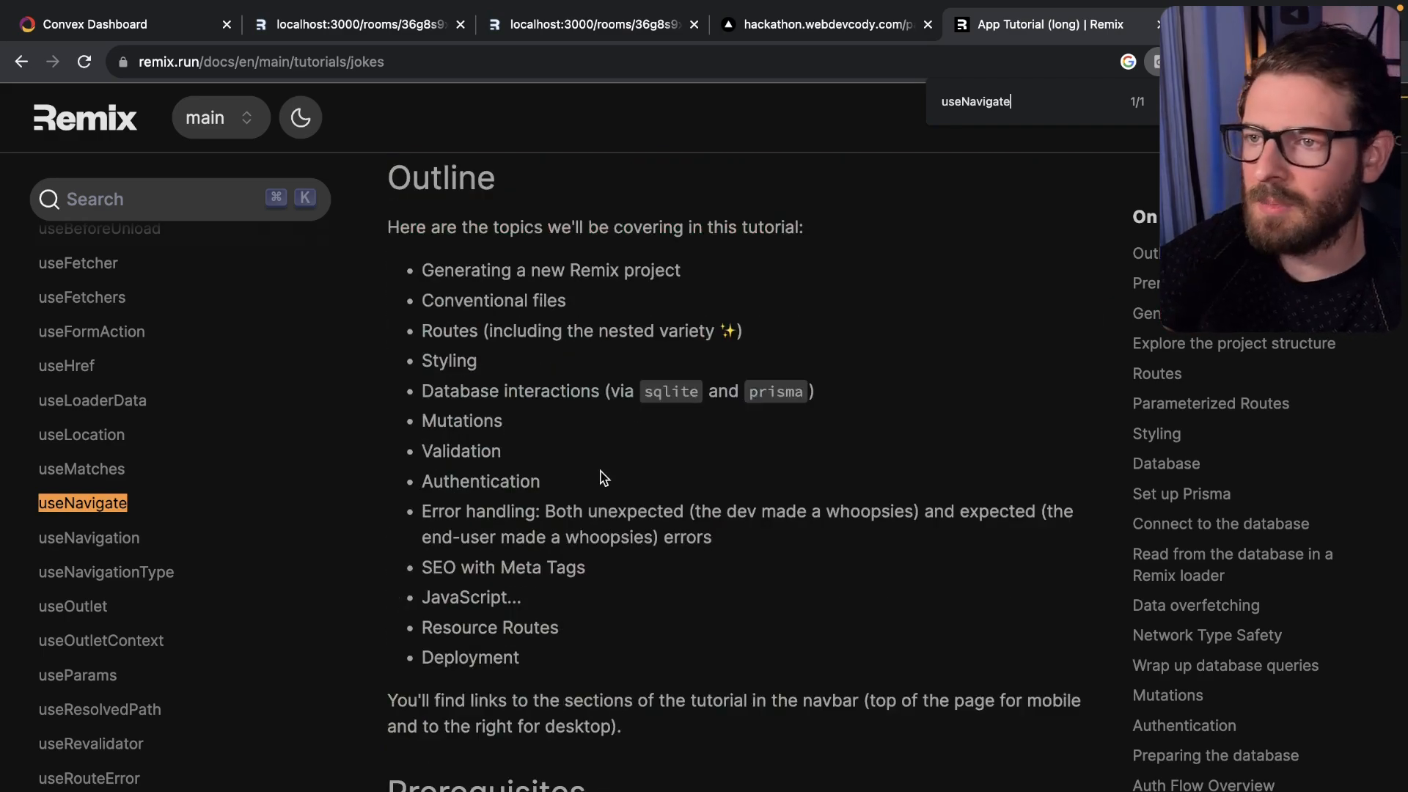
- Visit useLoaderData, useNavigation and useRouteError, search 'navigat', then show the paint app's image gallery
{"action": "left_click", "coordinate": [92, 400]}
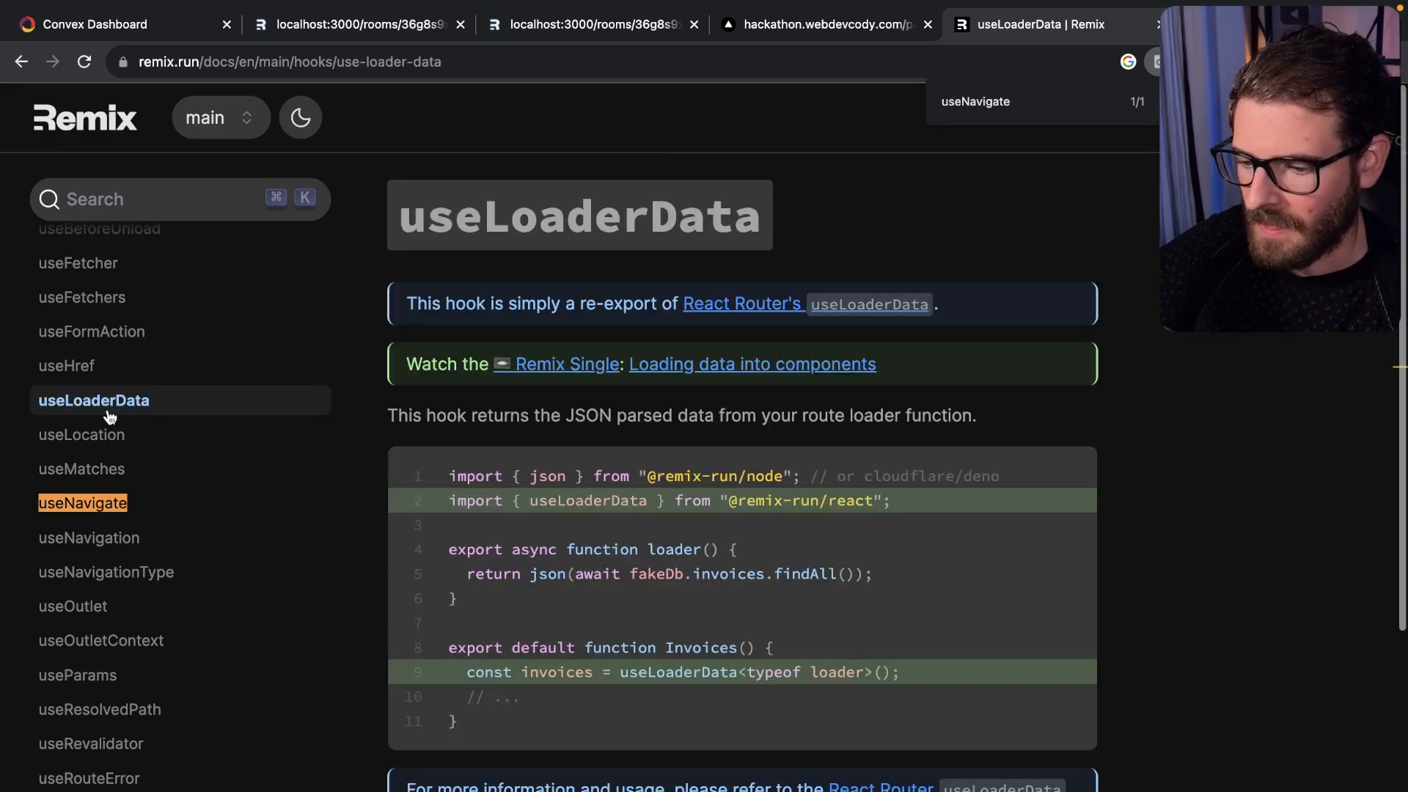
{"action": "left_click", "coordinate": [88, 536]}
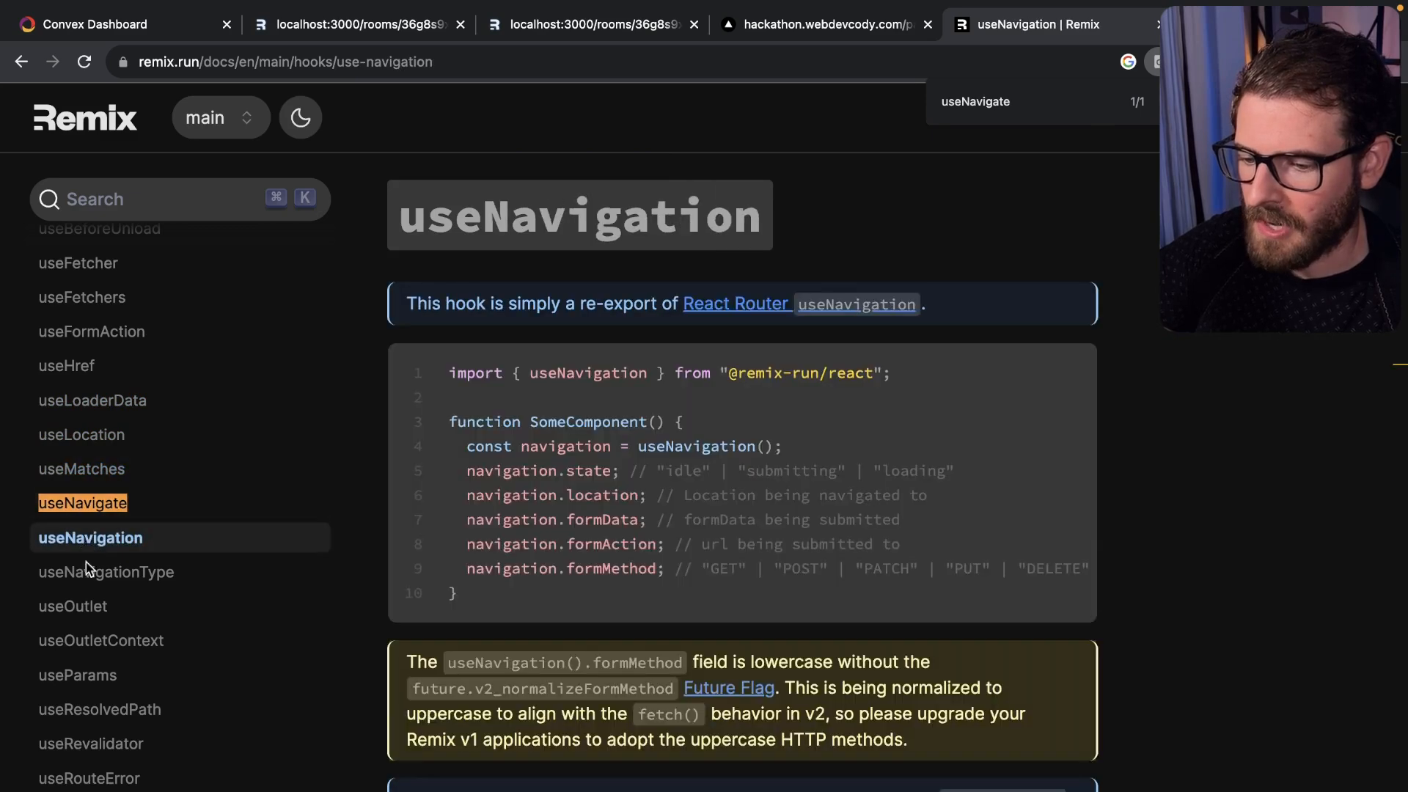
{"action": "left_click", "coordinate": [85, 778]}
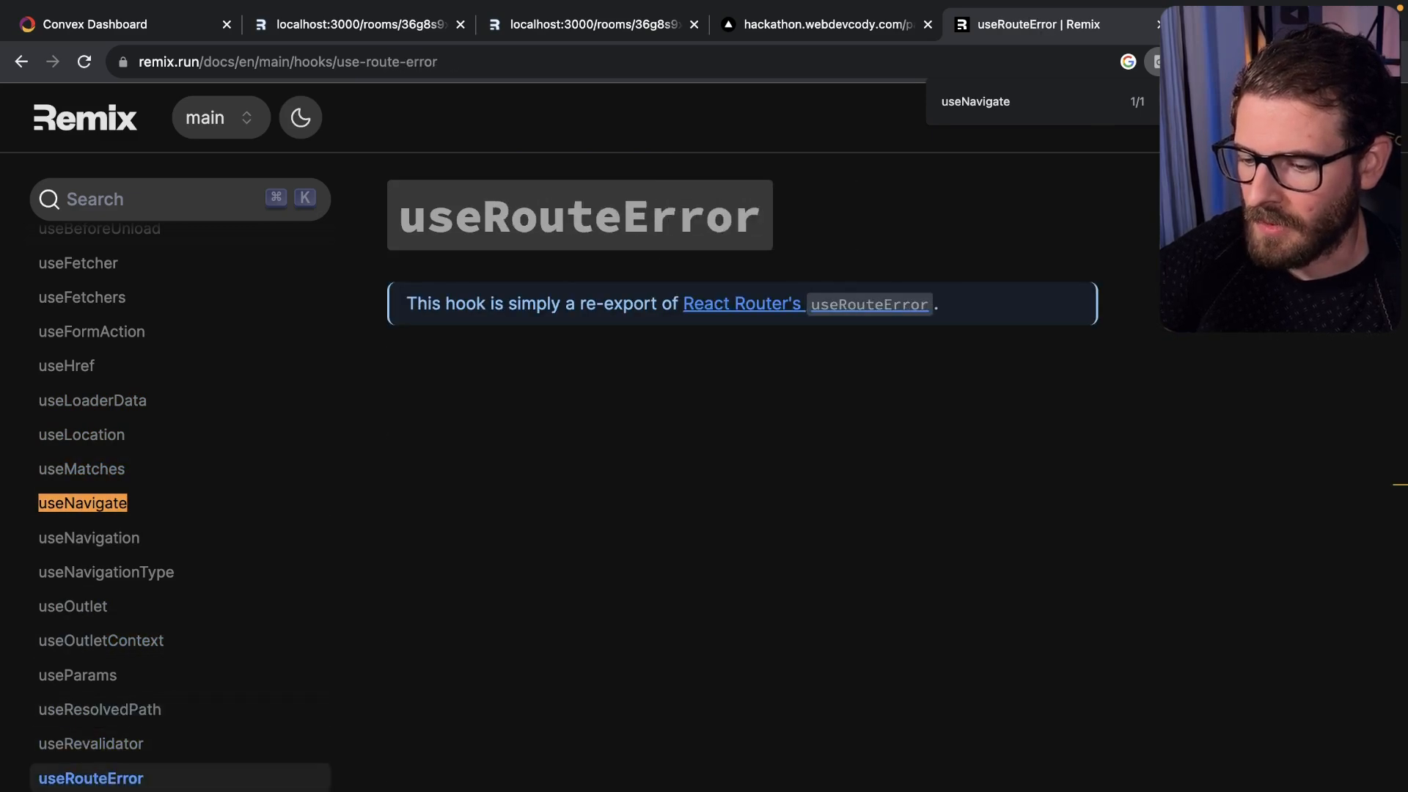
{"action": "left_click", "coordinate": [80, 503]}
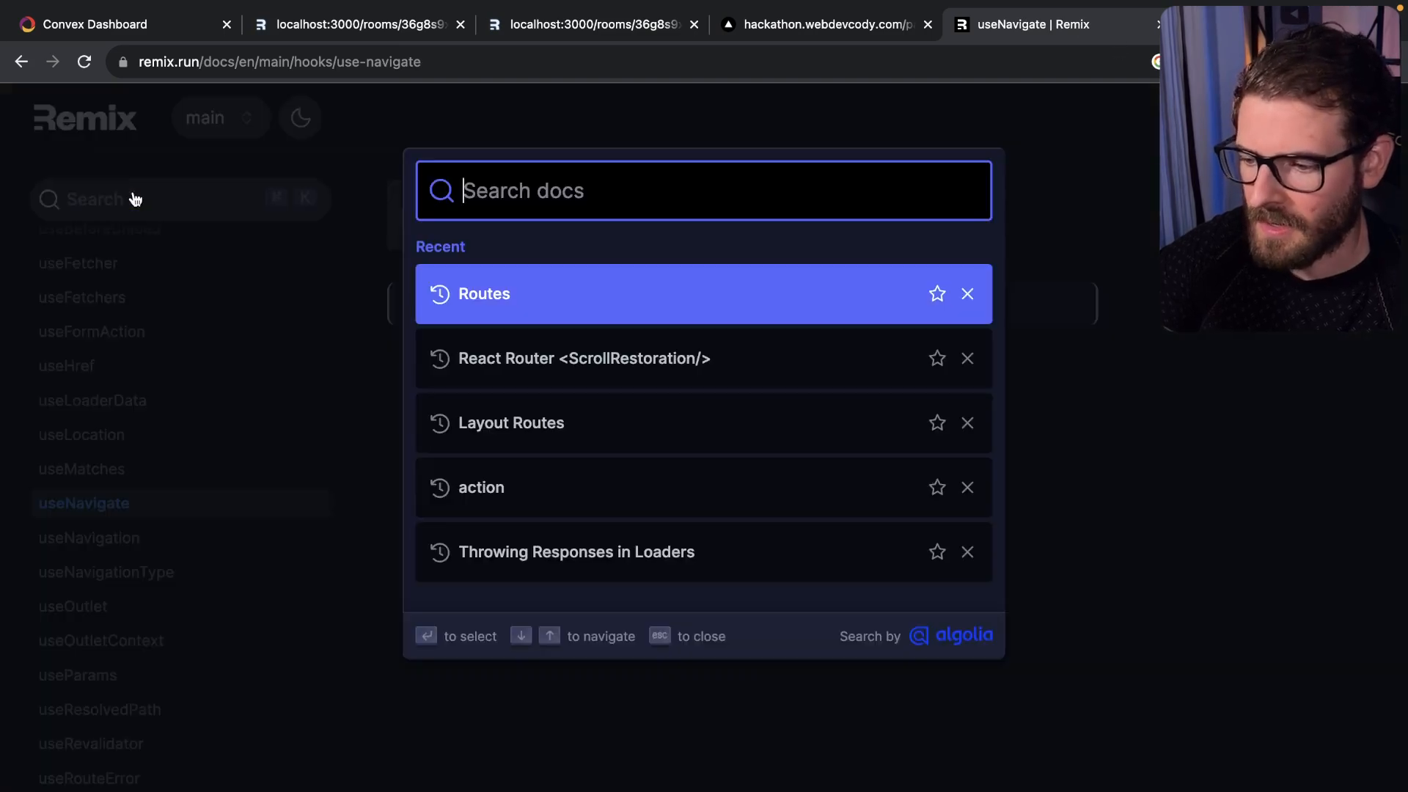
{"action": "type", "text": "dynamically navivg"}
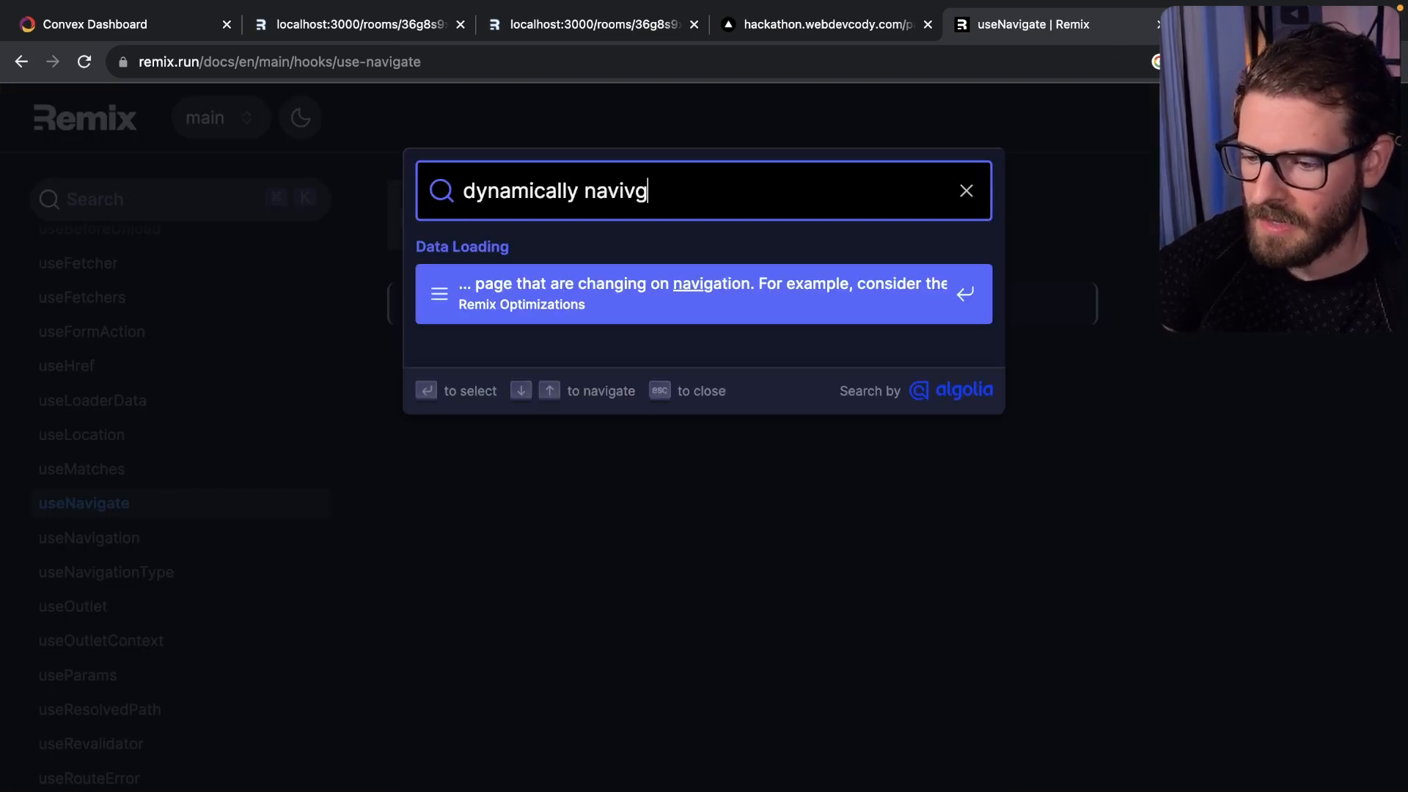
{"action": "type", "text": "navigat"}
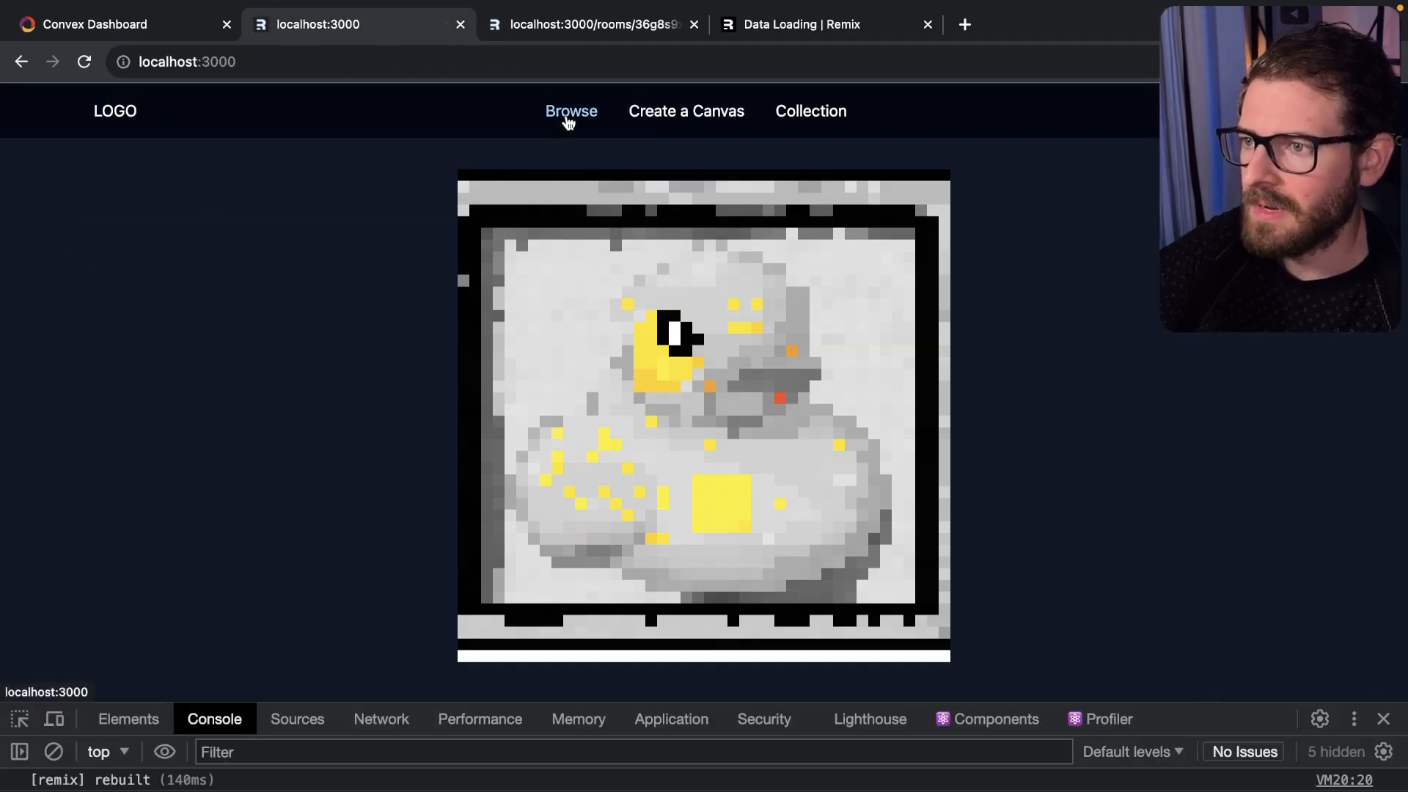
{"action": "left_click", "coordinate": [571, 111]}
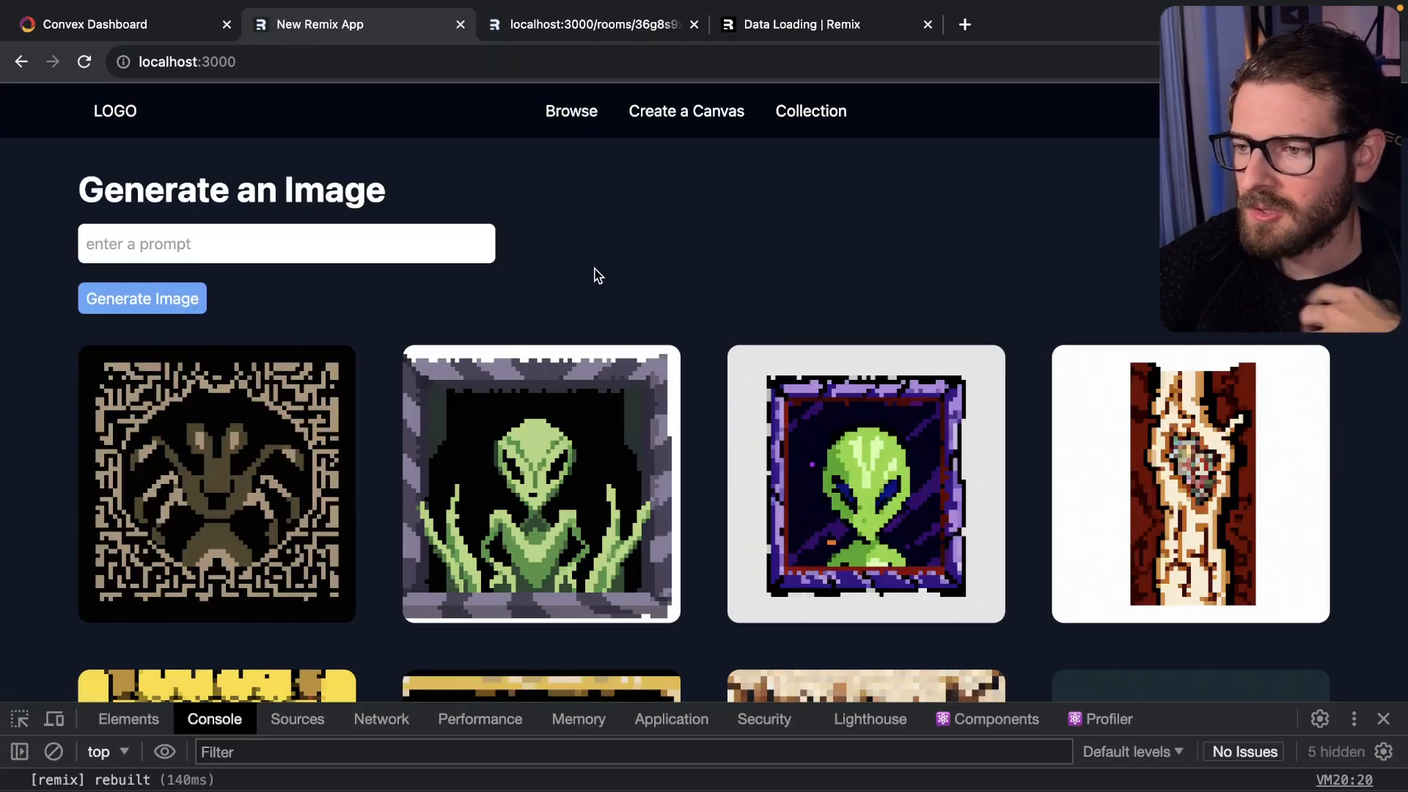